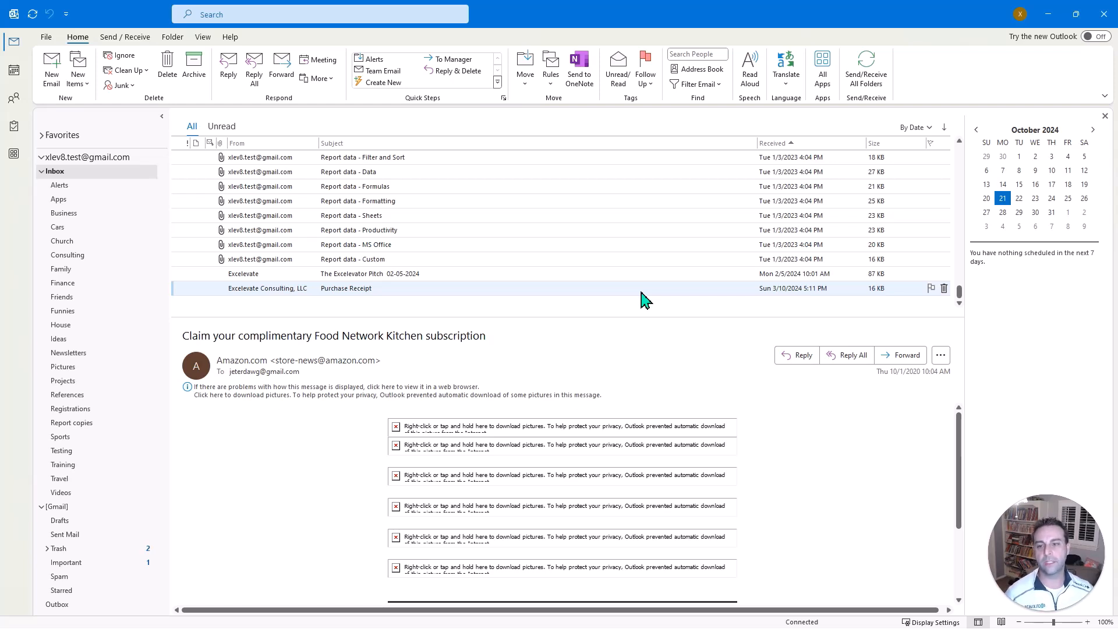
{"action": "mouse_move", "coordinate": [362, 294]}
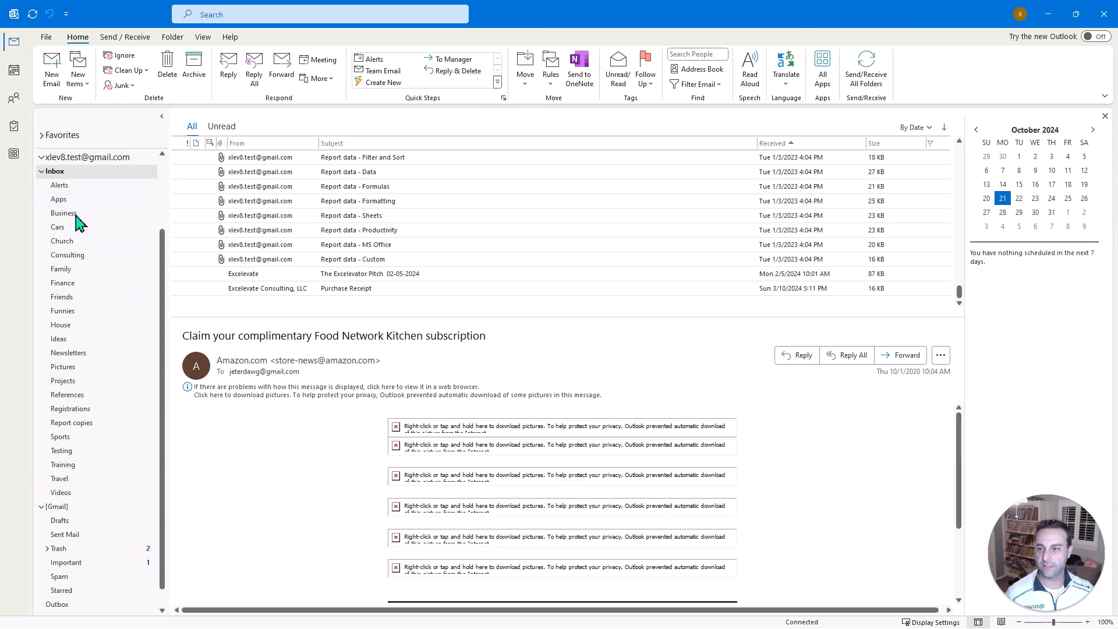
{"action": "mouse_move", "coordinate": [107, 492]}
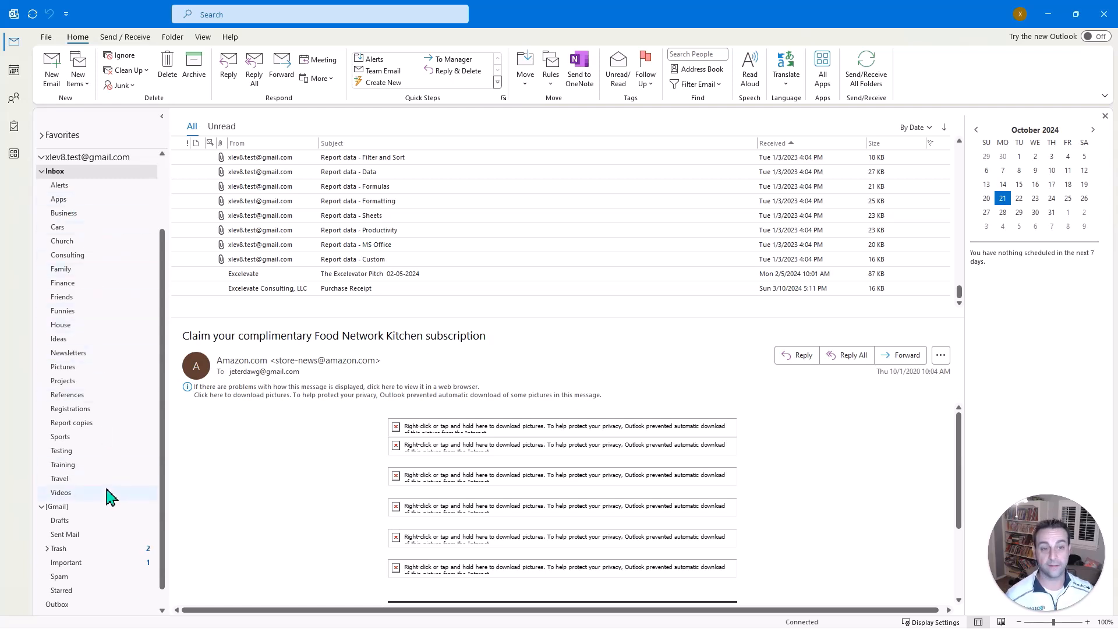
{"action": "mouse_move", "coordinate": [331, 454]}
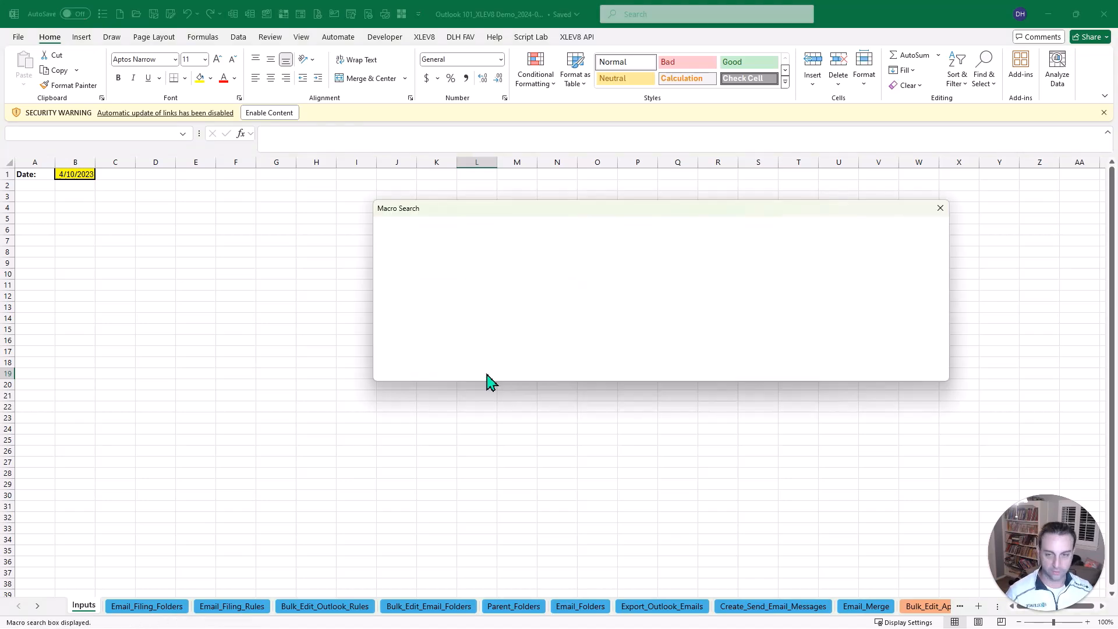
Run File Email Messages via Macro Search to export the account's 113 emails with suggested folders.
{"action": "type", "text": "file em"}
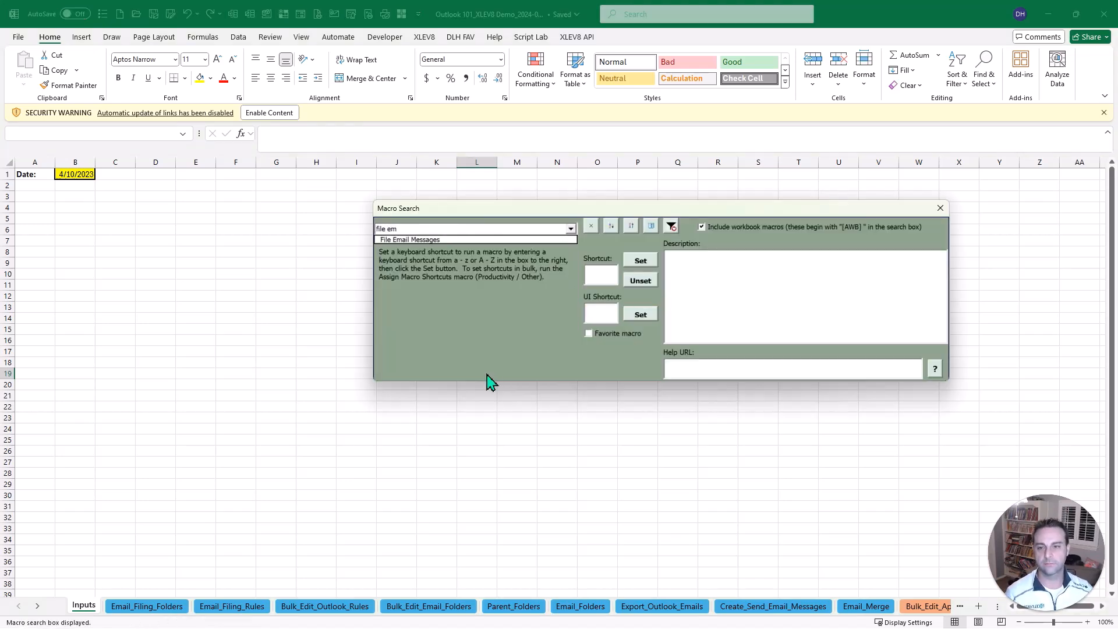
{"action": "double_click", "coordinate": [409, 238]}
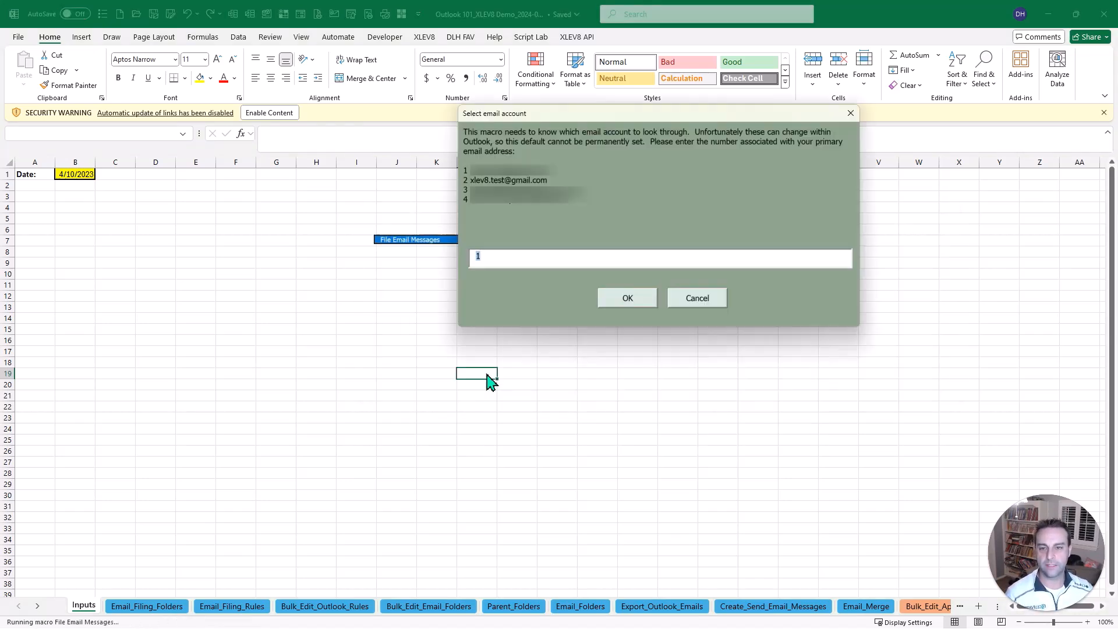
{"action": "left_click", "coordinate": [627, 297]}
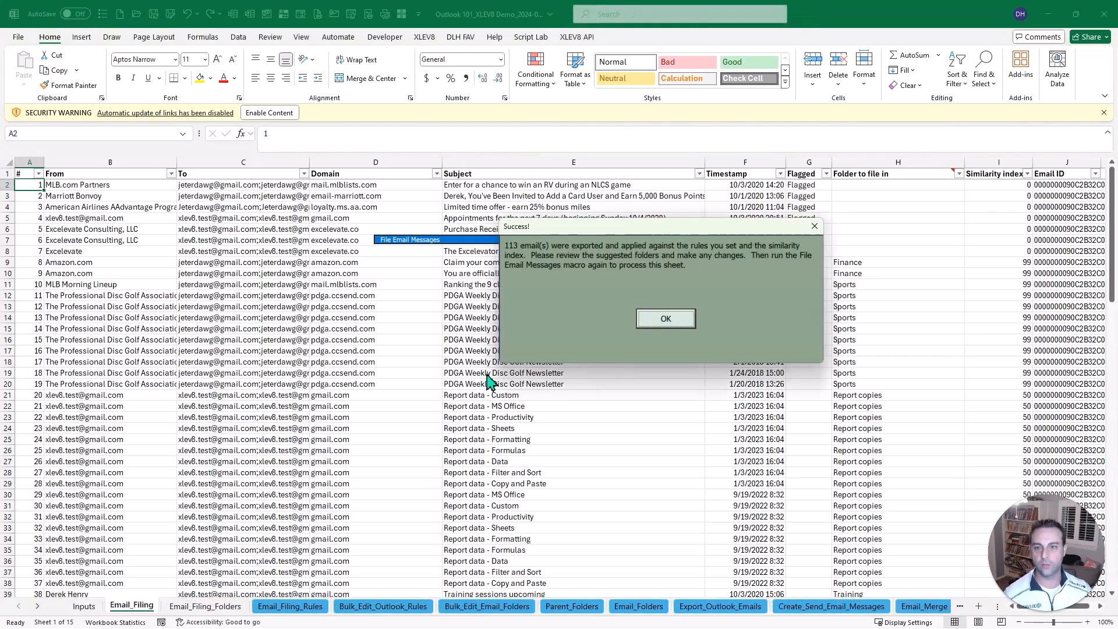
Dismiss the Success message and scroll through the Email_Filing sheet's suggested folders and scores.
{"action": "left_click", "coordinate": [664, 318]}
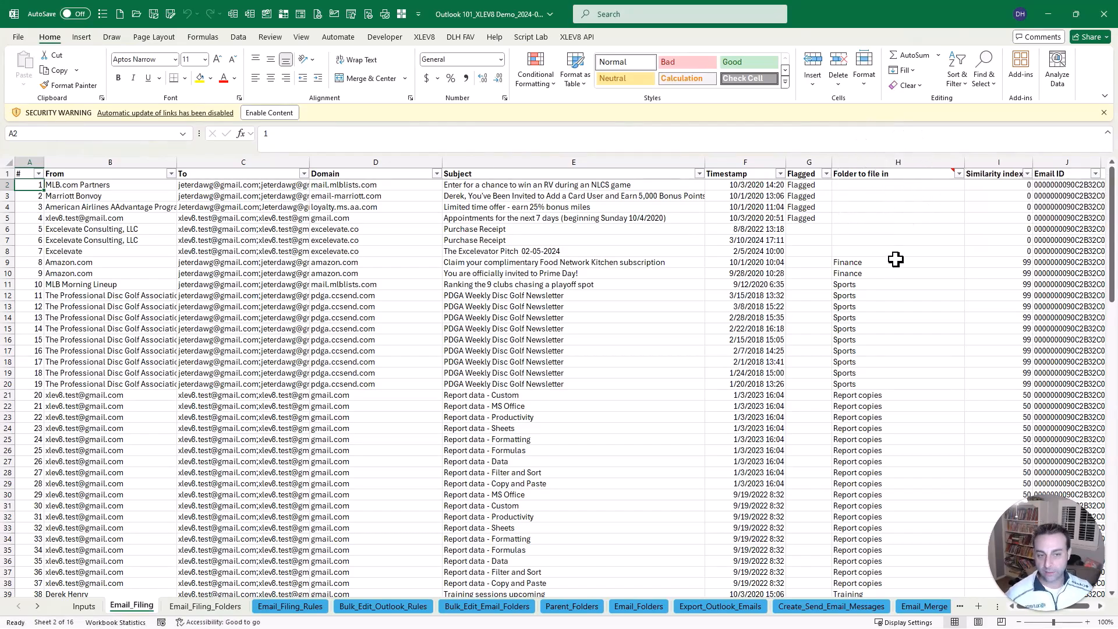
{"action": "scroll", "scroll_direction": "down", "scroll_amount": 3}
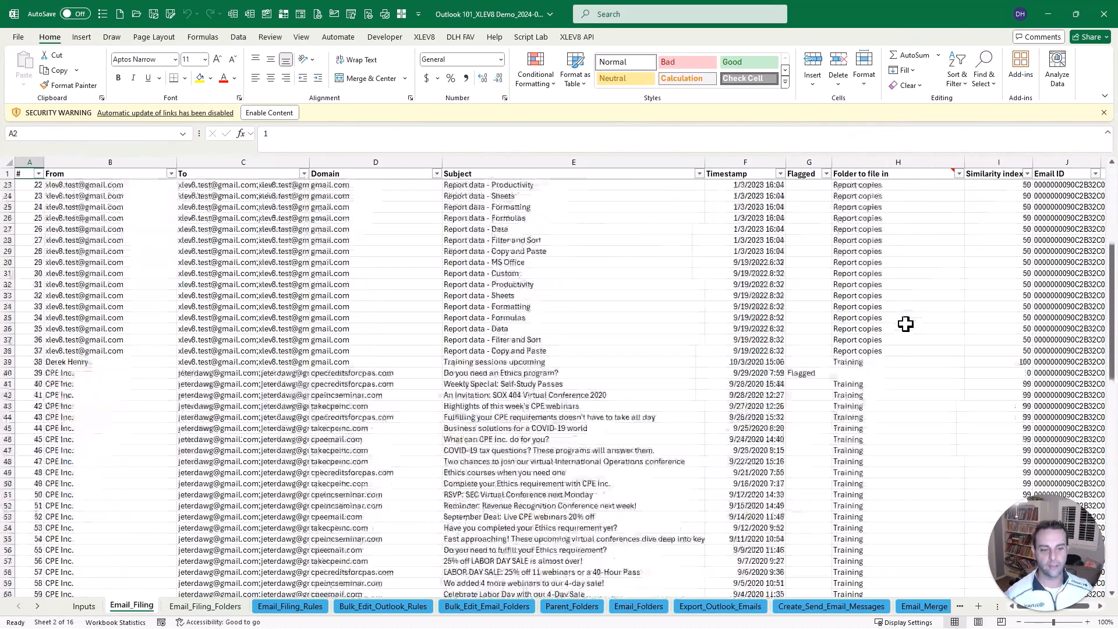
{"action": "scroll", "scroll_direction": "down", "scroll_amount": 3}
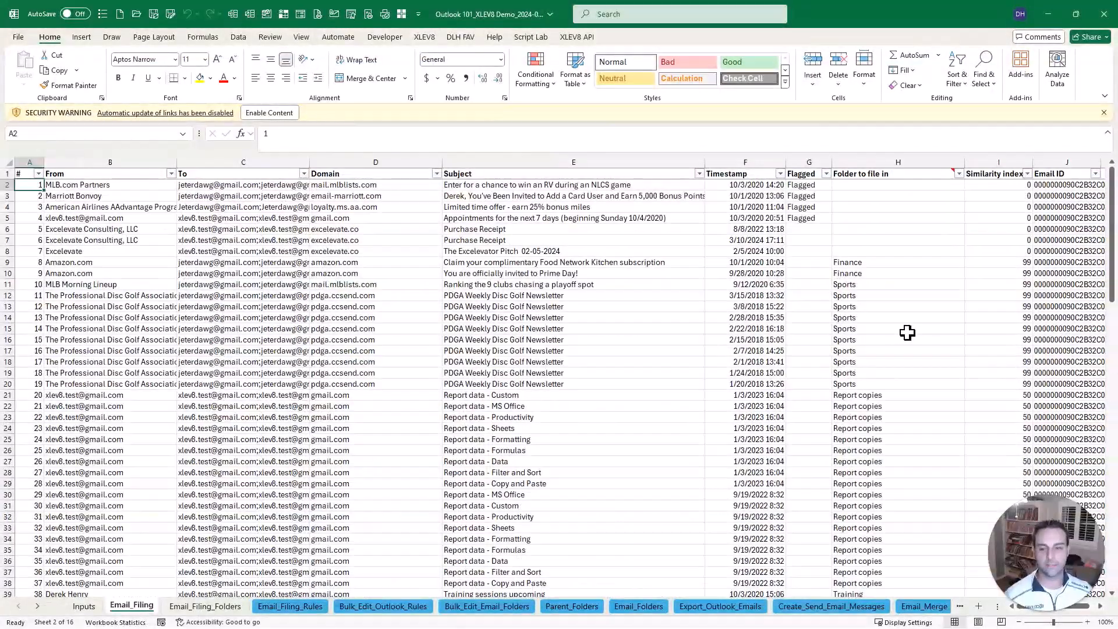
Switch to the Email_Filing_Rules sheet mapping senders and domains to folders like Sports and Finance.
{"action": "left_click", "coordinate": [290, 605]}
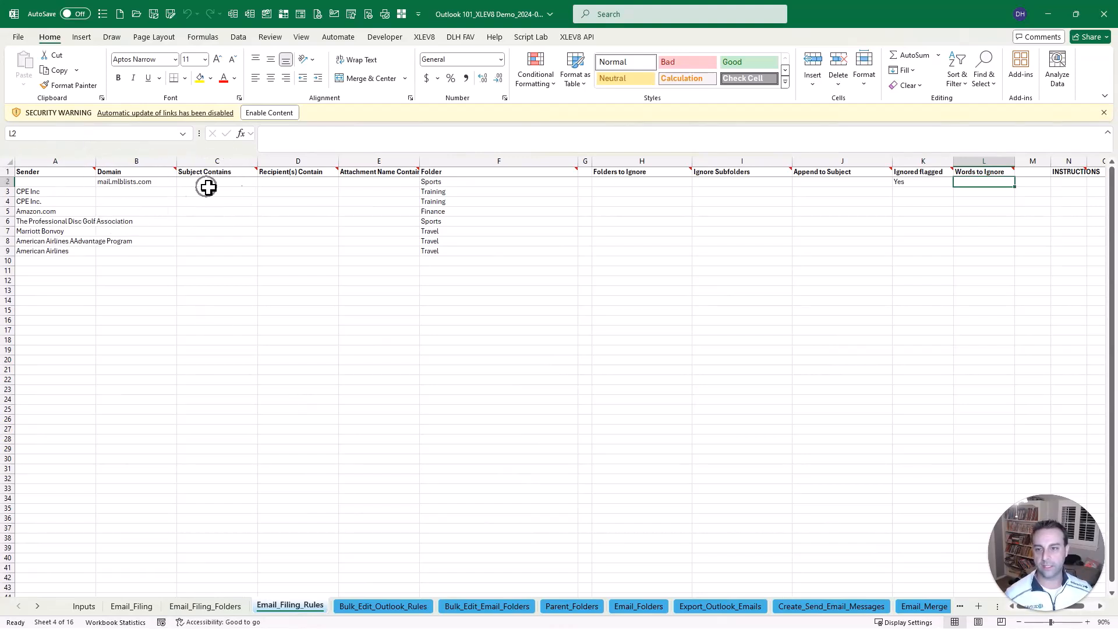
{"action": "mouse_move", "coordinate": [360, 191]}
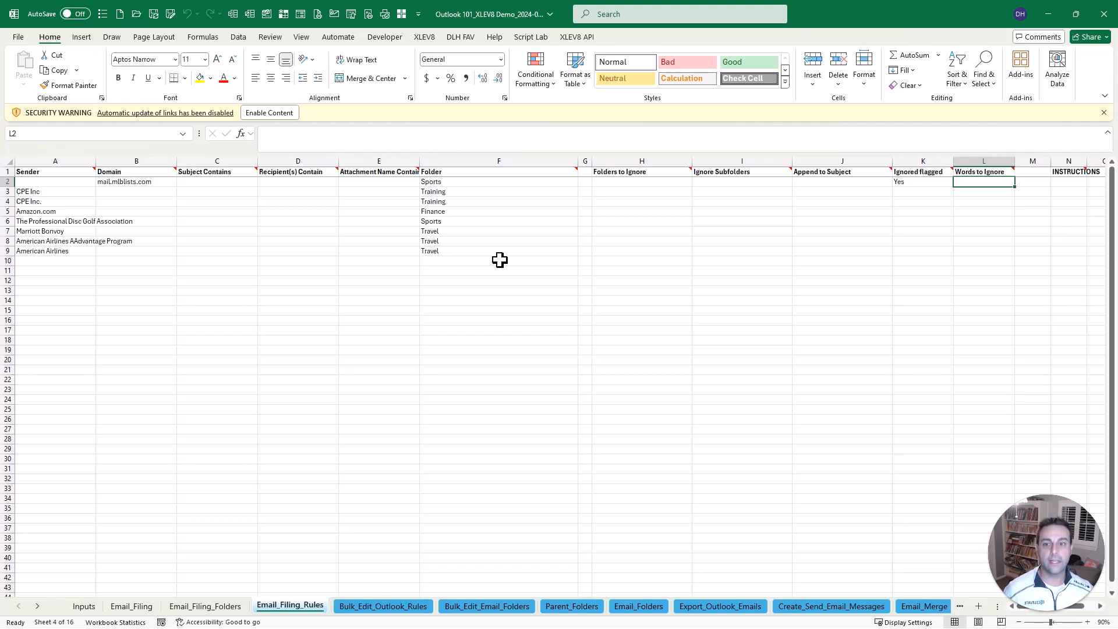
{"action": "mouse_move", "coordinate": [515, 260]}
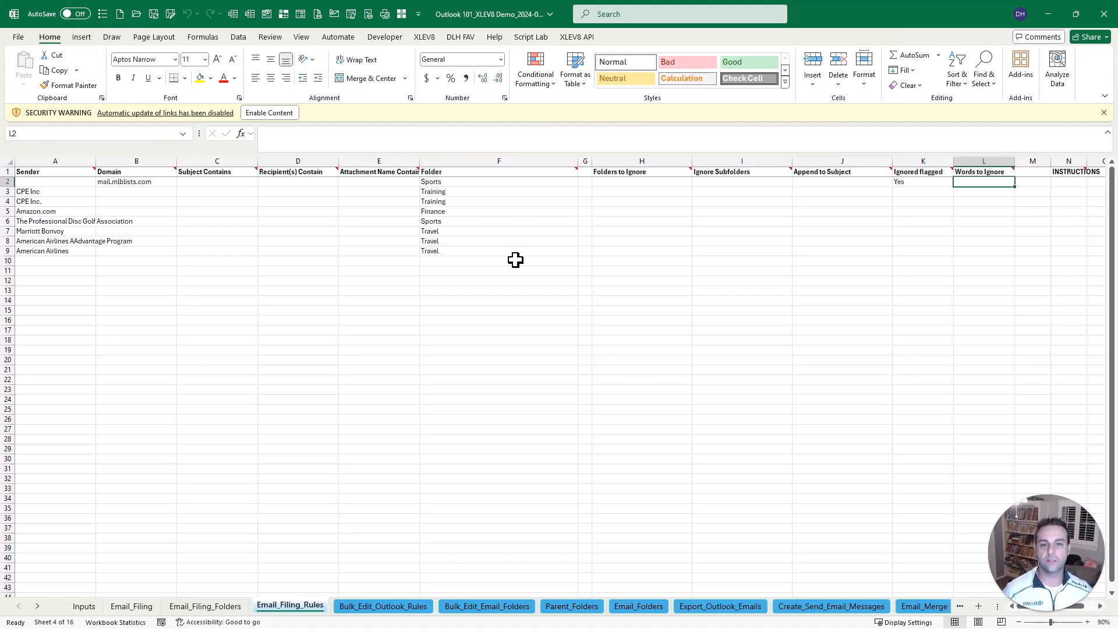
{"action": "mouse_move", "coordinate": [741, 215]}
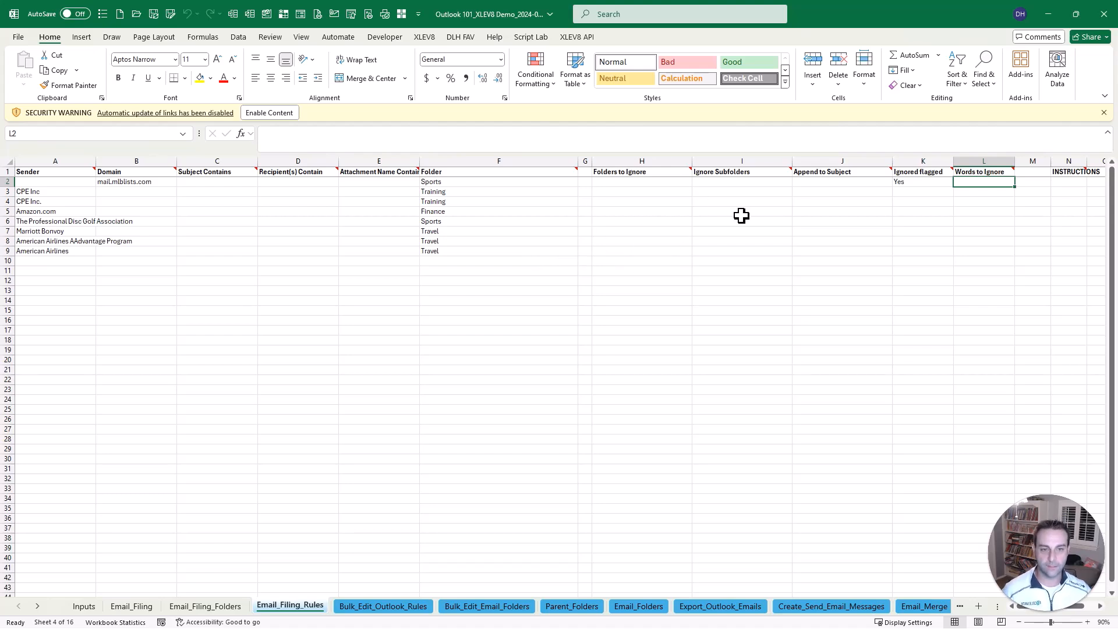
{"action": "mouse_move", "coordinate": [846, 194]}
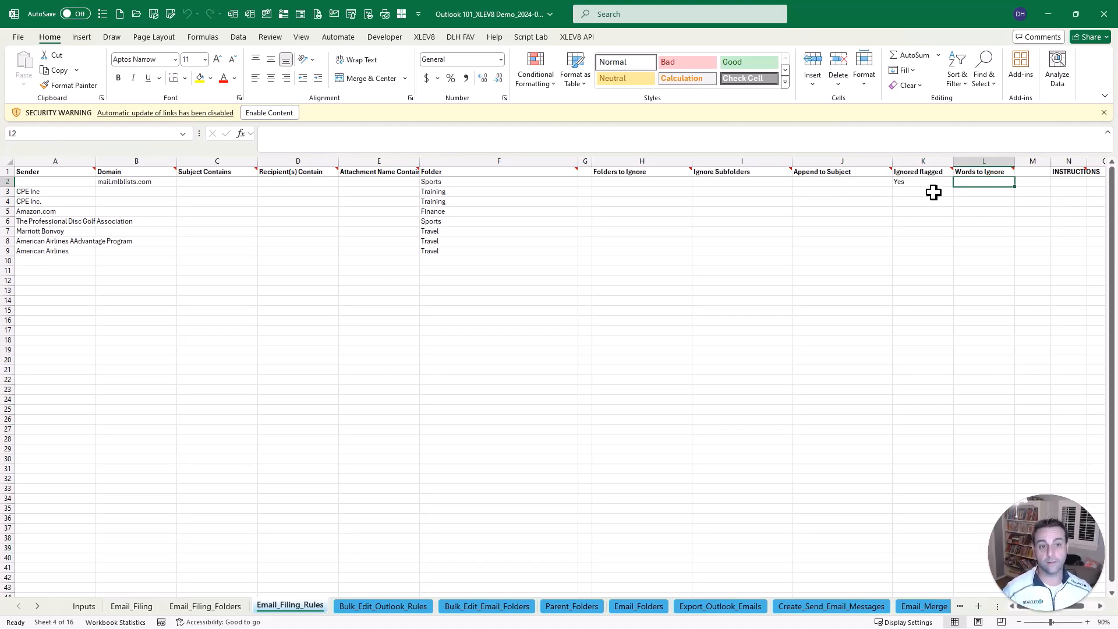
{"action": "mouse_move", "coordinate": [988, 241]}
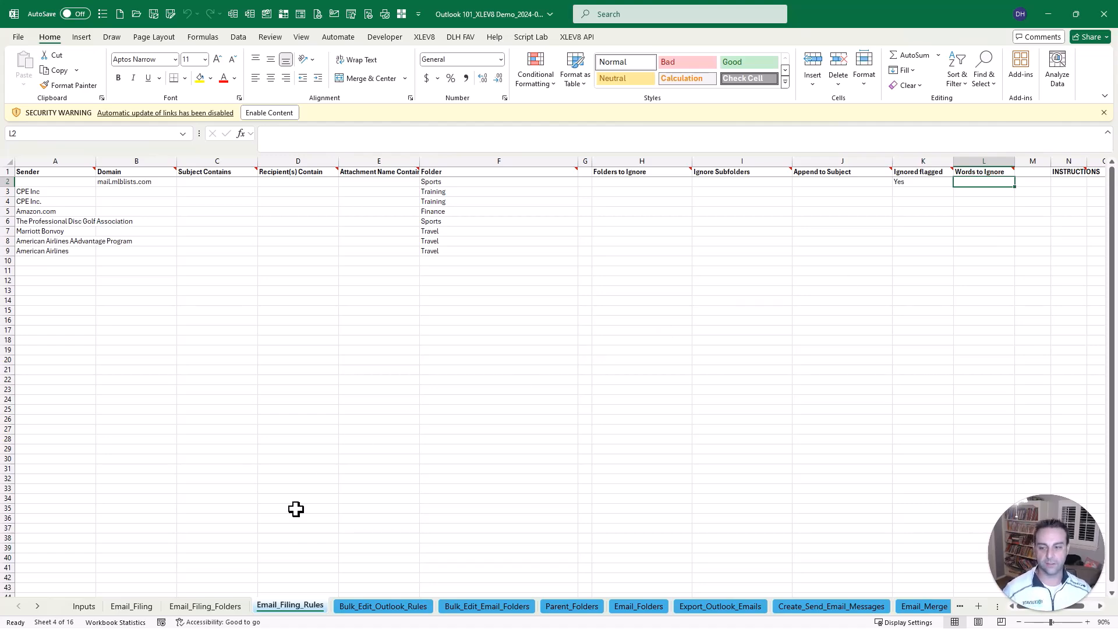
View Email_Filing_Folders, then check folder entries for the Excelevate, Purchase Receipt and Prime Day emails.
{"action": "left_click", "coordinate": [205, 605]}
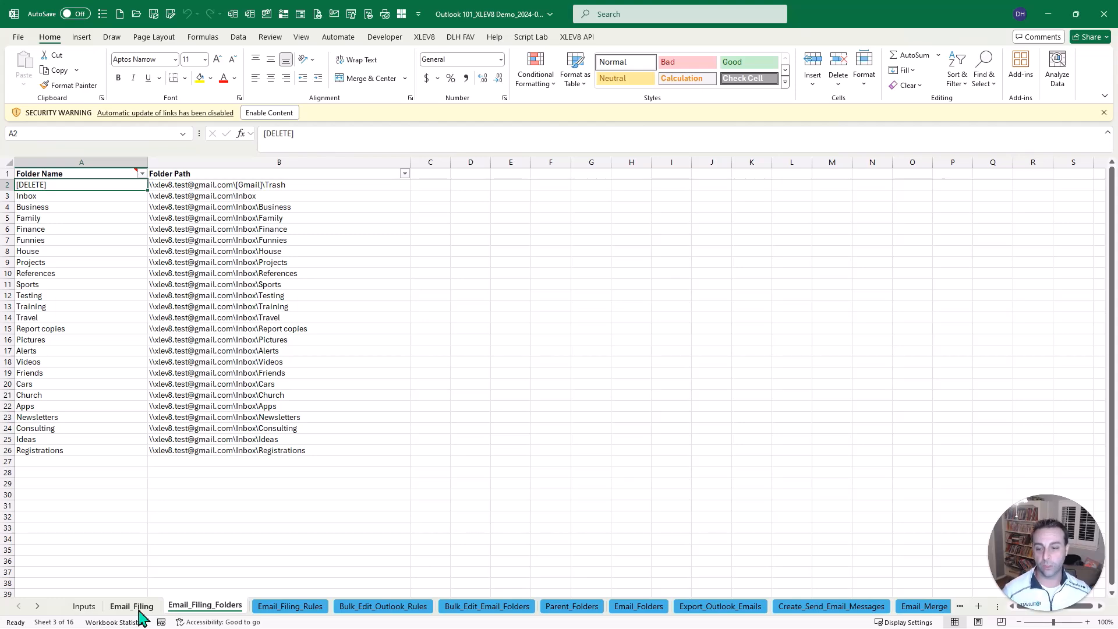
{"action": "left_click", "coordinate": [131, 606]}
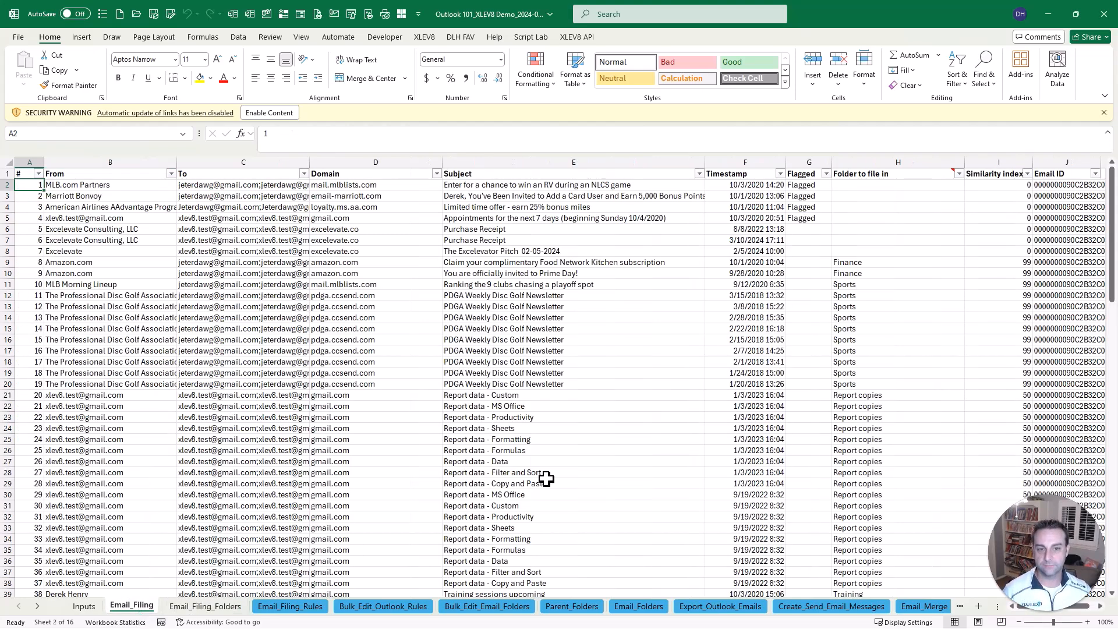
{"action": "left_click", "coordinate": [968, 251]}
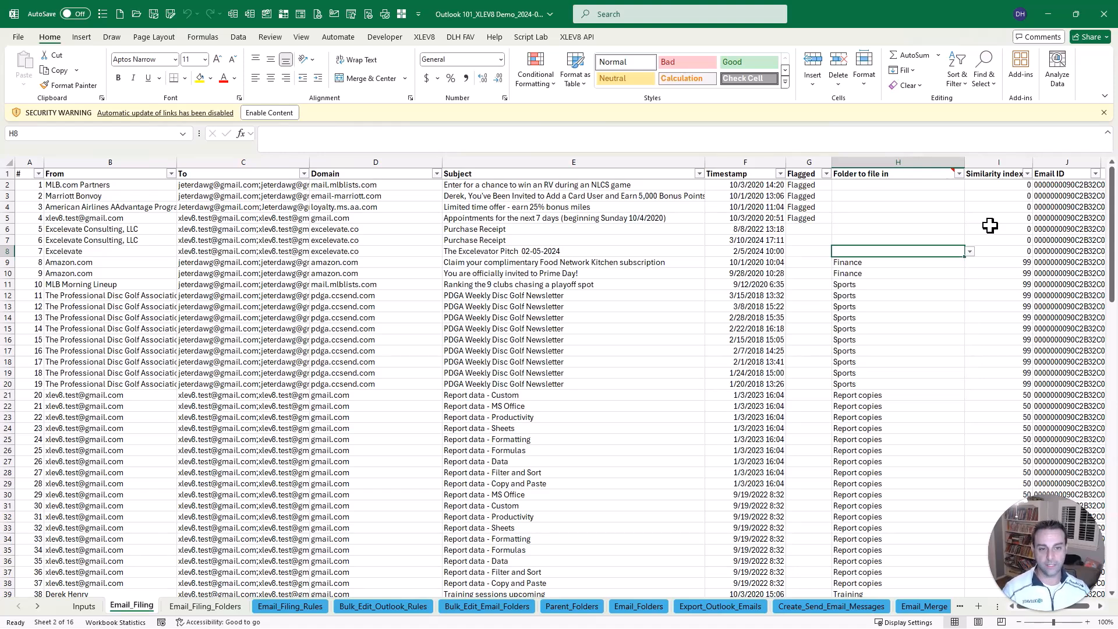
{"action": "left_click", "coordinate": [897, 240]}
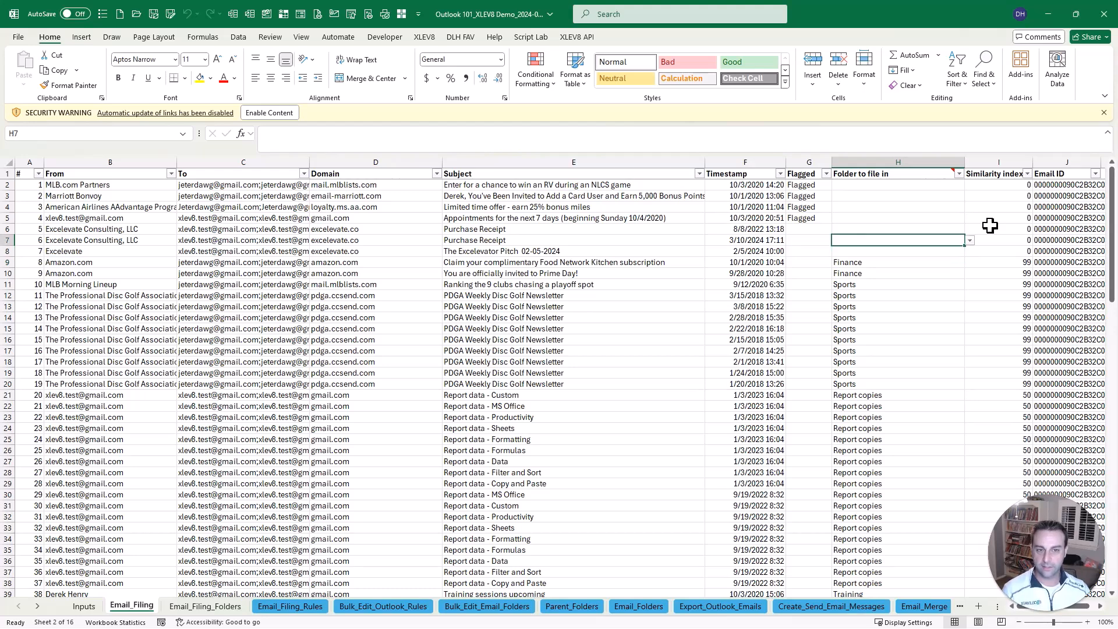
{"action": "left_click", "coordinate": [891, 273]}
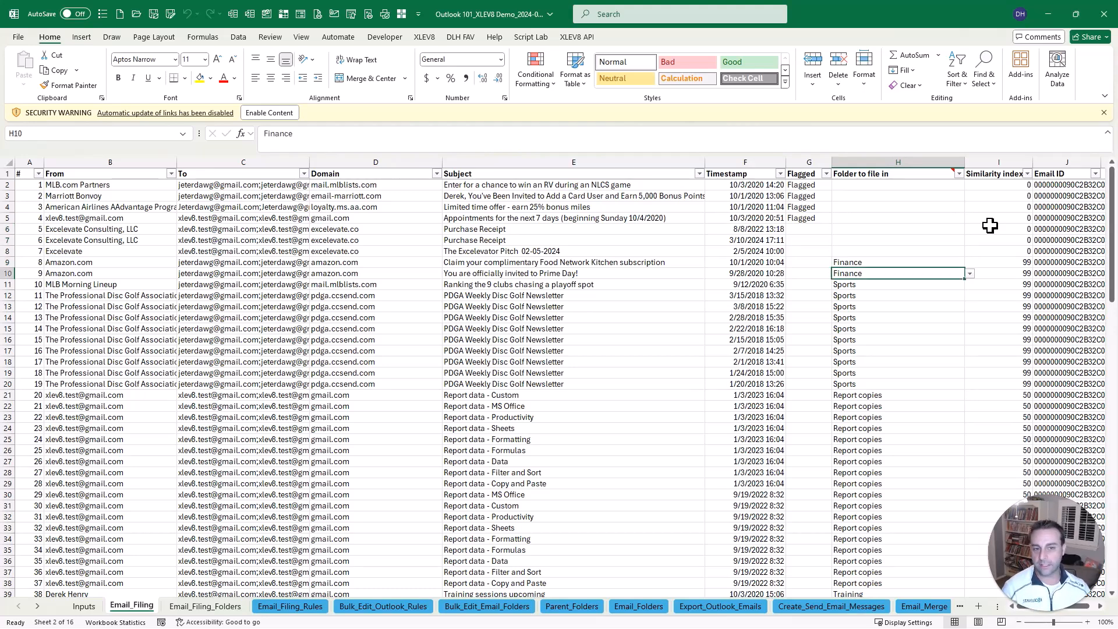
{"action": "mouse_move", "coordinate": [910, 423]}
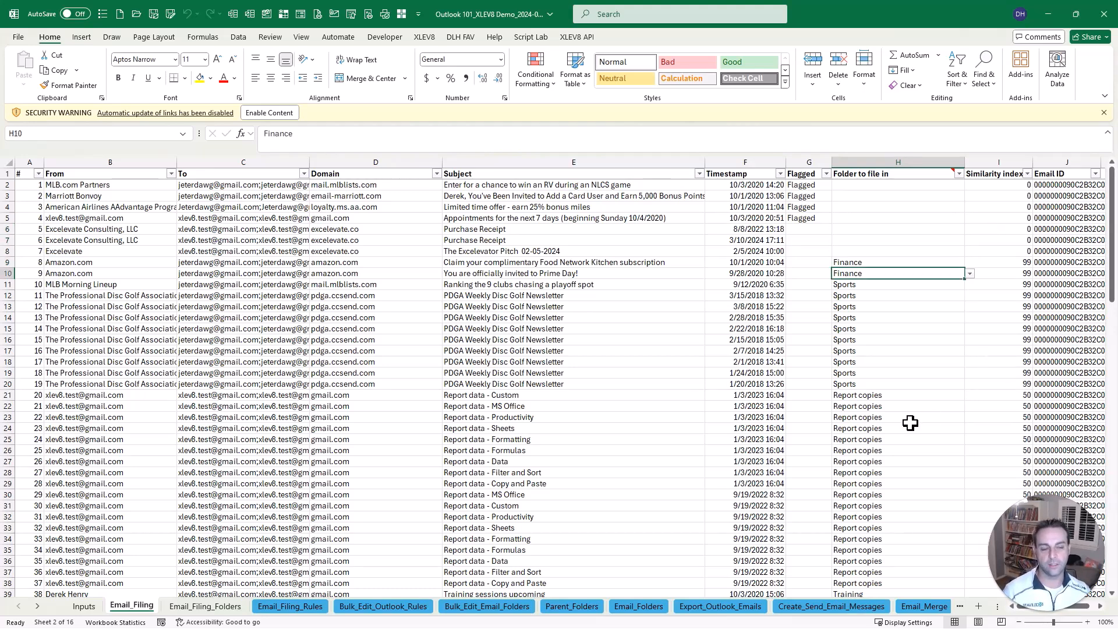
{"action": "scroll", "scroll_direction": "down", "scroll_amount": 3}
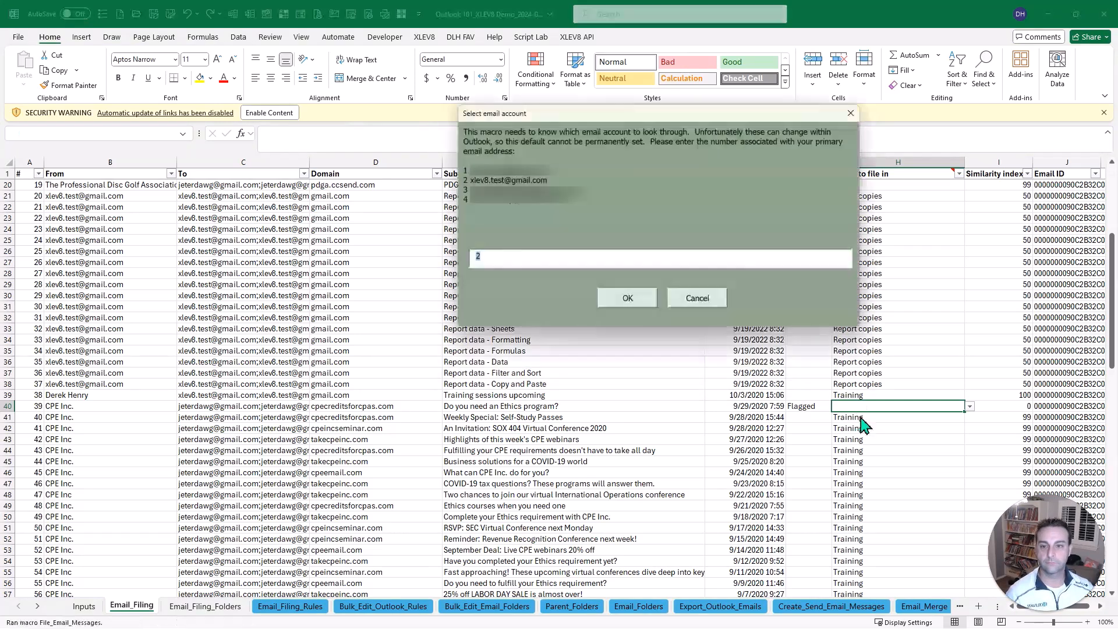
Confirm account 2 so the macro files the 105 emails into their folders.
{"action": "left_click", "coordinate": [626, 298]}
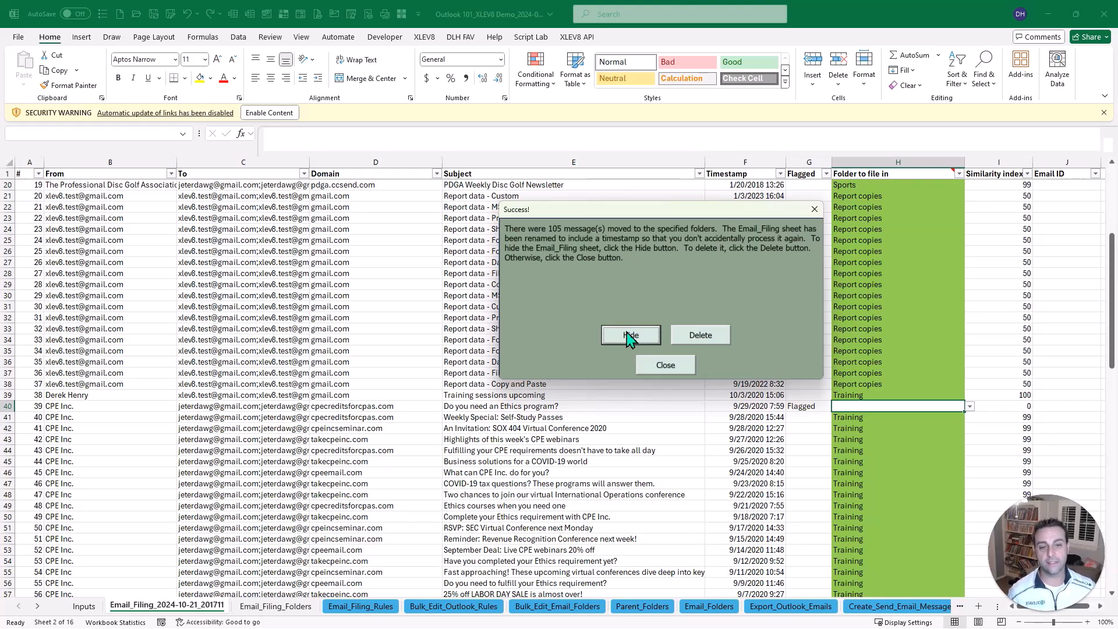
{"action": "mouse_move", "coordinate": [606, 495]}
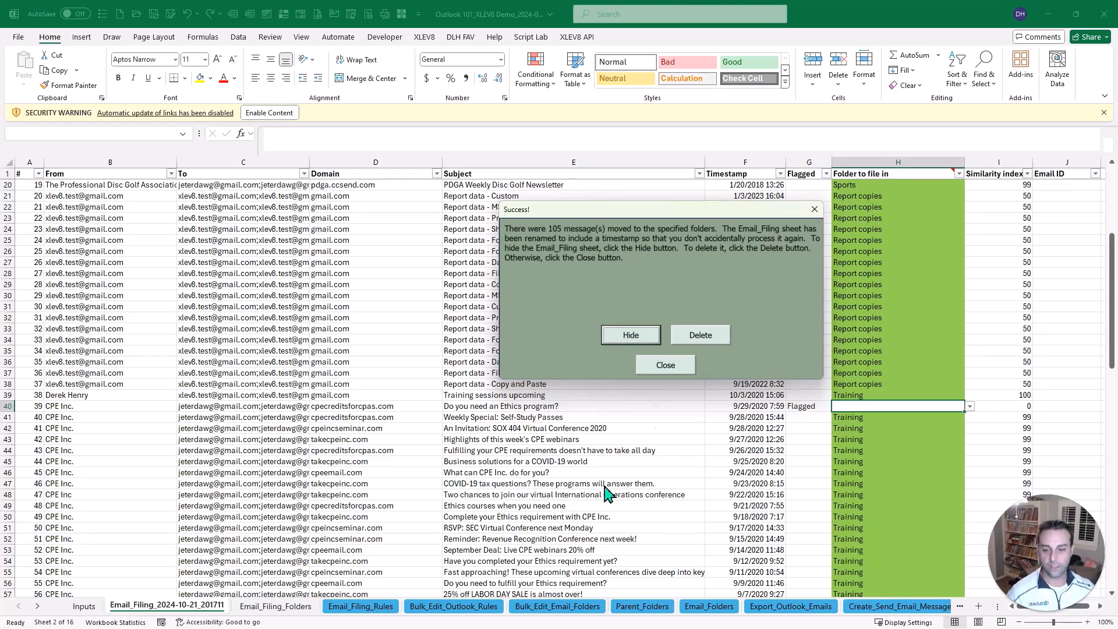
{"action": "mouse_move", "coordinate": [535, 524]}
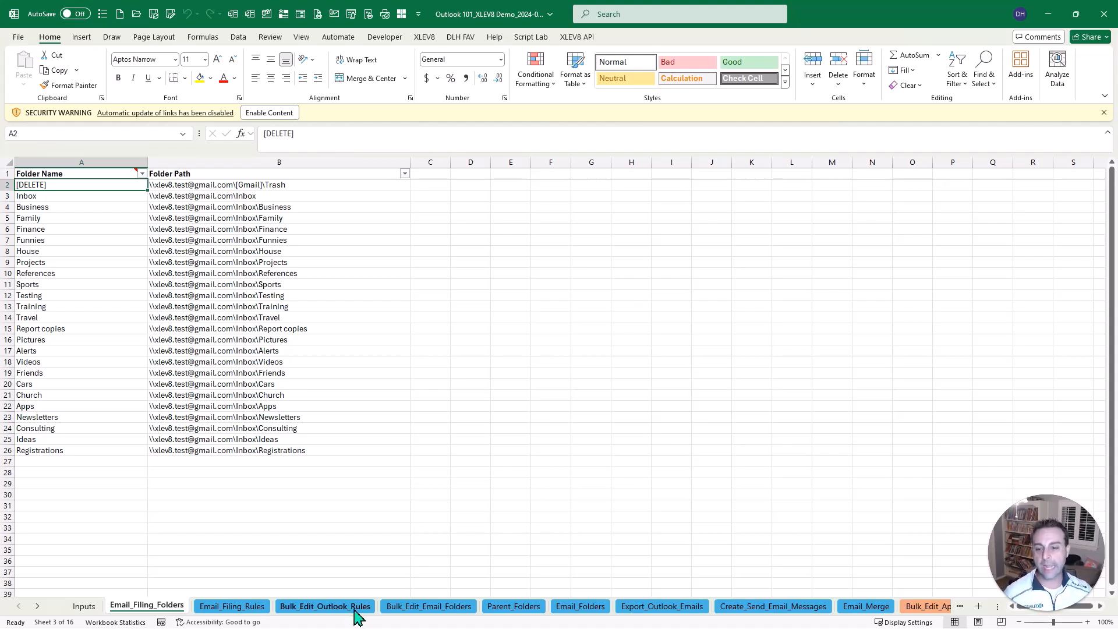
Switch to the Bulk_Edit_Outlook_Rules sheet showing the four test rules.
{"action": "left_click", "coordinate": [324, 606]}
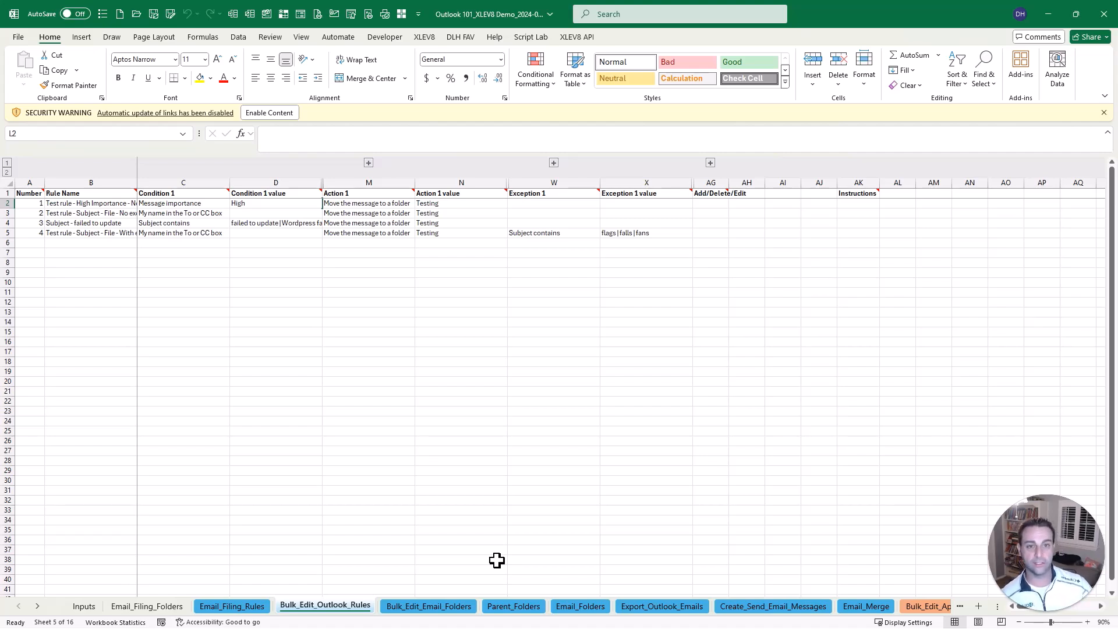
{"action": "mouse_move", "coordinate": [299, 449]}
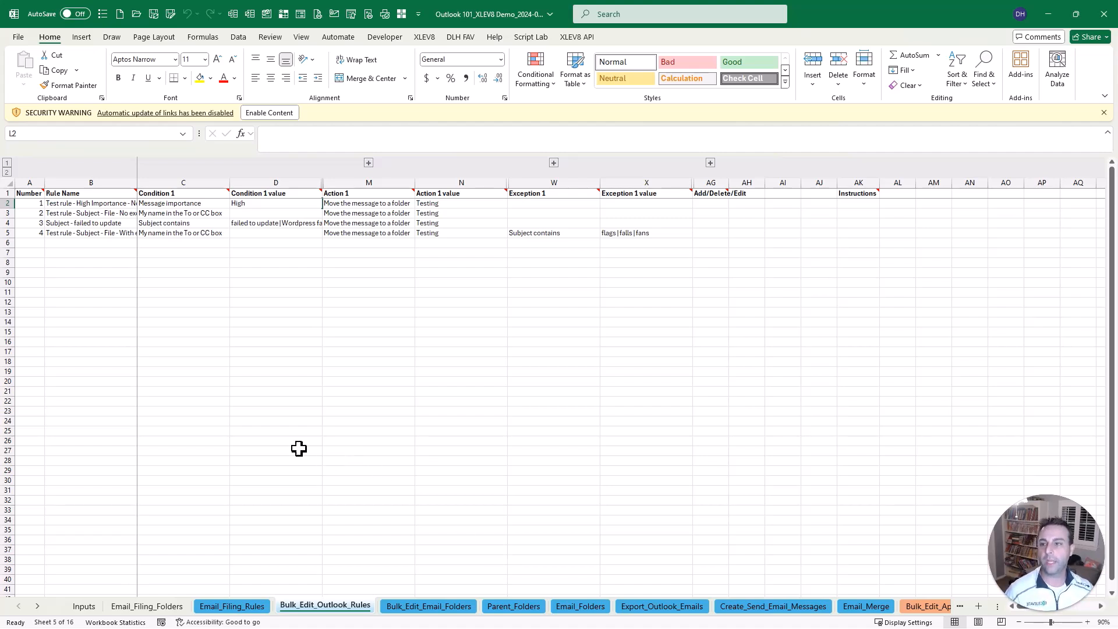
{"action": "mouse_move", "coordinate": [197, 405]}
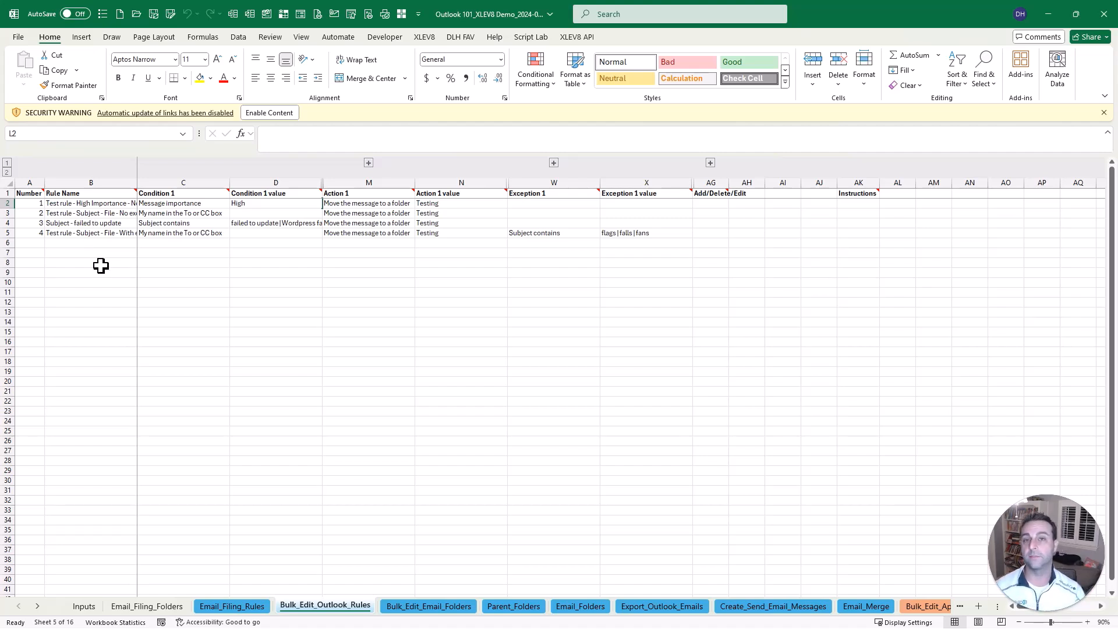
{"action": "mouse_move", "coordinate": [70, 273]}
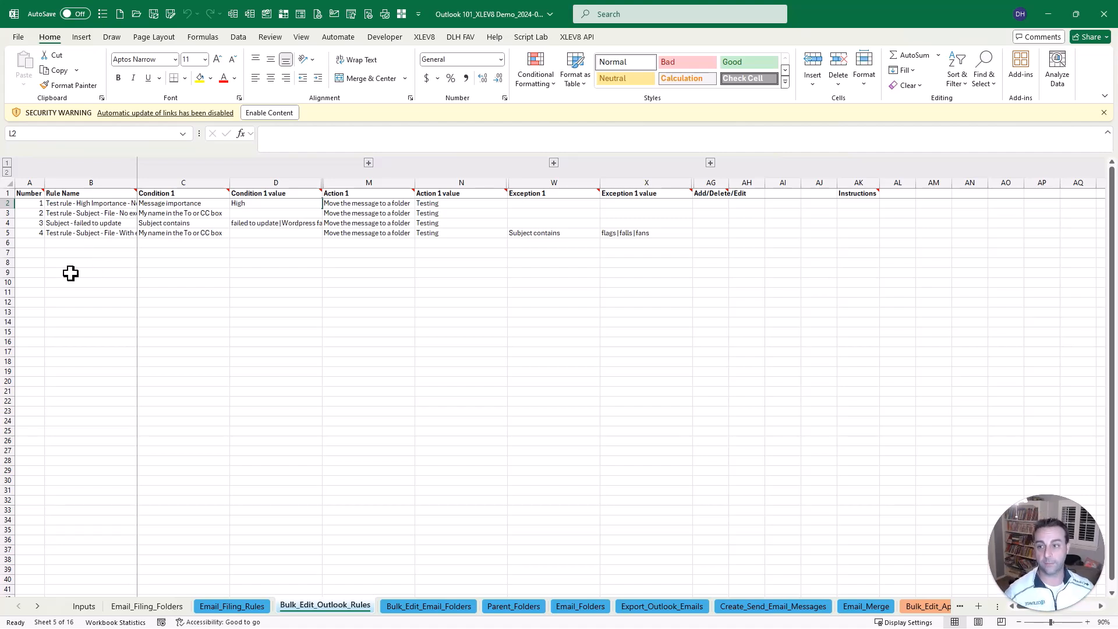
Inspect the first rule, toggle the Condition 1 column groups, then move to Bulk_Edit_Email_Folders.
{"action": "left_click", "coordinate": [91, 204]}
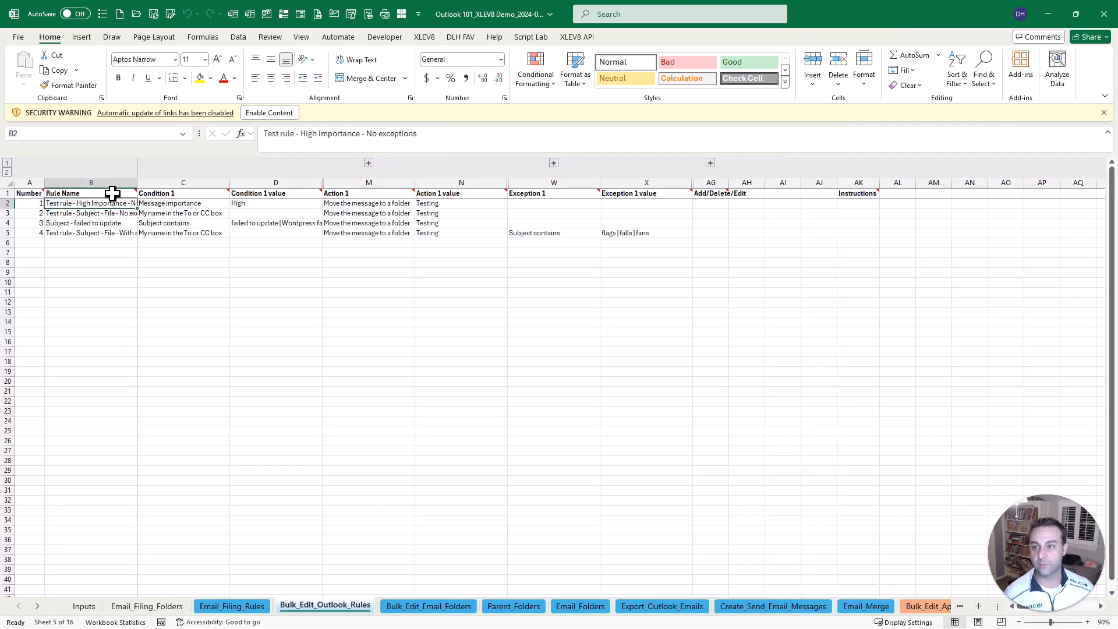
{"action": "mouse_move", "coordinate": [101, 223]}
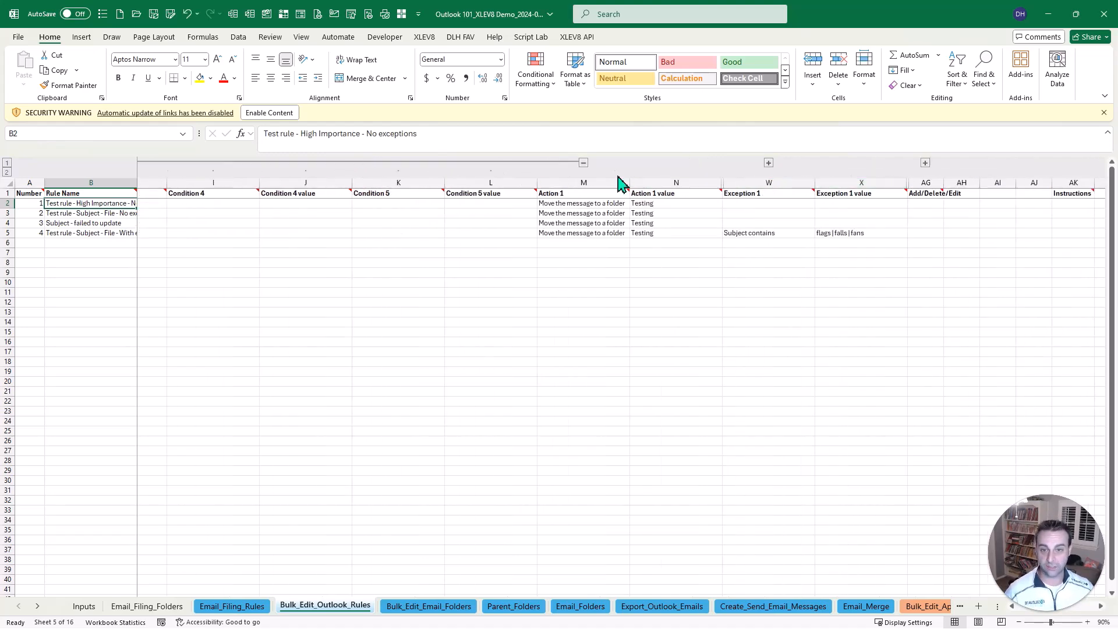
{"action": "mouse_move", "coordinate": [589, 230]}
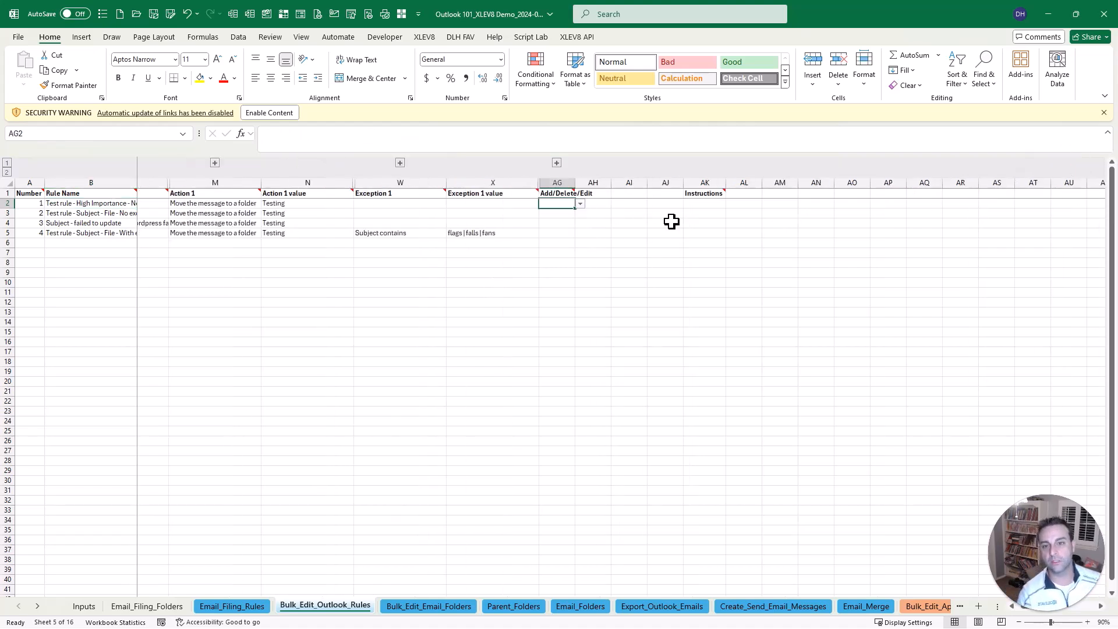
{"action": "left_click", "coordinate": [557, 232]}
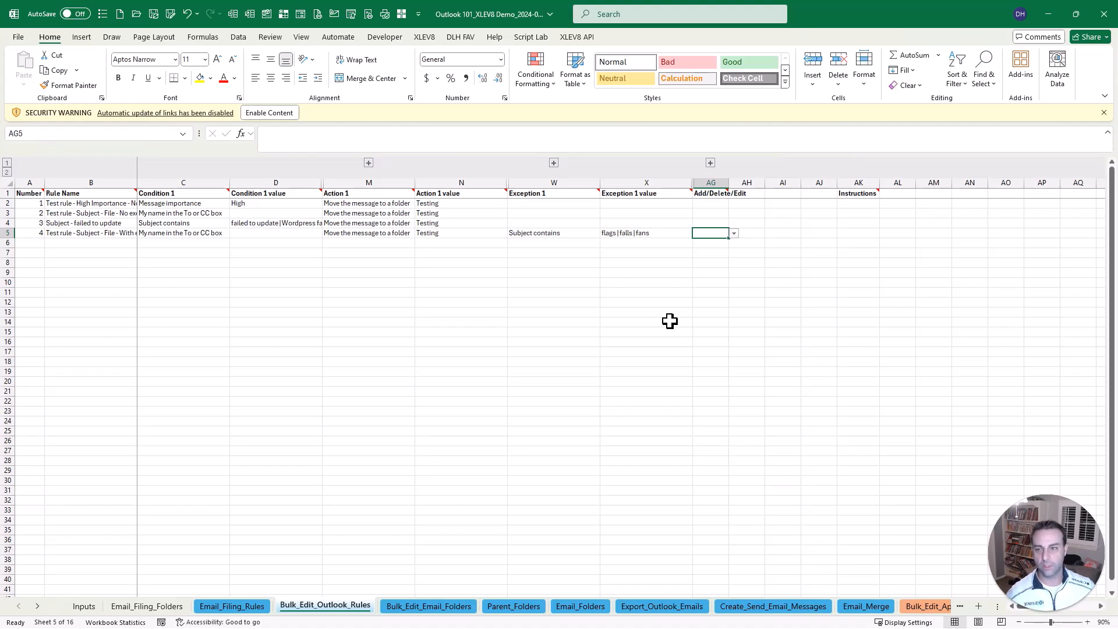
{"action": "left_click", "coordinate": [29, 242]}
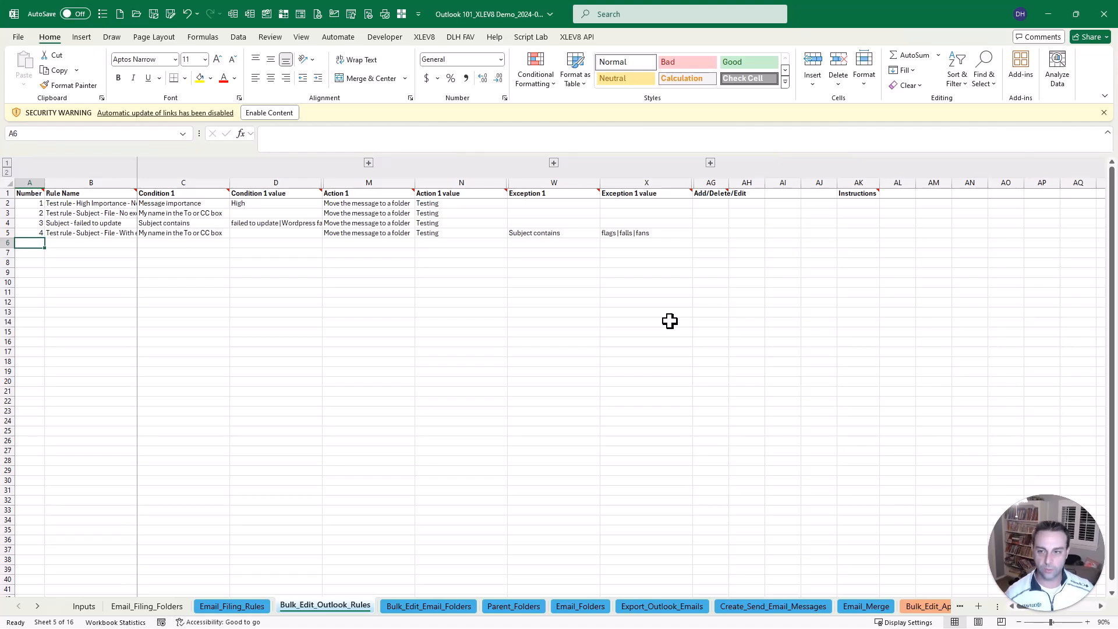
{"action": "mouse_move", "coordinate": [200, 269]}
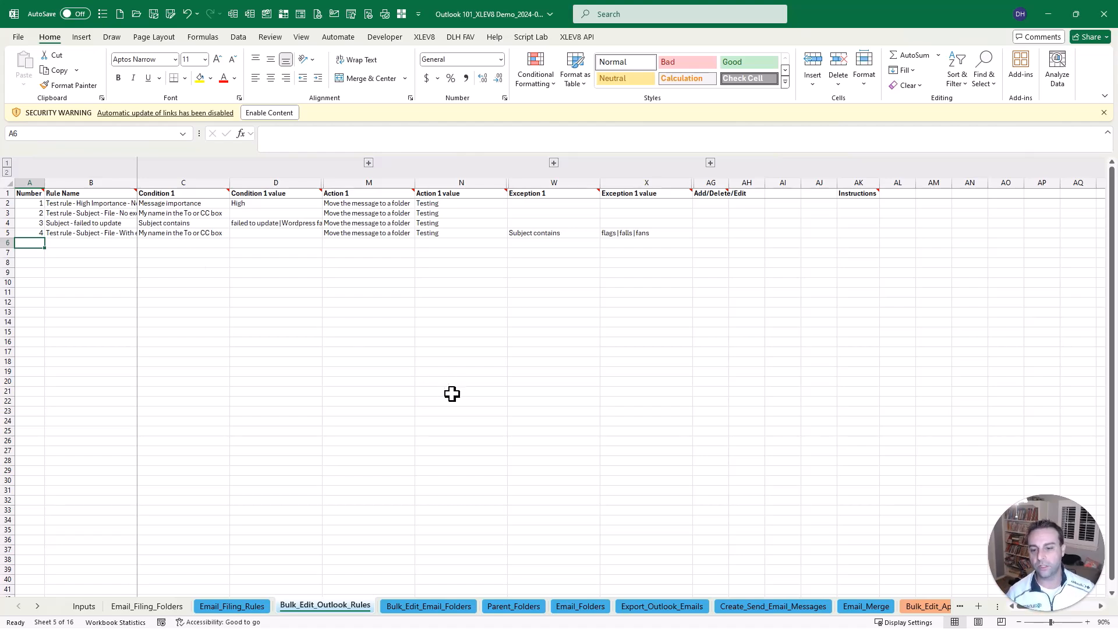
{"action": "left_click", "coordinate": [428, 606]}
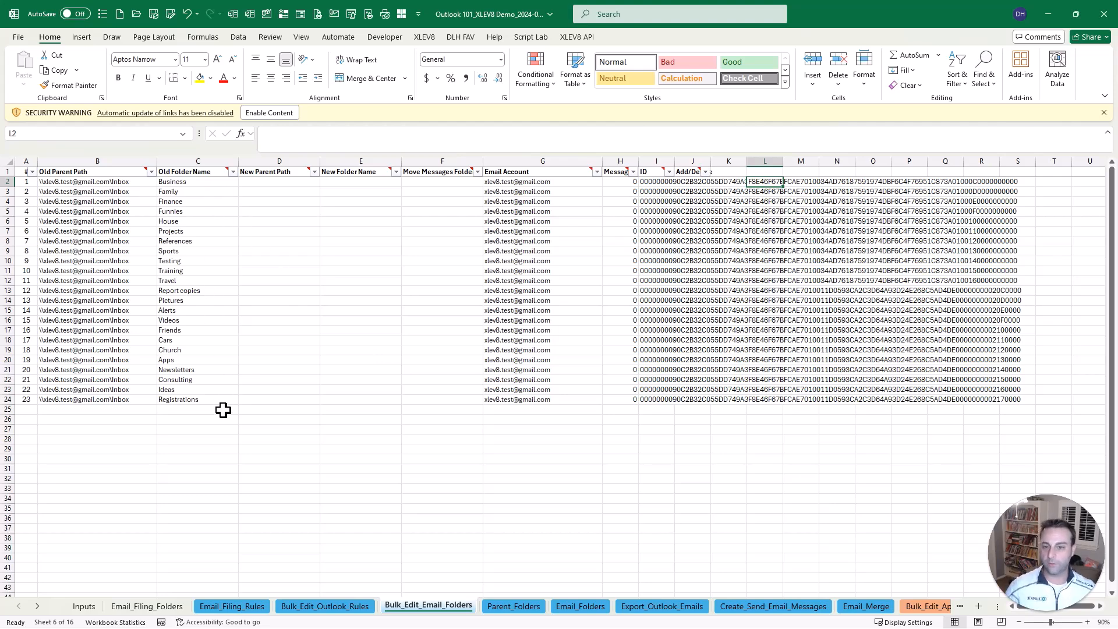
Browse Parent_Folders, Bulk_Edit_Email_Folders and Email_Folders, then start the Export_Outlook_Emails export.
{"action": "left_click", "coordinate": [691, 181]}
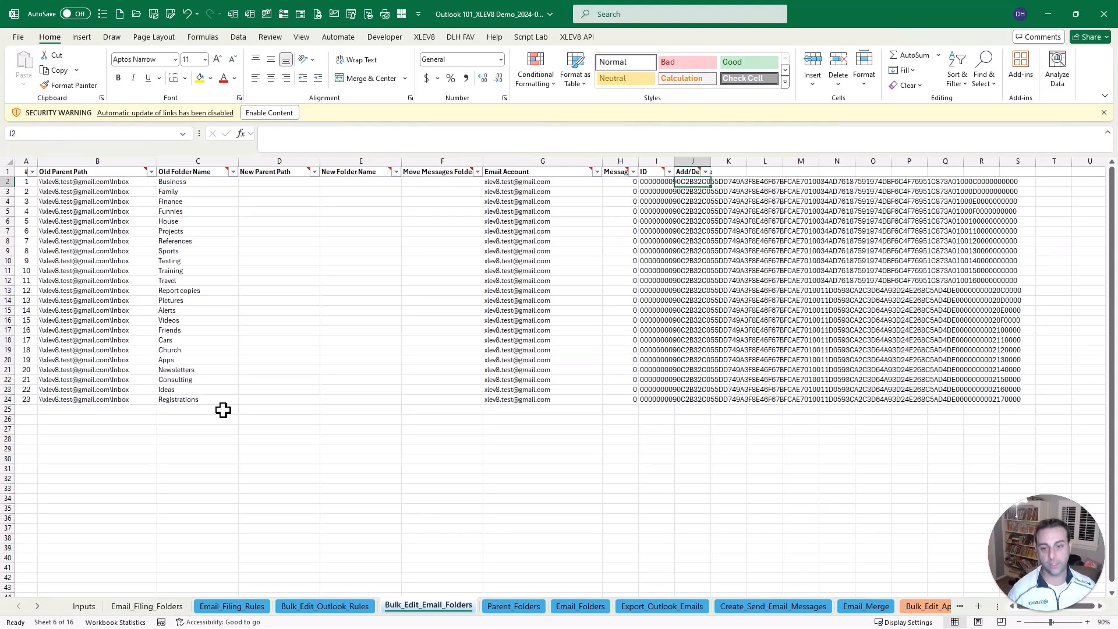
{"action": "left_click", "coordinate": [512, 606]}
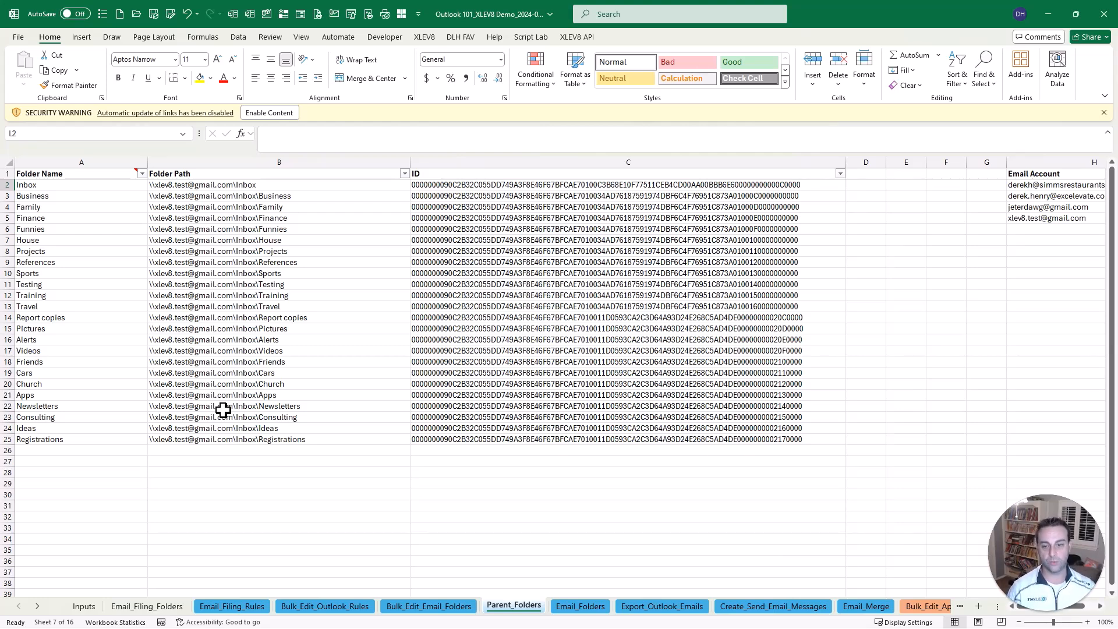
{"action": "left_click", "coordinate": [428, 606]}
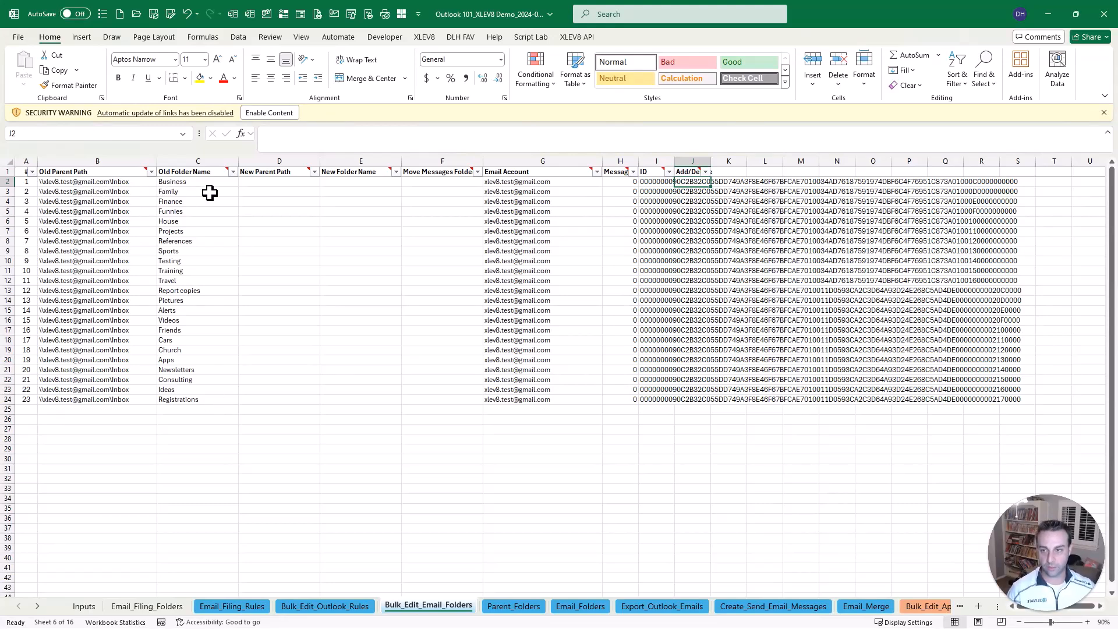
{"action": "mouse_move", "coordinate": [469, 477]}
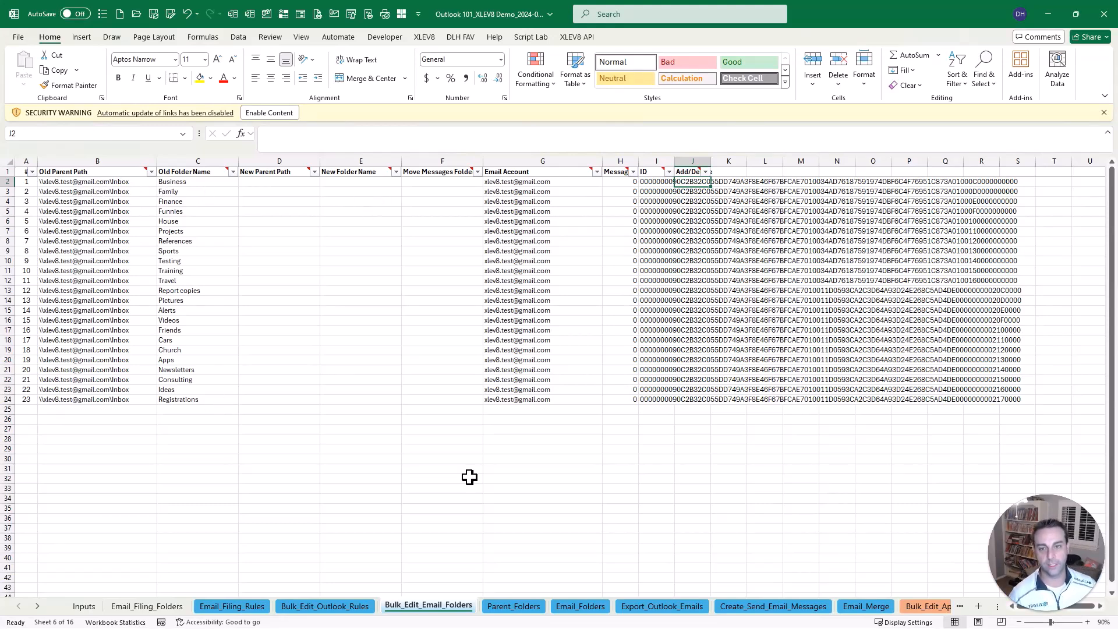
{"action": "mouse_move", "coordinate": [469, 504]}
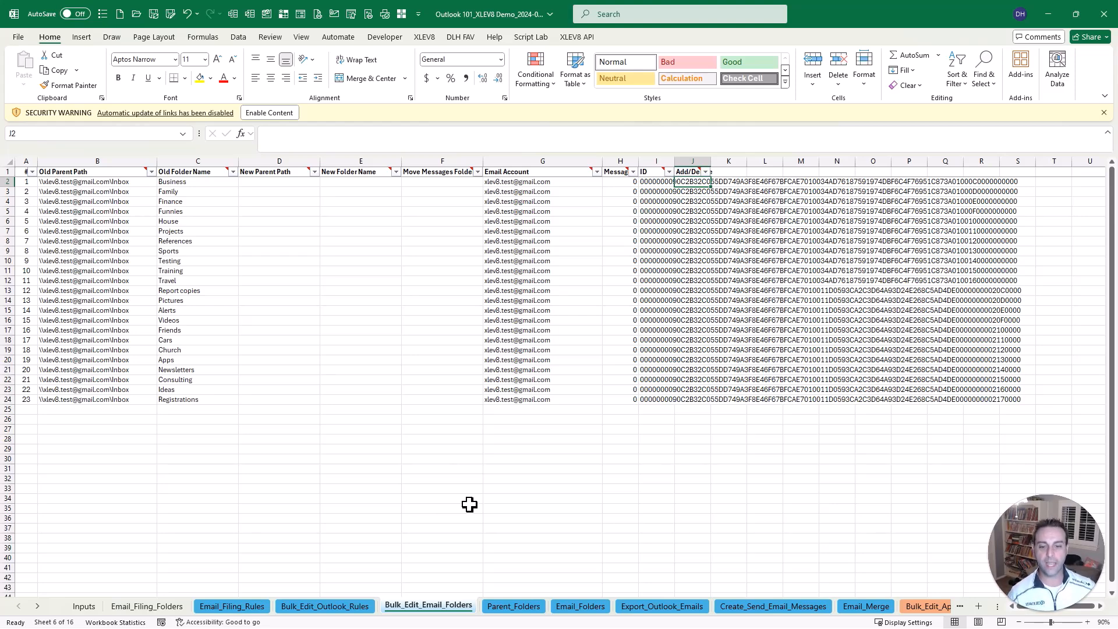
{"action": "left_click", "coordinate": [580, 606]}
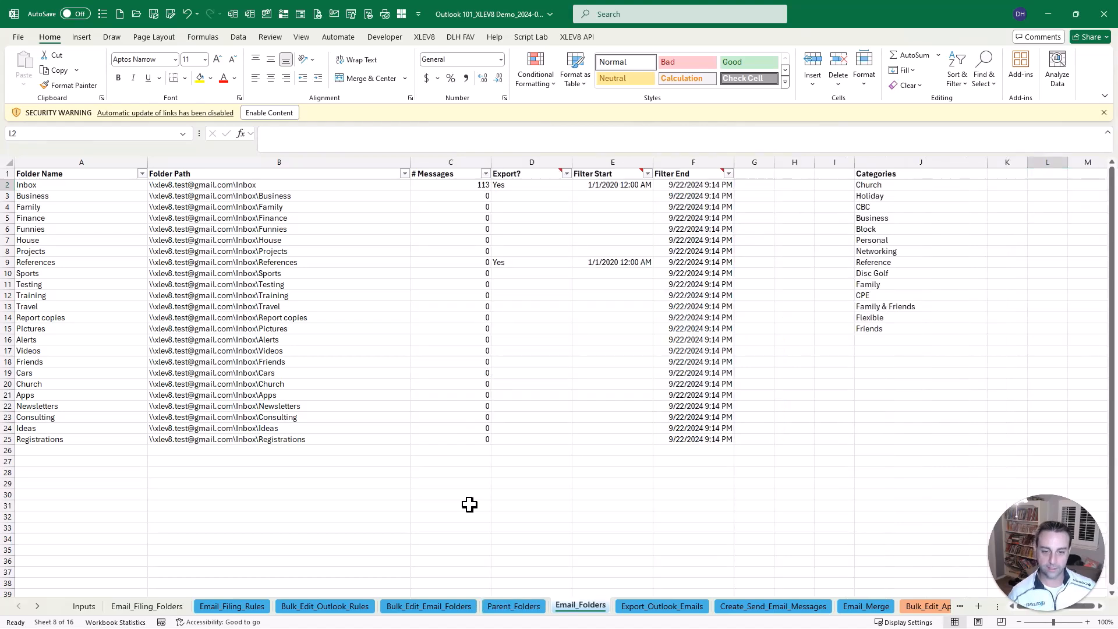
{"action": "left_click", "coordinate": [661, 606]}
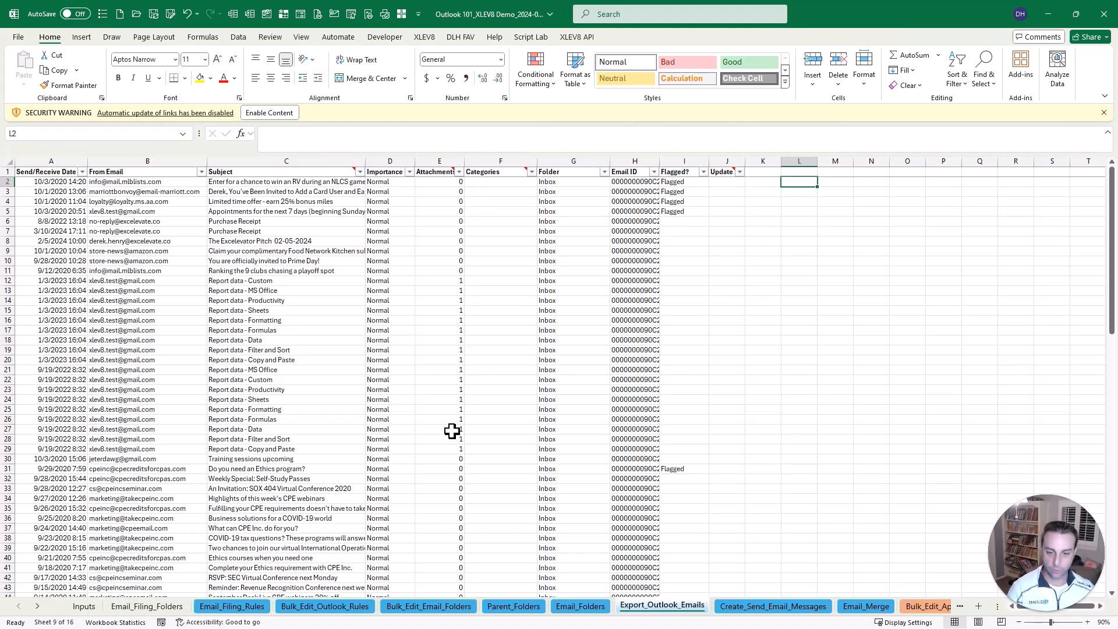
{"action": "left_click", "coordinate": [660, 606]}
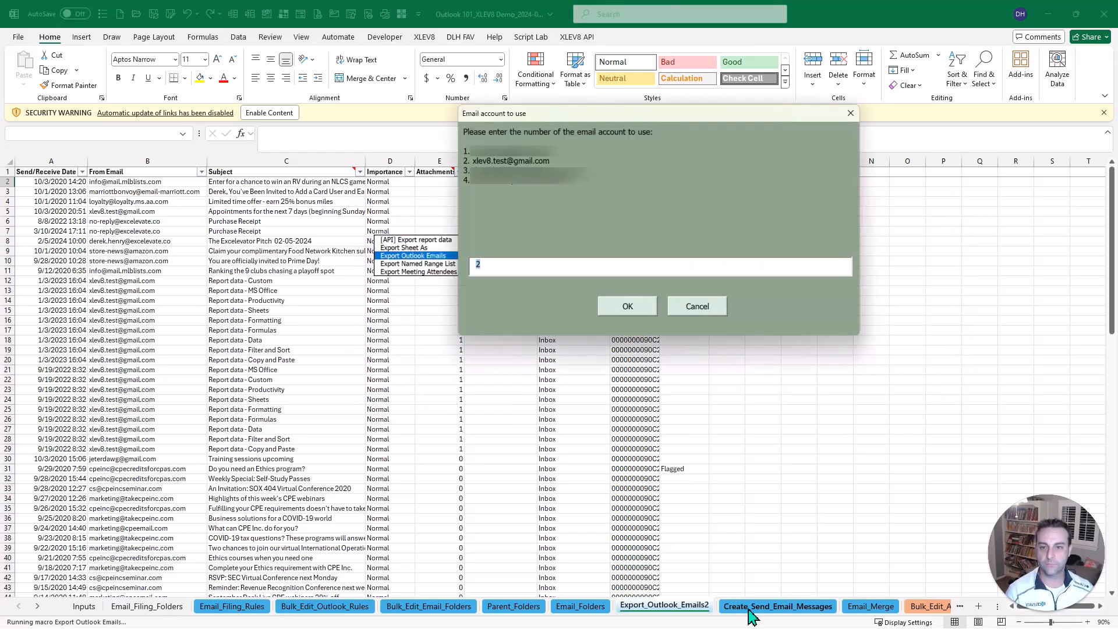
Confirm account 2, agree to re-export the folder list, and dismiss the folder-choice note.
{"action": "left_click", "coordinate": [627, 305]}
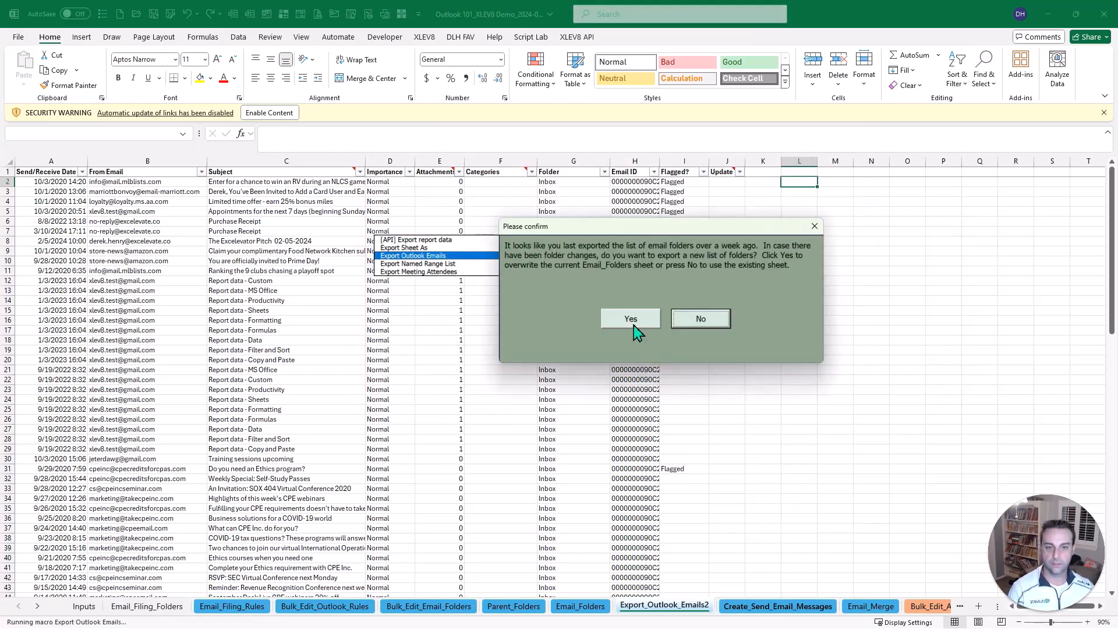
{"action": "mouse_move", "coordinate": [638, 321]}
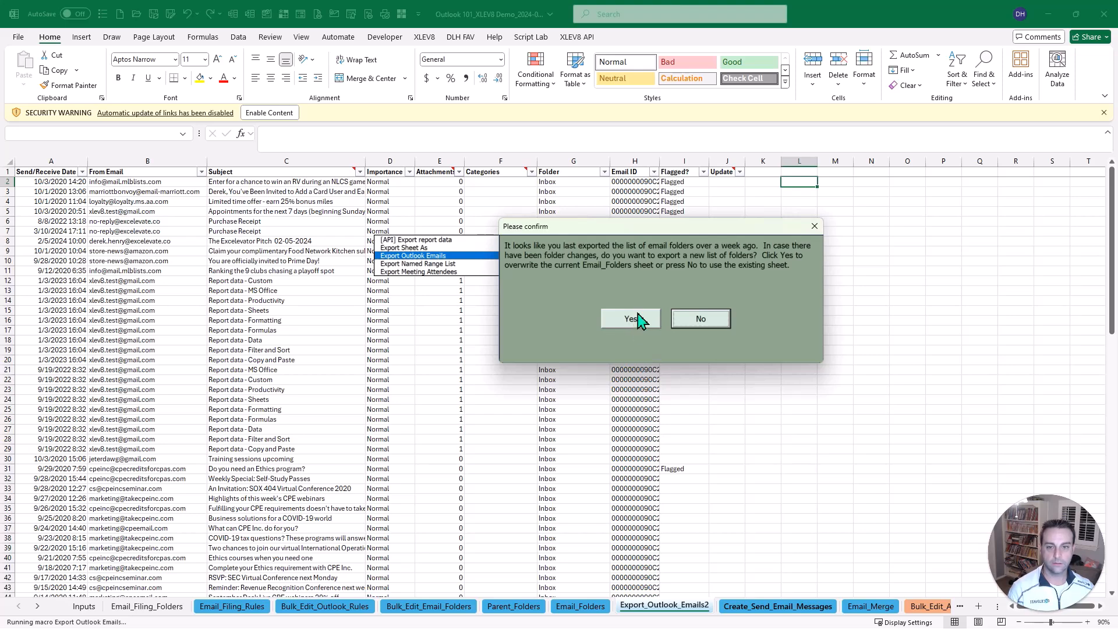
{"action": "left_click", "coordinate": [629, 318]}
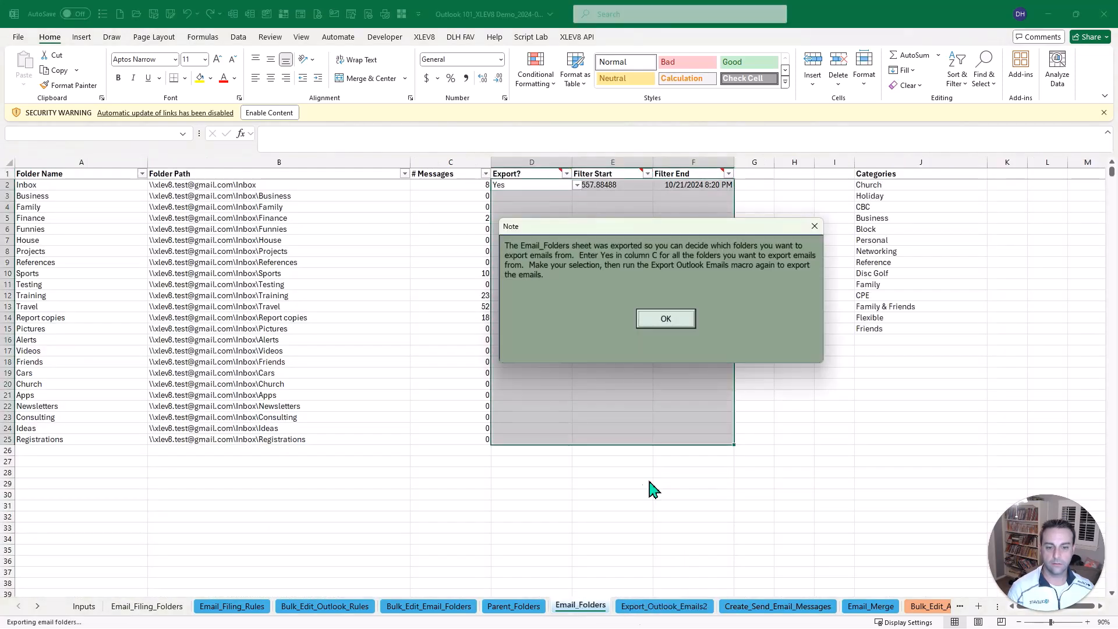
{"action": "left_click", "coordinate": [665, 318]}
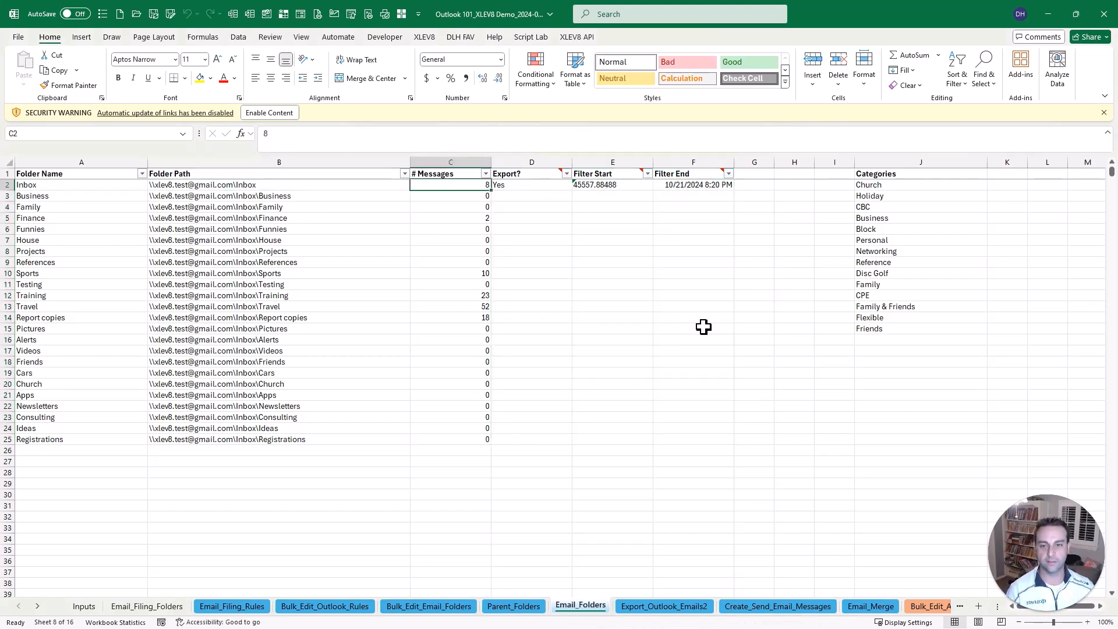
Format Inbox's Filter Start cell E2 to display 9/22/2024 9:14 PM, then select D2.
{"action": "left_click", "coordinate": [450, 162]}
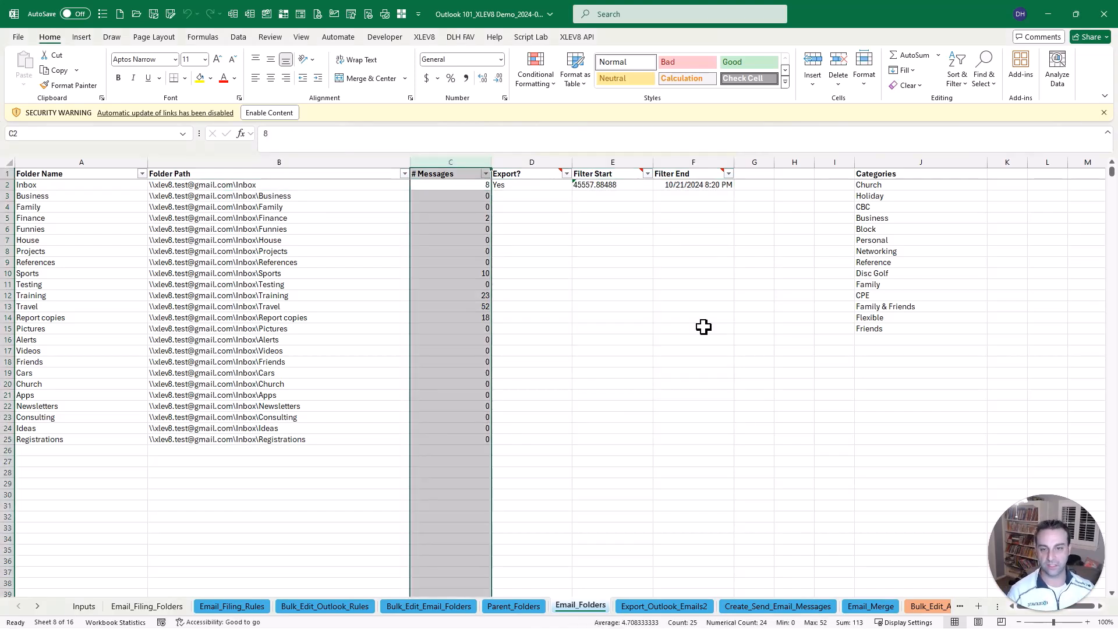
{"action": "left_click", "coordinate": [612, 184]}
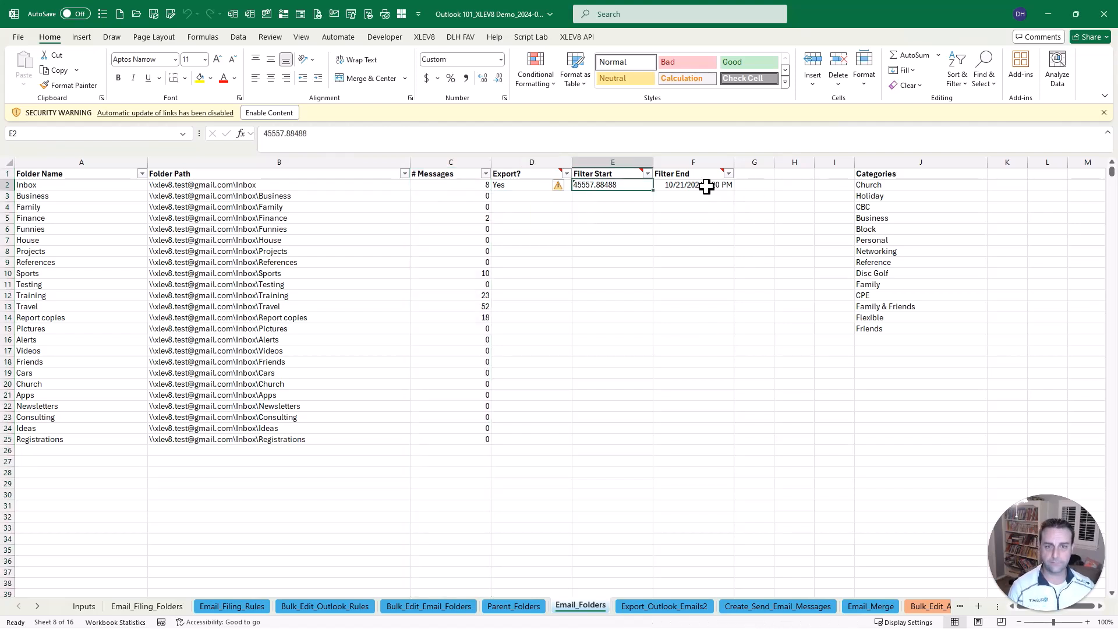
{"action": "left_click", "coordinate": [692, 185]}
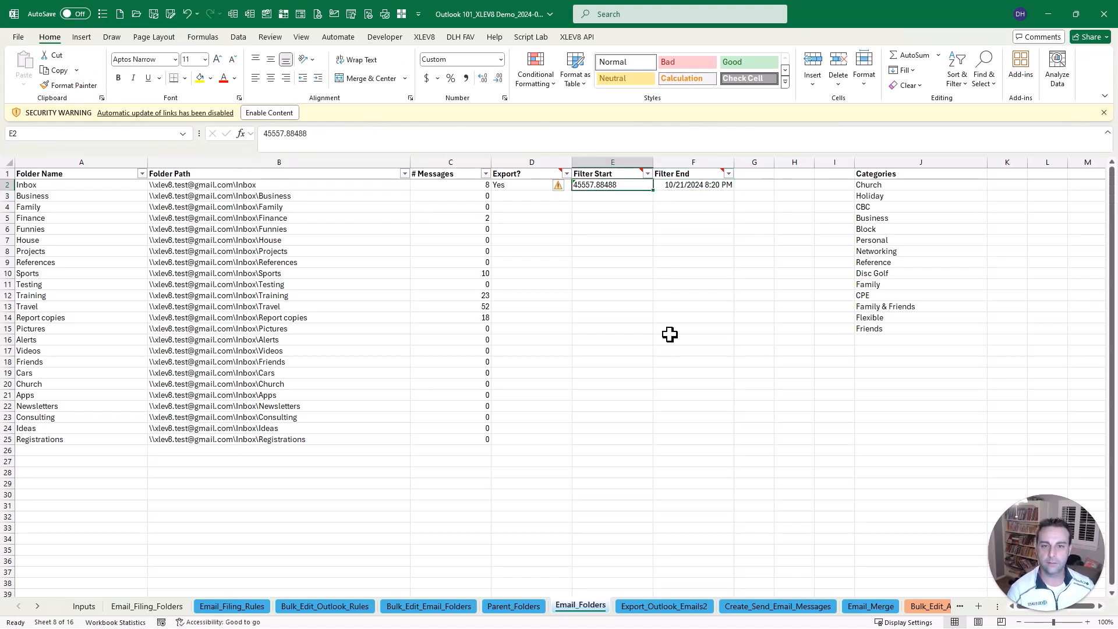
{"action": "mouse_move", "coordinate": [502, 153]}
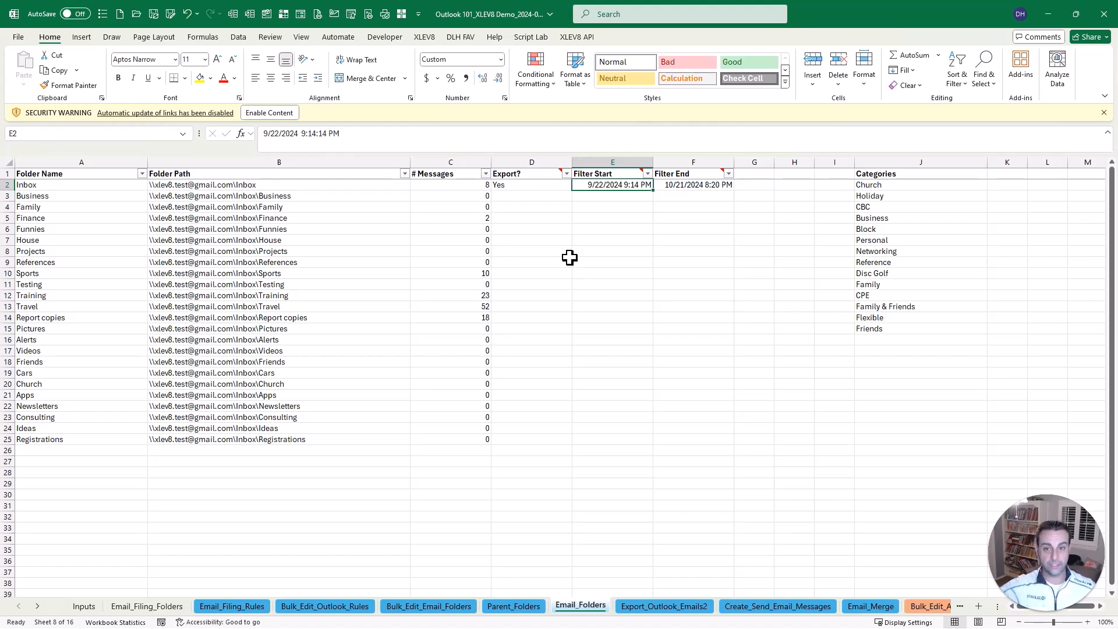
{"action": "mouse_move", "coordinate": [552, 200]}
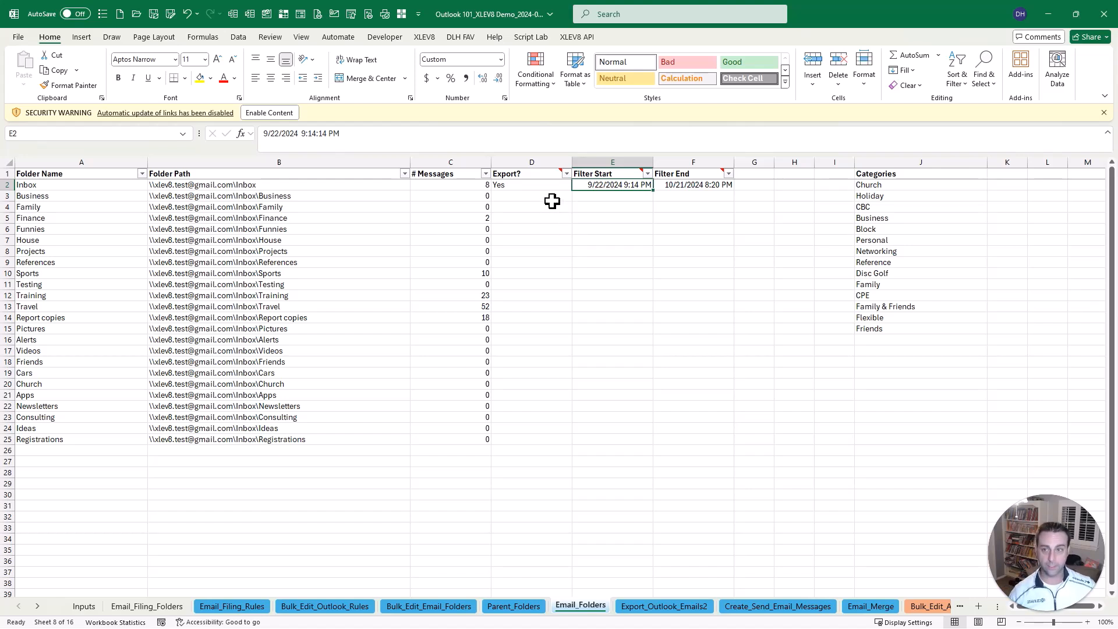
{"action": "mouse_move", "coordinate": [524, 189]}
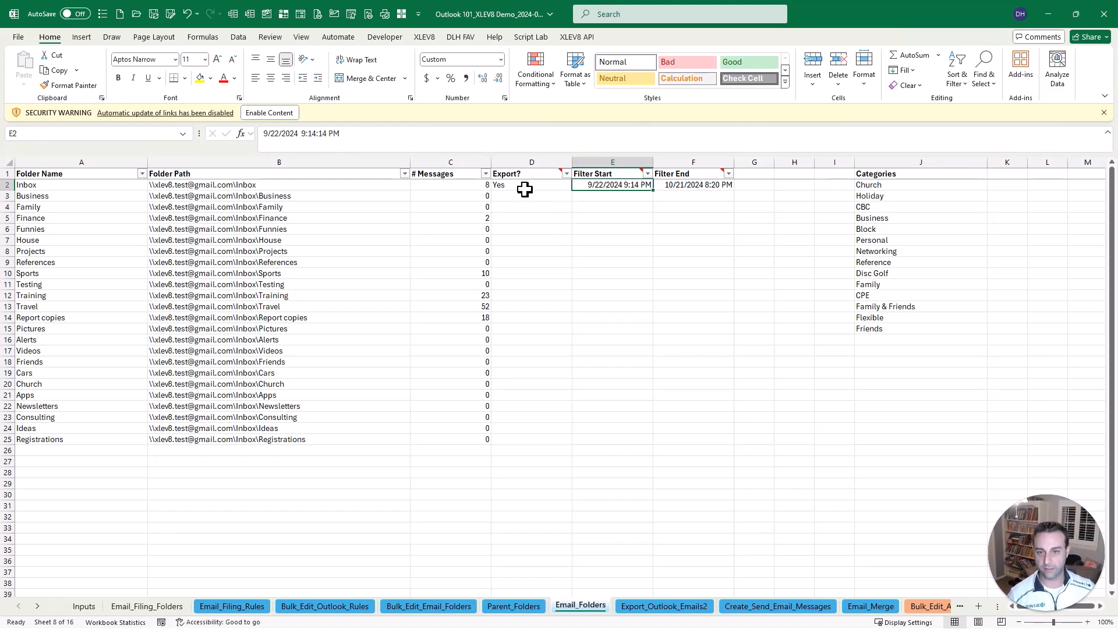
{"action": "left_click", "coordinate": [531, 184]}
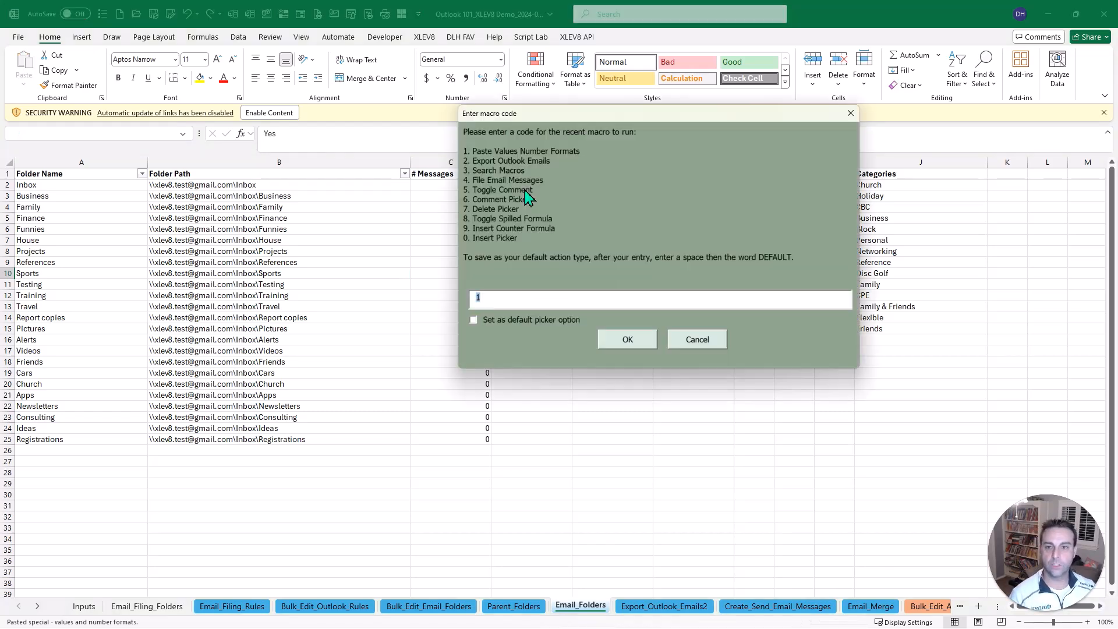
Run Export Outlook Emails, confirm, and accept the result of 0 emails from 2 folders.
{"action": "left_click", "coordinate": [625, 338]}
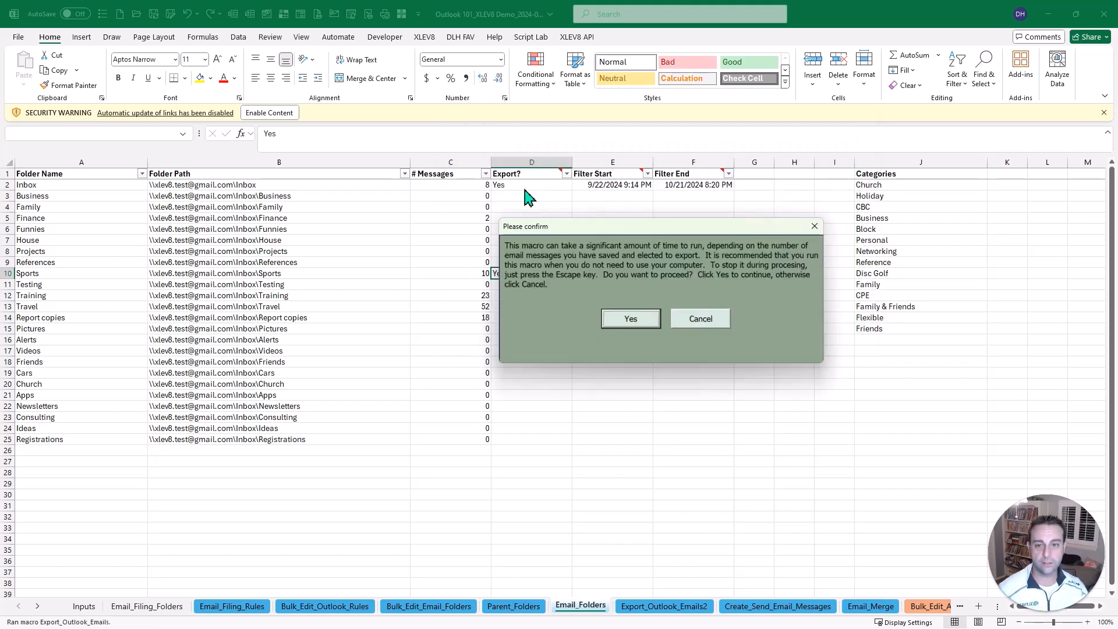
{"action": "left_click", "coordinate": [629, 318]}
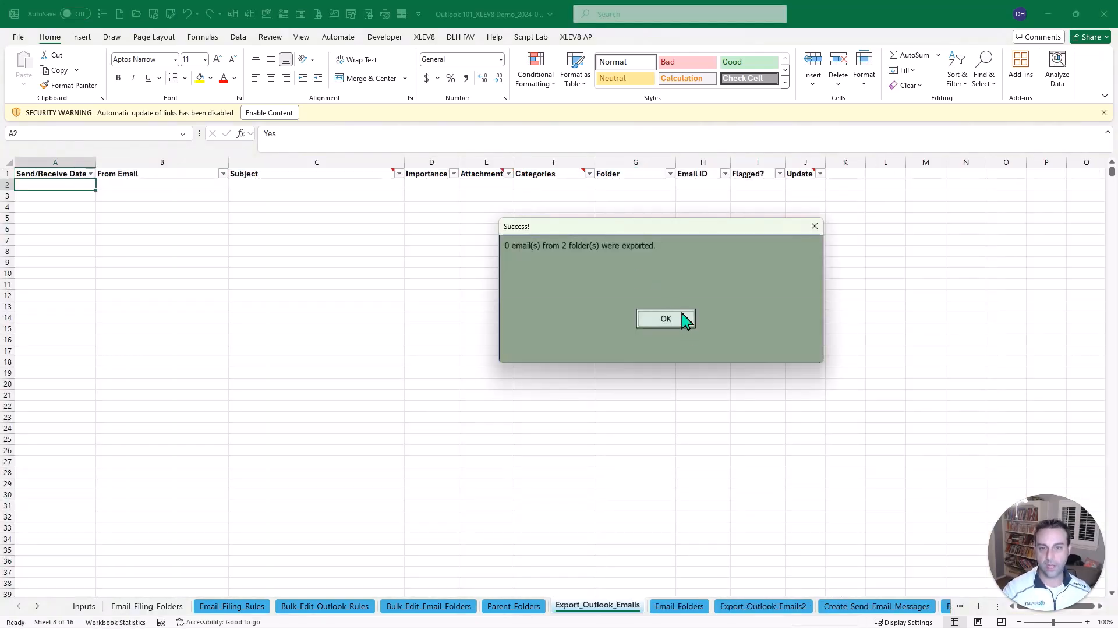
{"action": "left_click", "coordinate": [664, 318]}
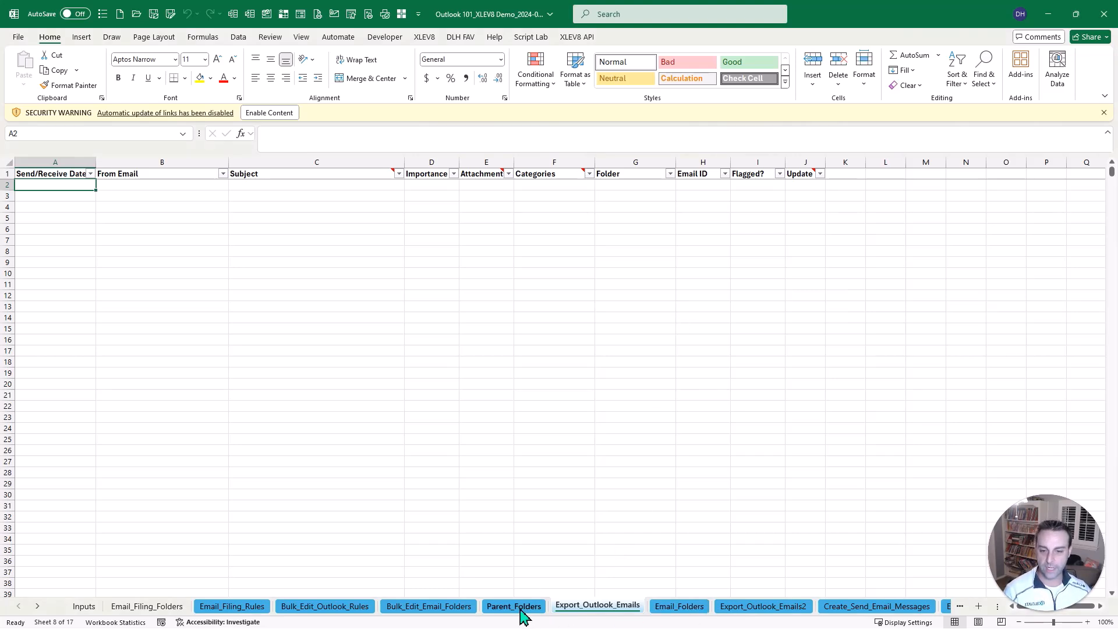
{"action": "mouse_move", "coordinate": [762, 606]}
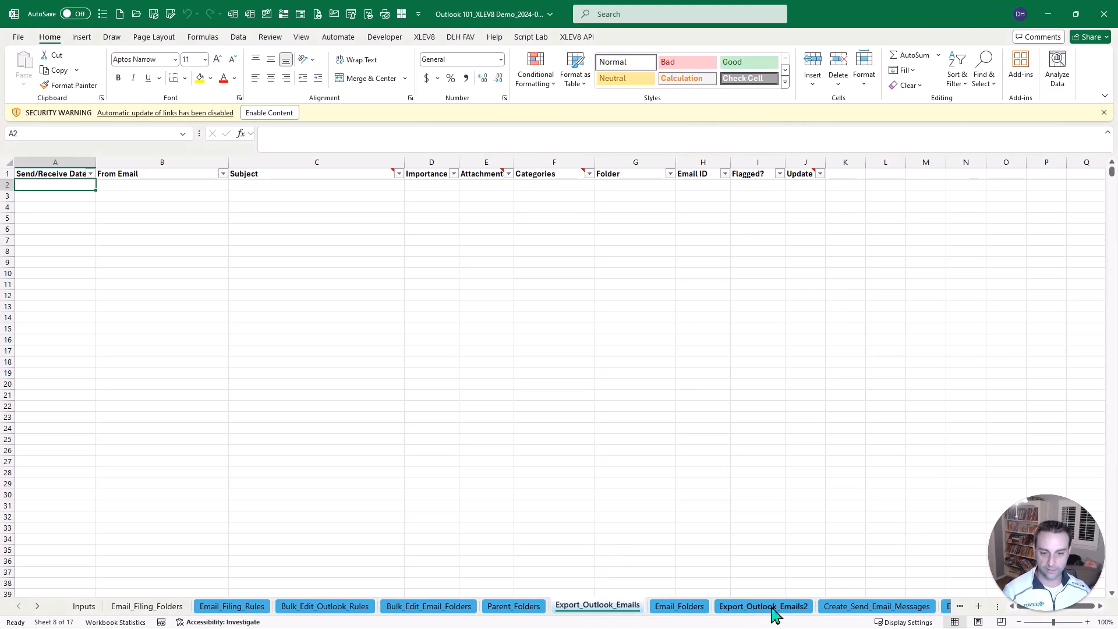
On Email_Folders, edit Inbox's filter start date, then select the Registrations row's filter start cell.
{"action": "left_click", "coordinate": [679, 606]}
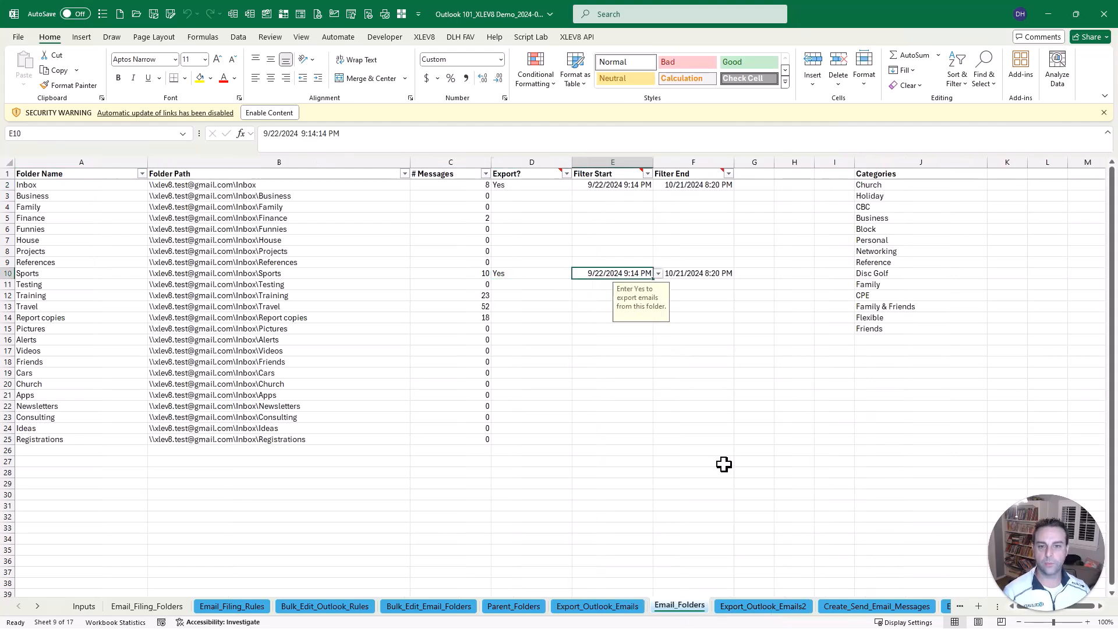
{"action": "left_click", "coordinate": [612, 185]}
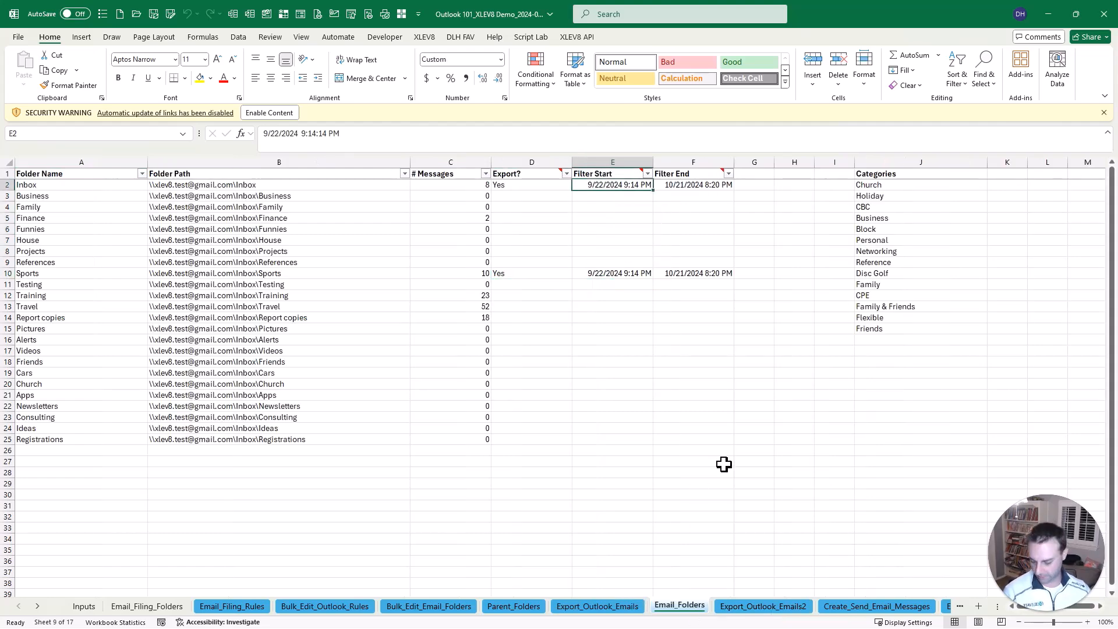
{"action": "double_click", "coordinate": [612, 185]}
{"action": "type", "text": "19"}
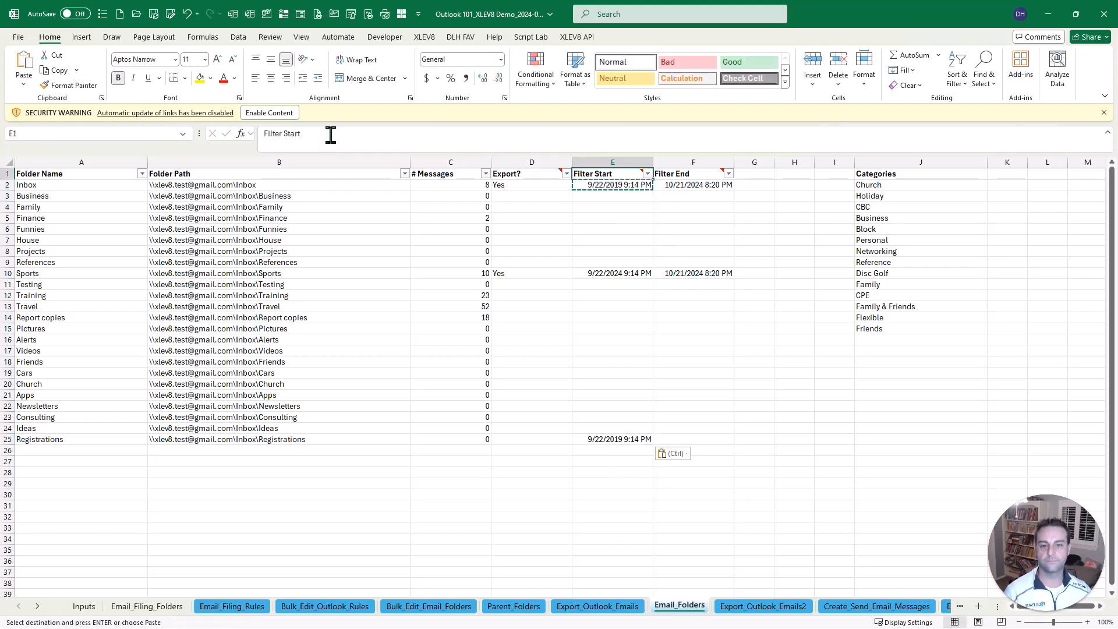
{"action": "left_click", "coordinate": [612, 273]}
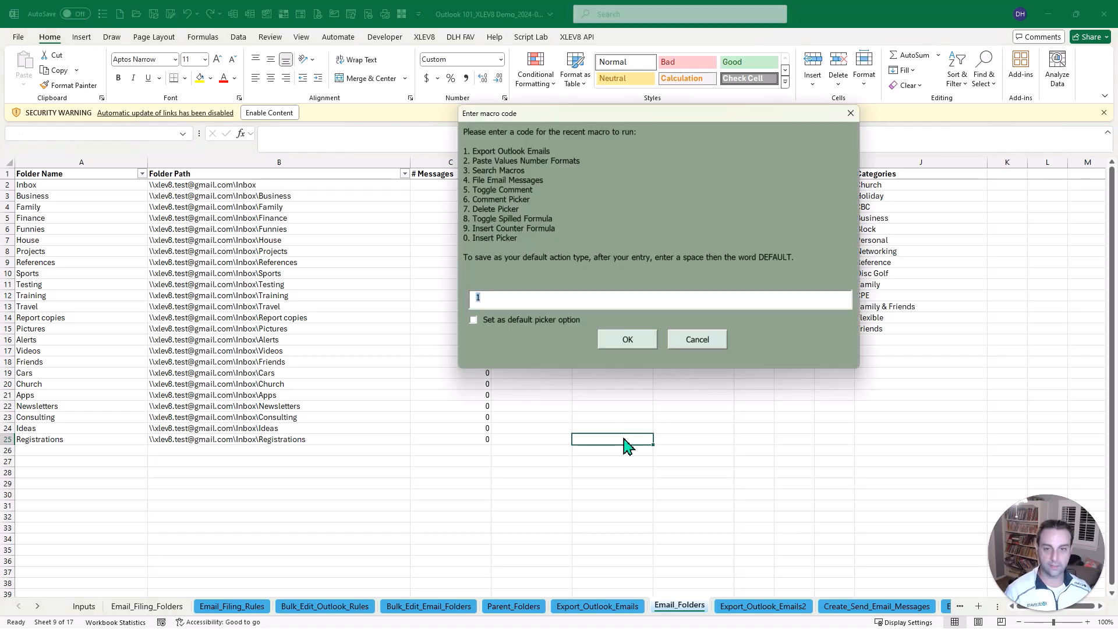
Export 9 emails with account 2 and select the Appointments message's email ID.
{"action": "left_click", "coordinate": [626, 339]}
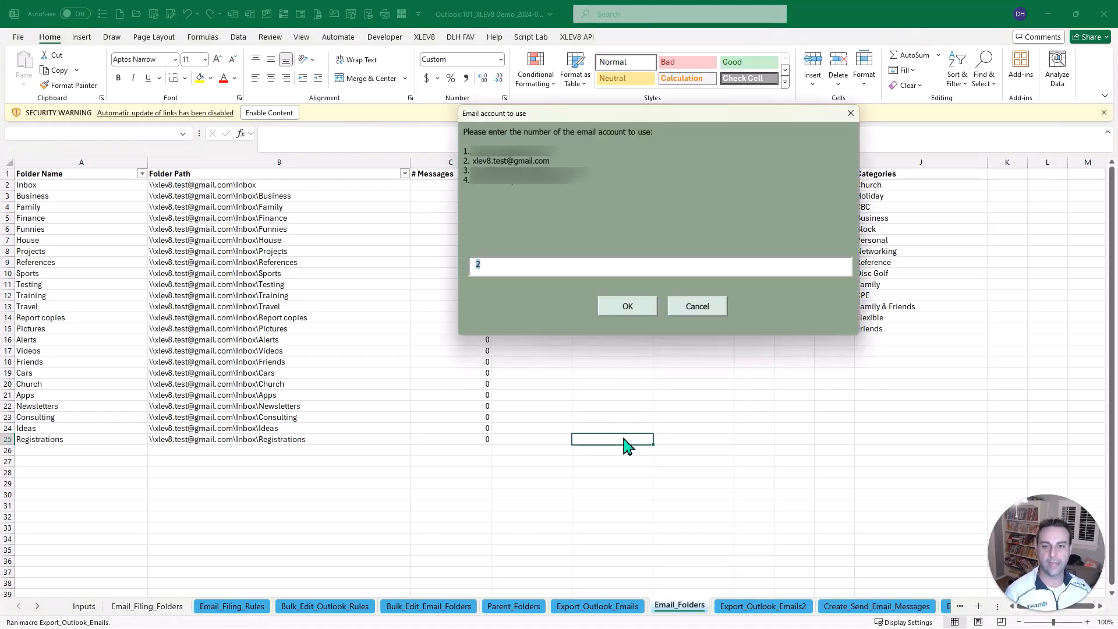
{"action": "left_click", "coordinate": [625, 305]}
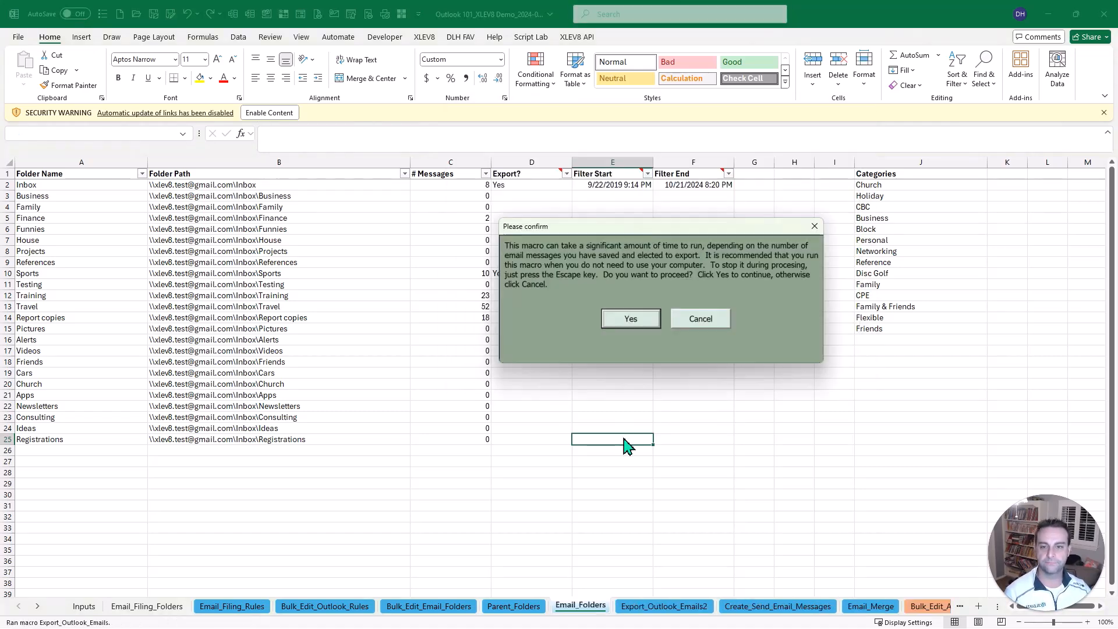
{"action": "left_click", "coordinate": [630, 317]}
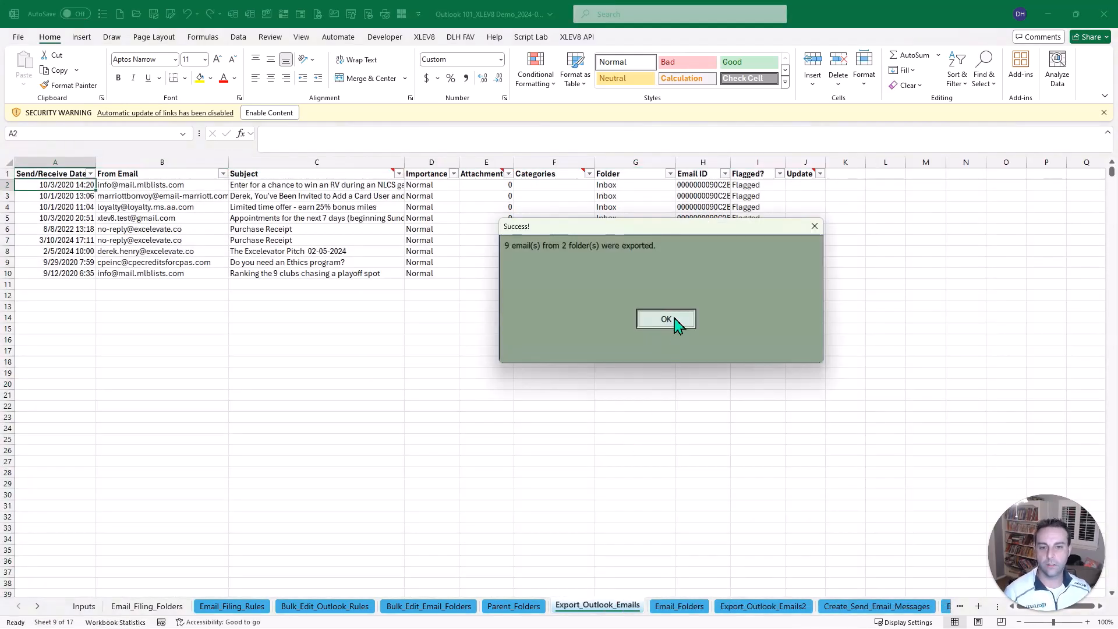
{"action": "left_click", "coordinate": [665, 318]}
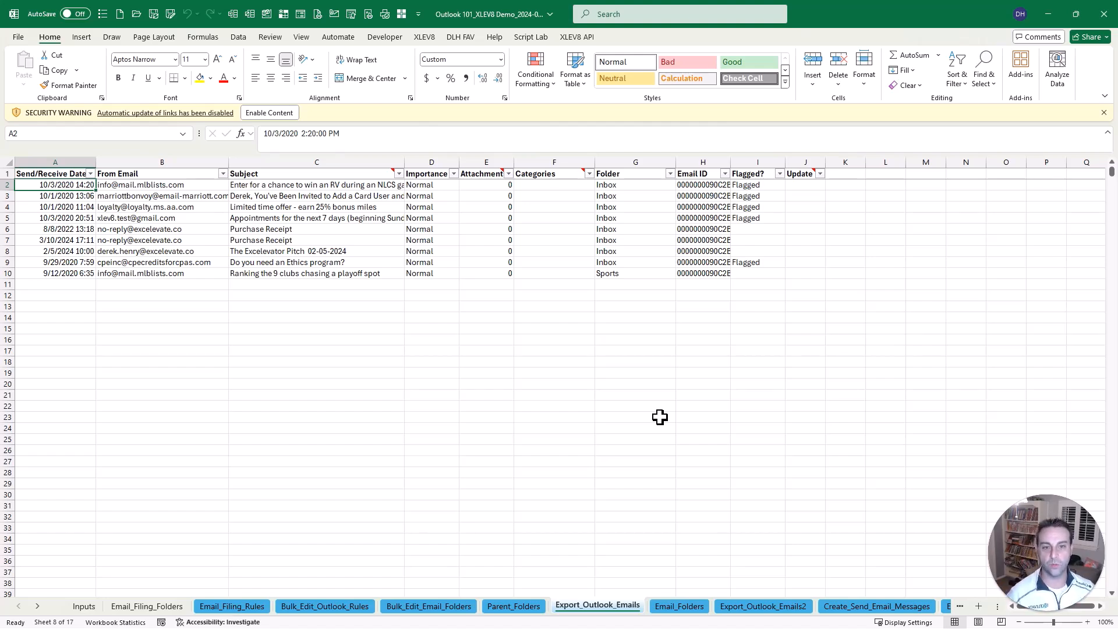
{"action": "mouse_move", "coordinate": [777, 239]}
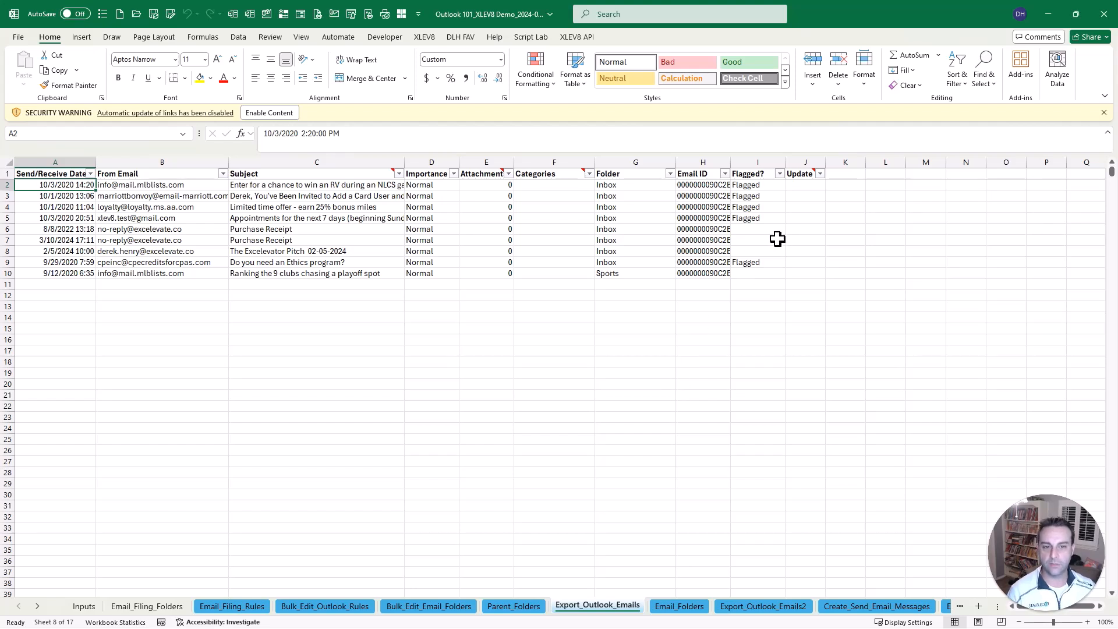
{"action": "left_click", "coordinate": [702, 184]}
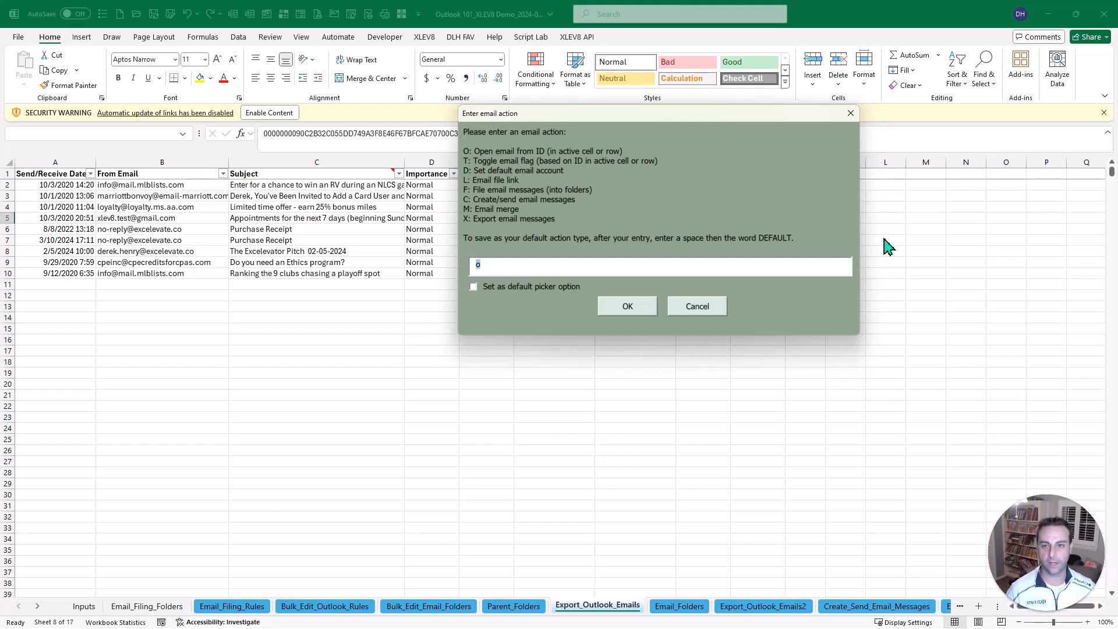
{"action": "left_click", "coordinate": [626, 306]}
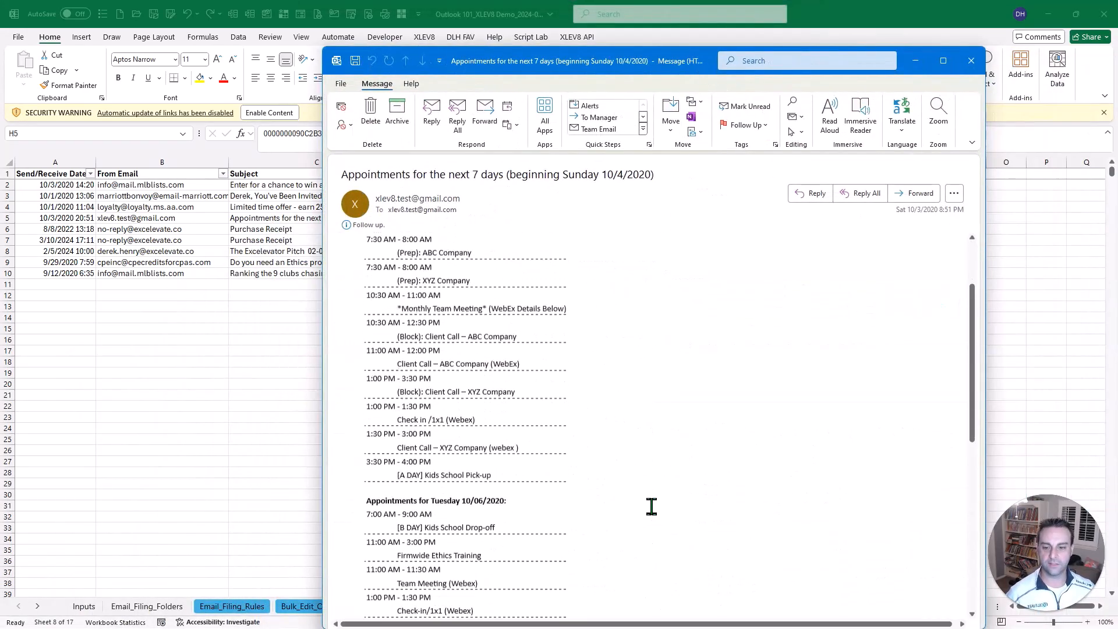
{"action": "scroll", "scroll_direction": "down", "scroll_amount": 3}
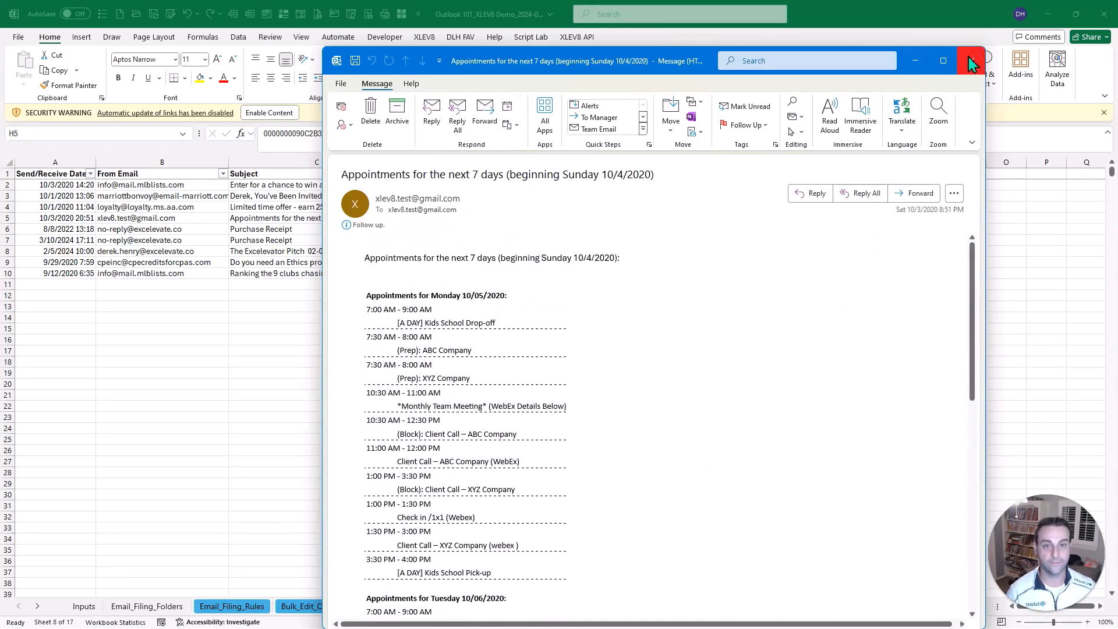
{"action": "left_click", "coordinate": [968, 61]}
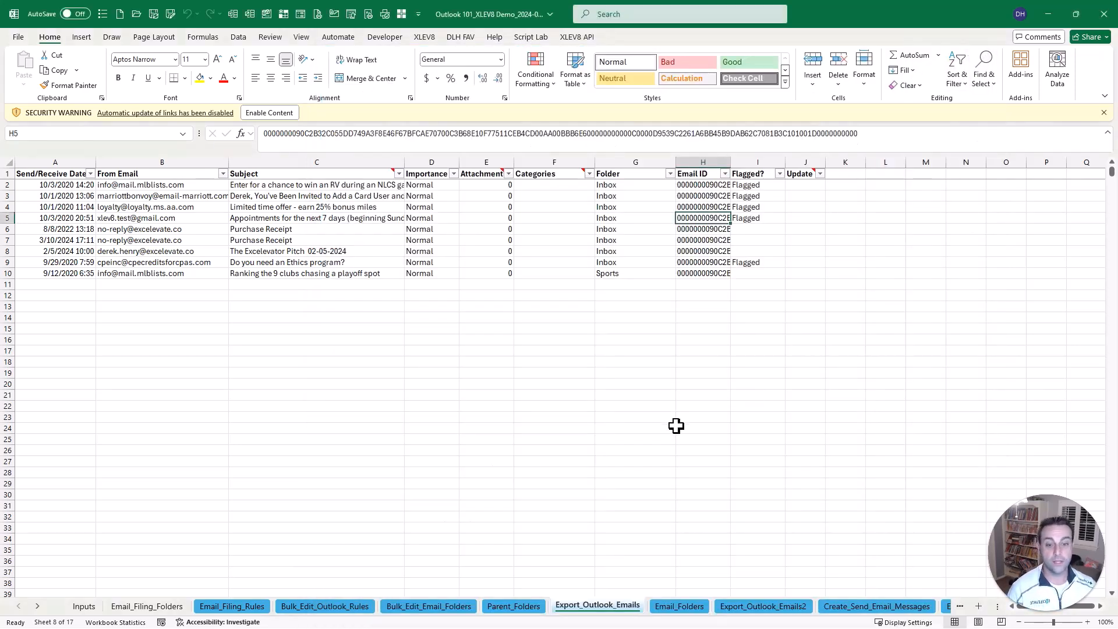
{"action": "left_click", "coordinate": [876, 606]}
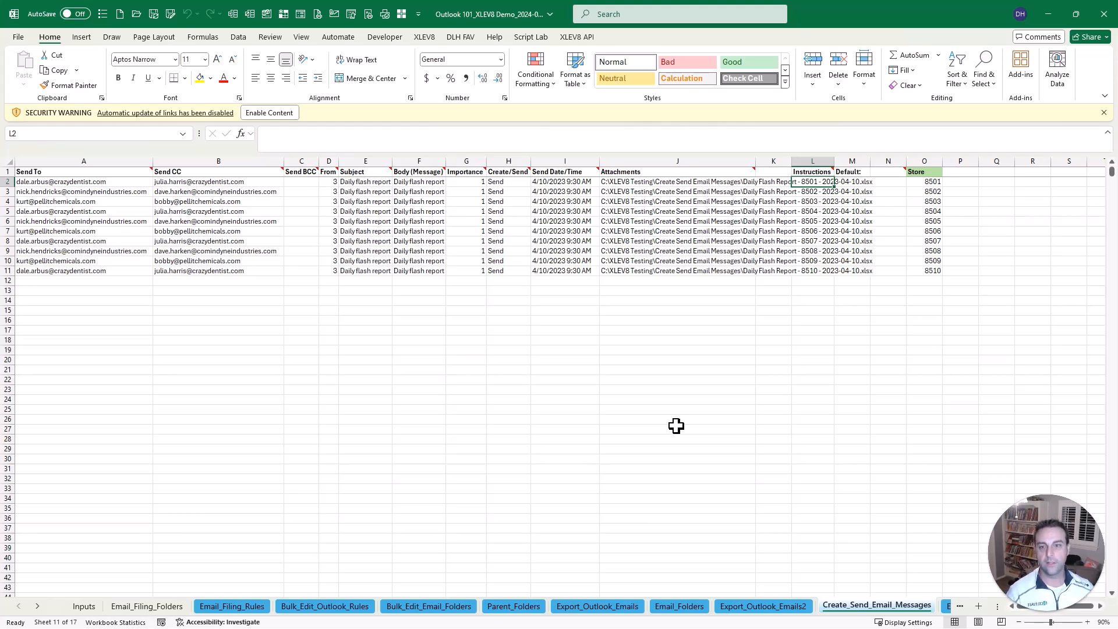
{"action": "mouse_move", "coordinate": [505, 409]}
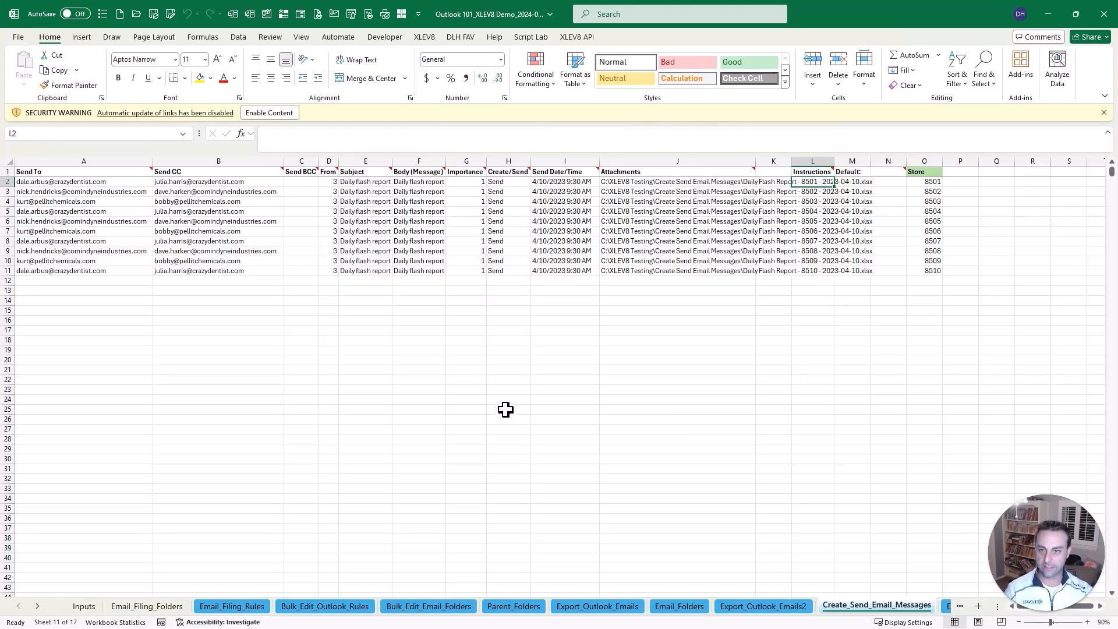
Review the From account 3, subject formula using Inputs date 4/10/2023, and body text.
{"action": "left_click", "coordinate": [676, 181]}
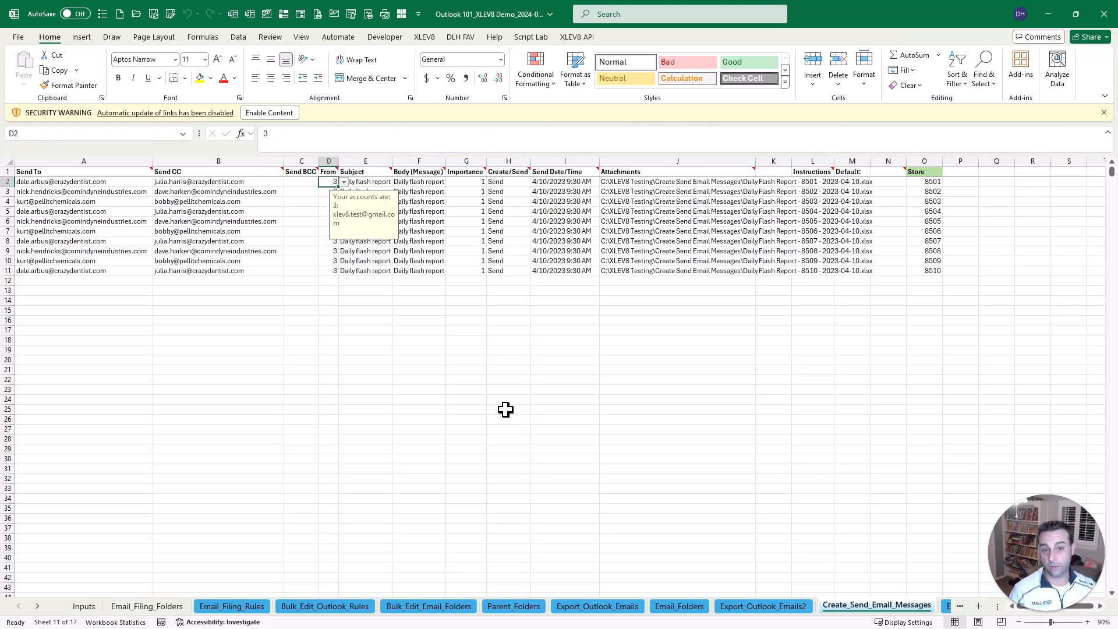
{"action": "left_click", "coordinate": [365, 181]}
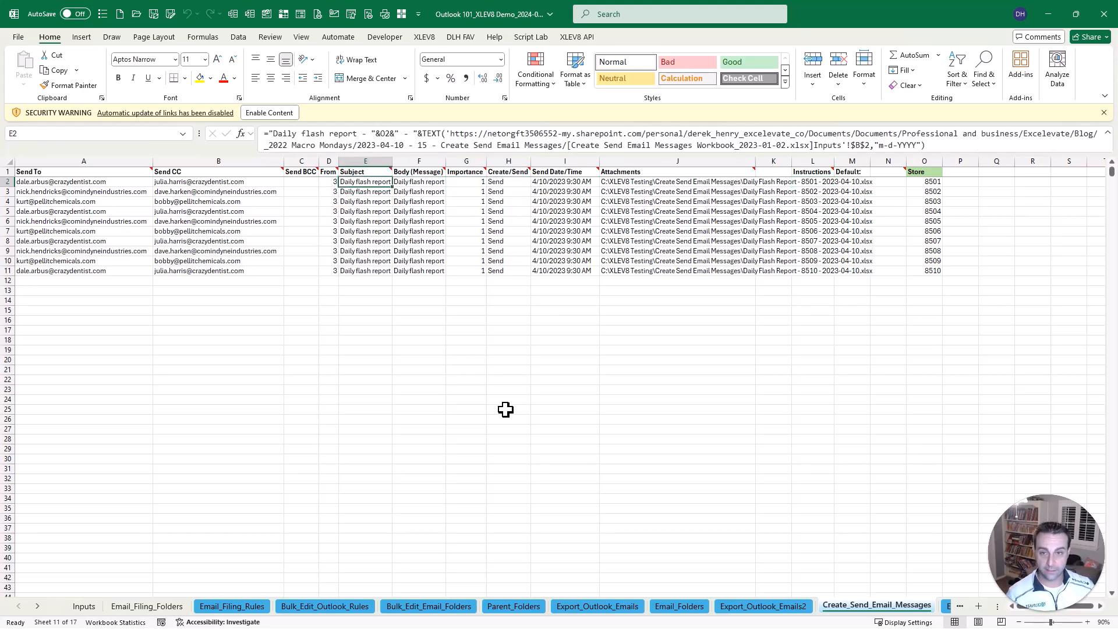
{"action": "left_click", "coordinate": [329, 181]}
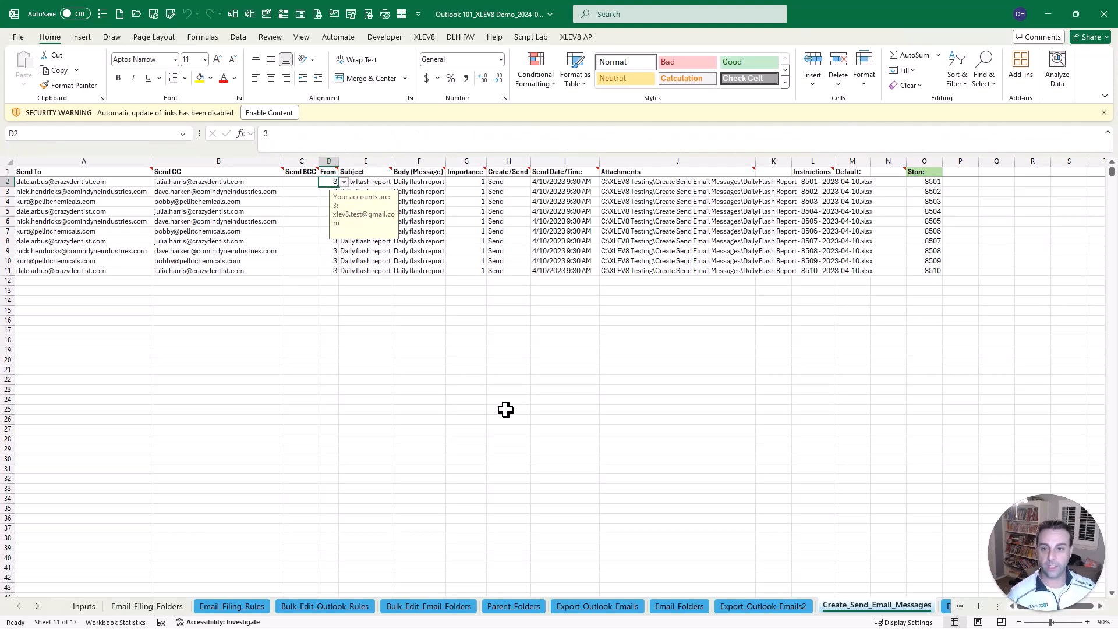
{"action": "left_click", "coordinate": [364, 181]}
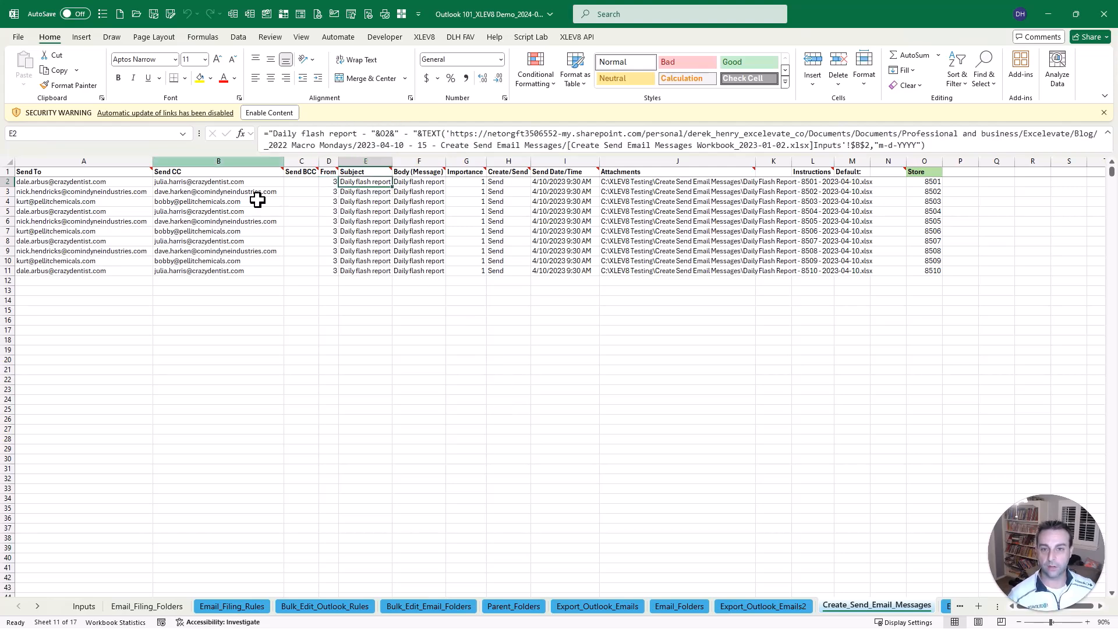
{"action": "left_click", "coordinate": [83, 606]}
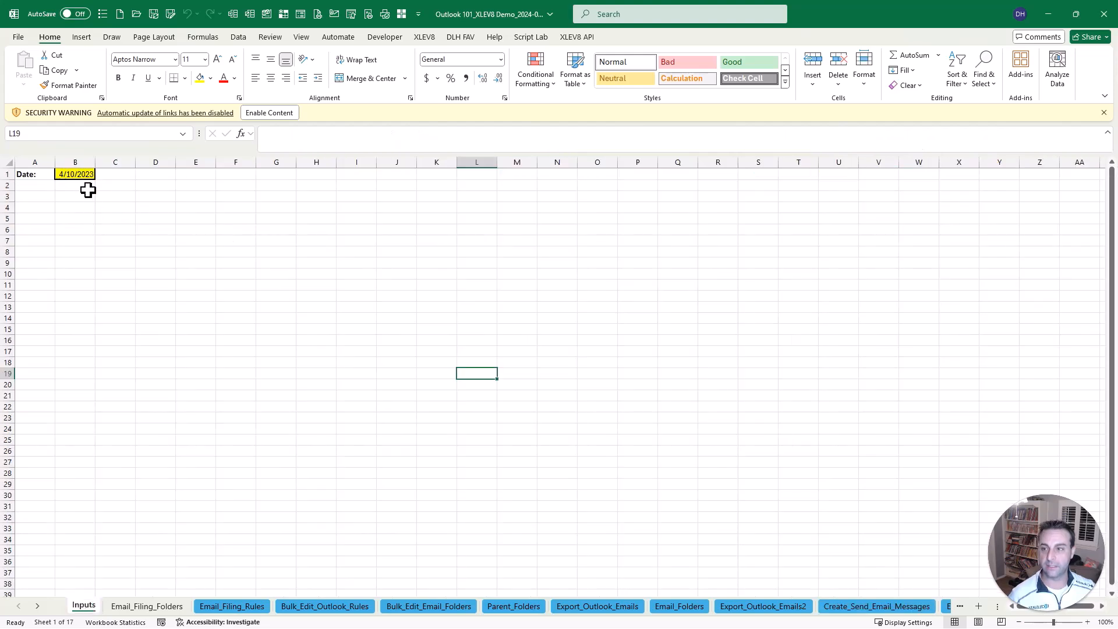
{"action": "left_click", "coordinate": [876, 606]}
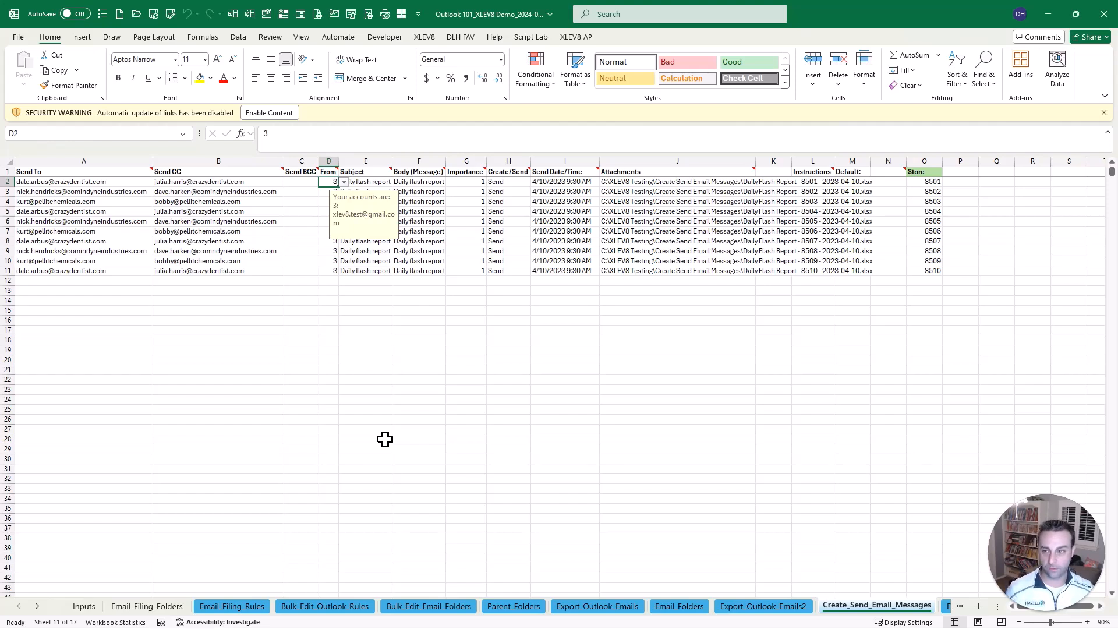
{"action": "mouse_move", "coordinate": [180, 185]}
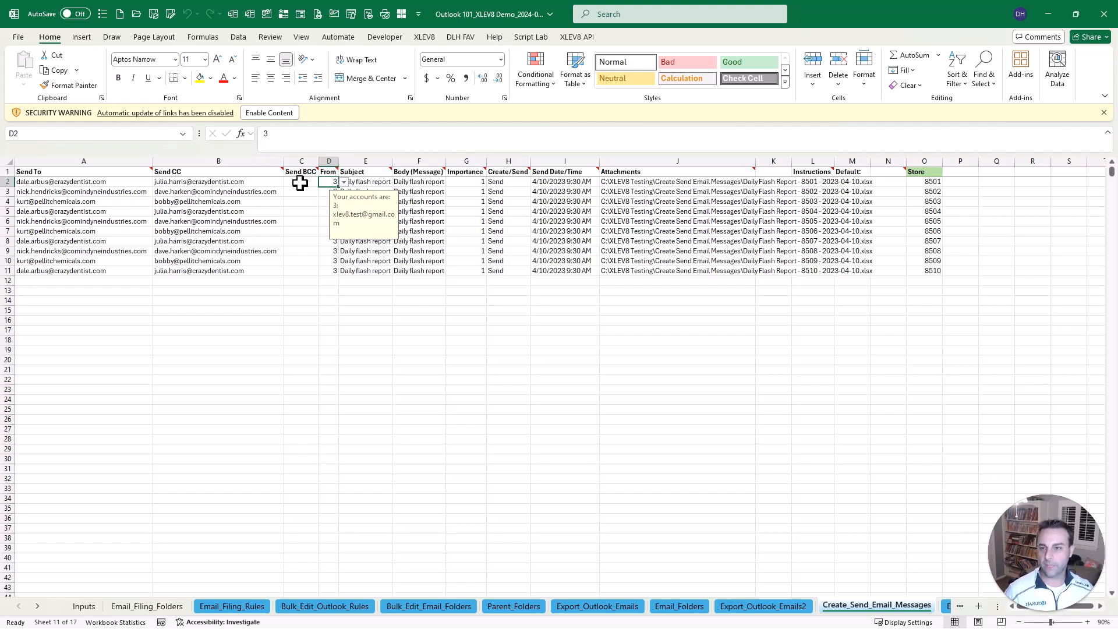
{"action": "mouse_move", "coordinate": [433, 197]}
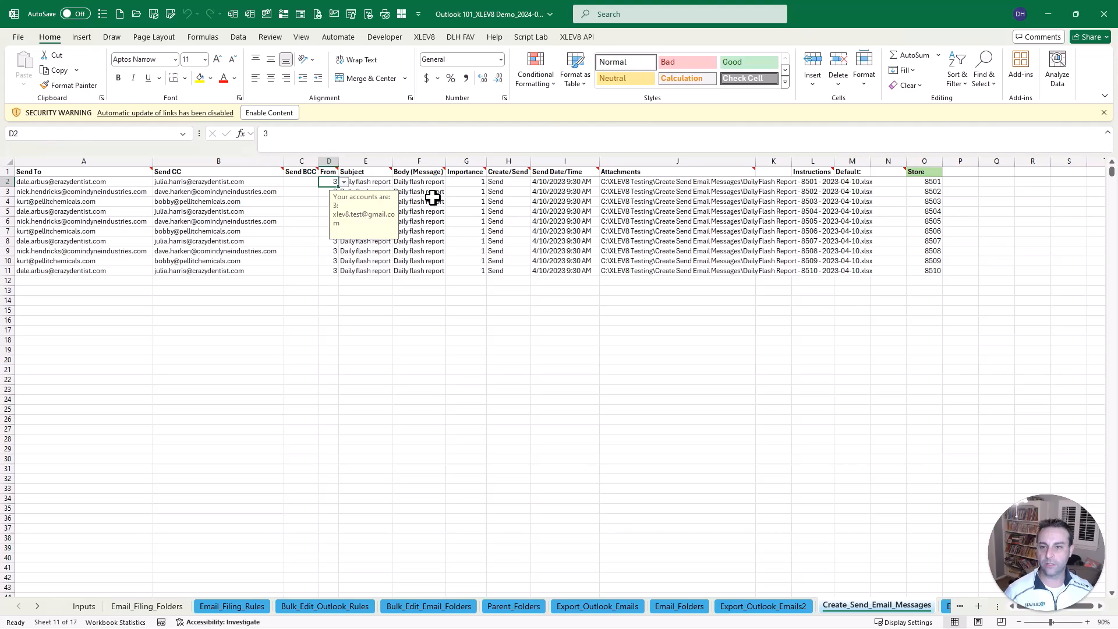
{"action": "left_click", "coordinate": [419, 191]}
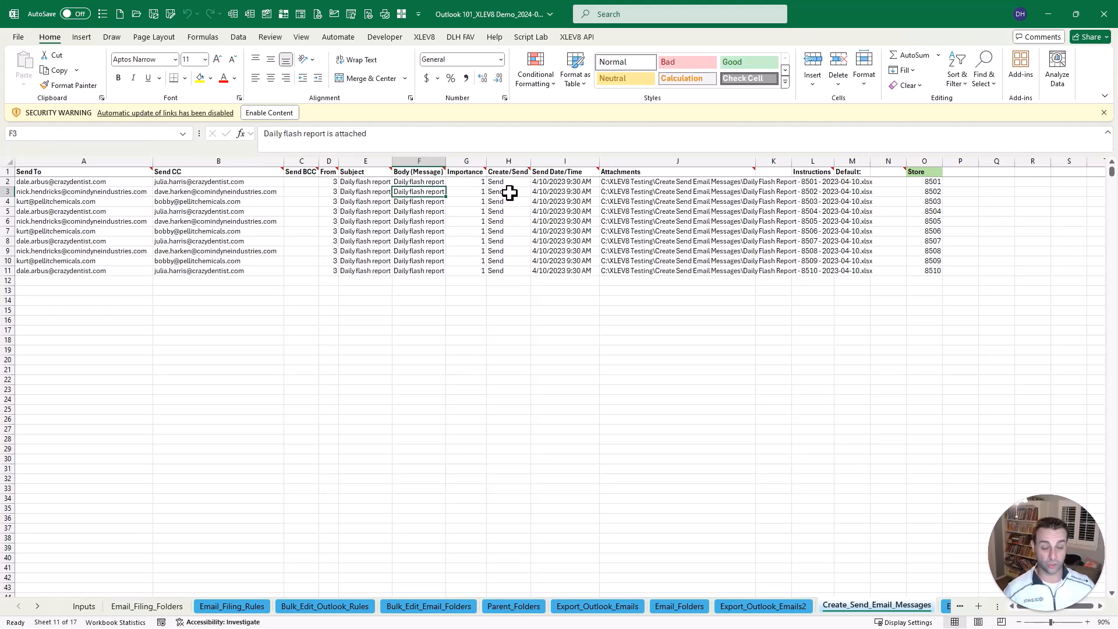
{"action": "mouse_move", "coordinate": [577, 266]}
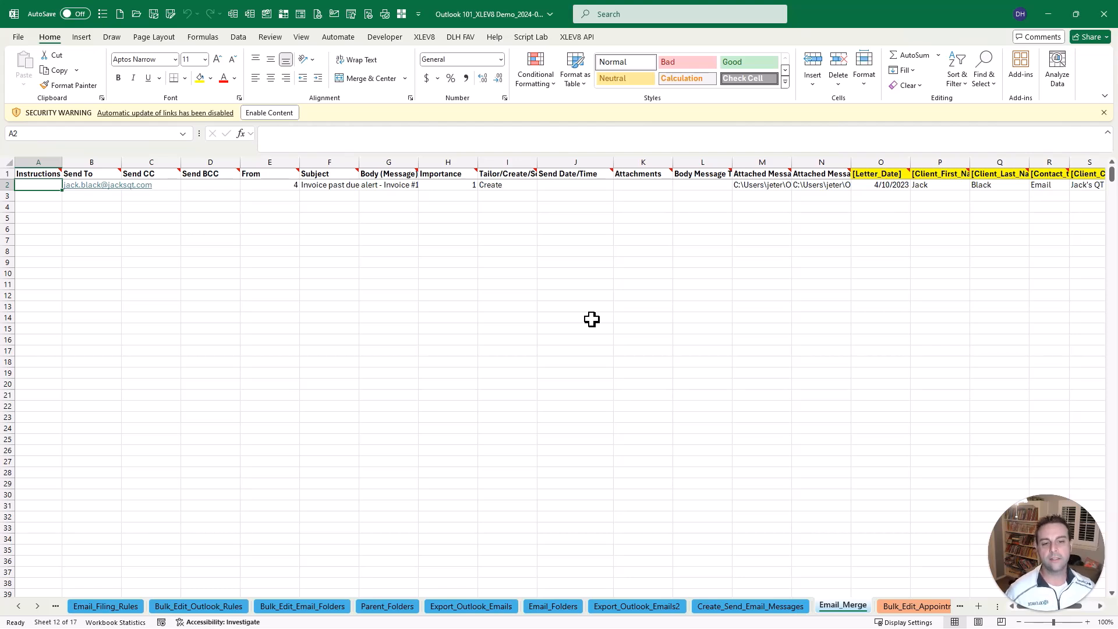
{"action": "mouse_move", "coordinate": [590, 319]}
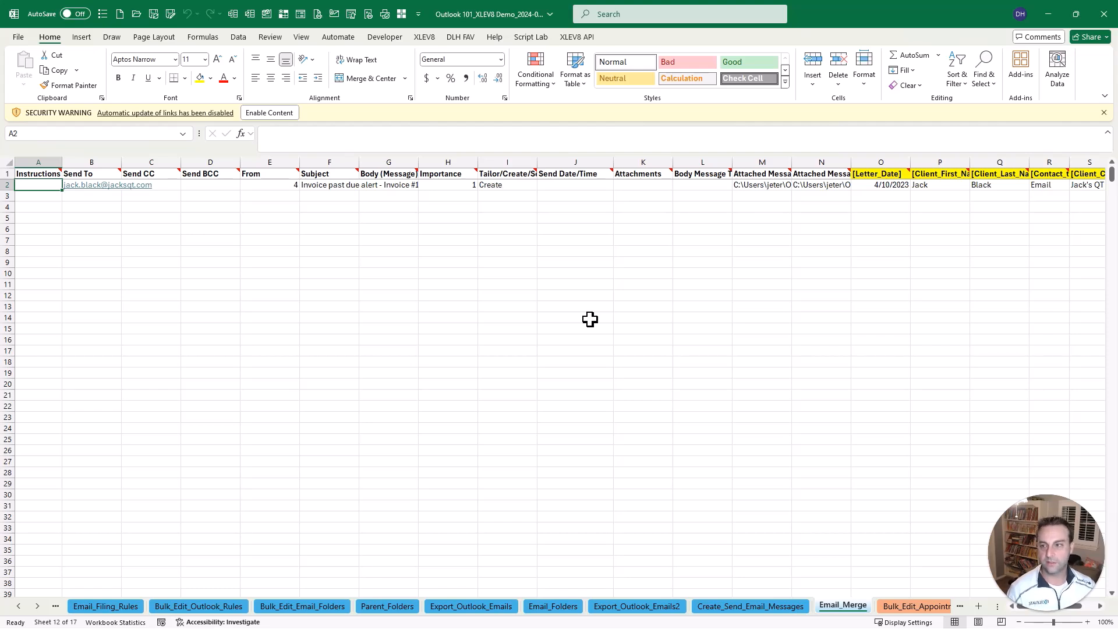
Inspect Email_Merge's attachment path columns, Invoice_Amount column, and Letter_Date formula.
{"action": "left_click", "coordinate": [91, 184]}
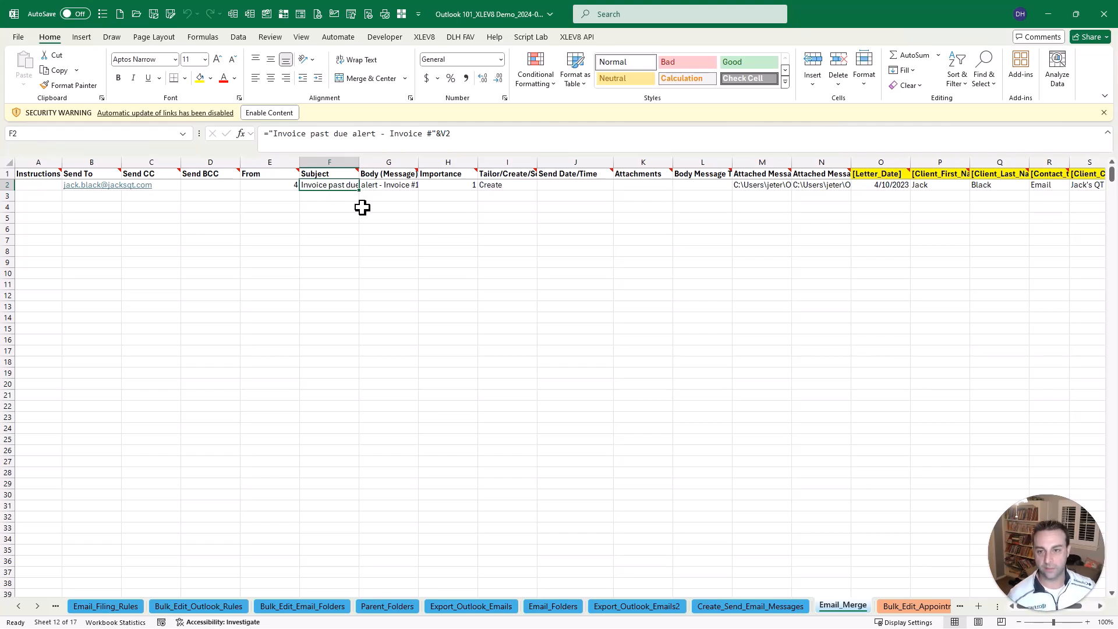
{"action": "mouse_move", "coordinate": [752, 182]}
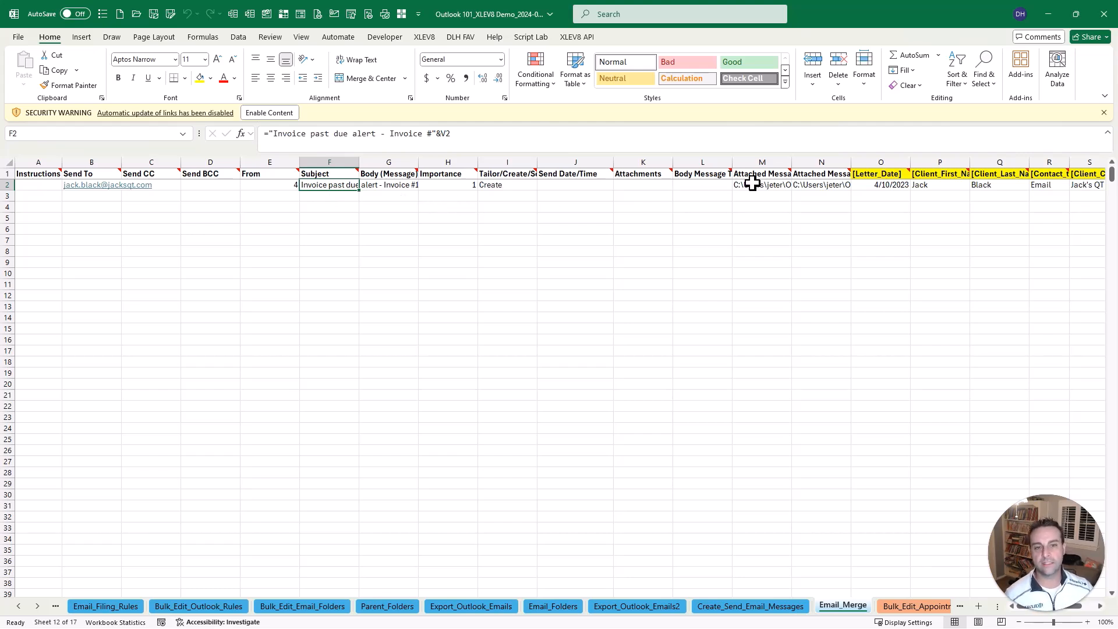
{"action": "left_click", "coordinate": [762, 195]}
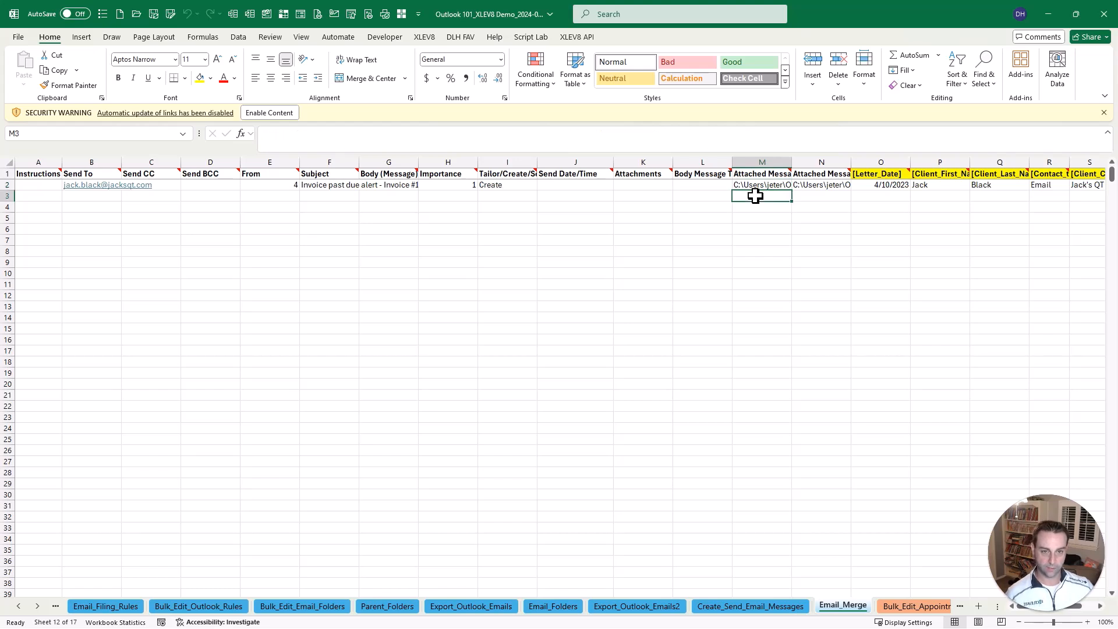
{"action": "left_click", "coordinate": [821, 174]}
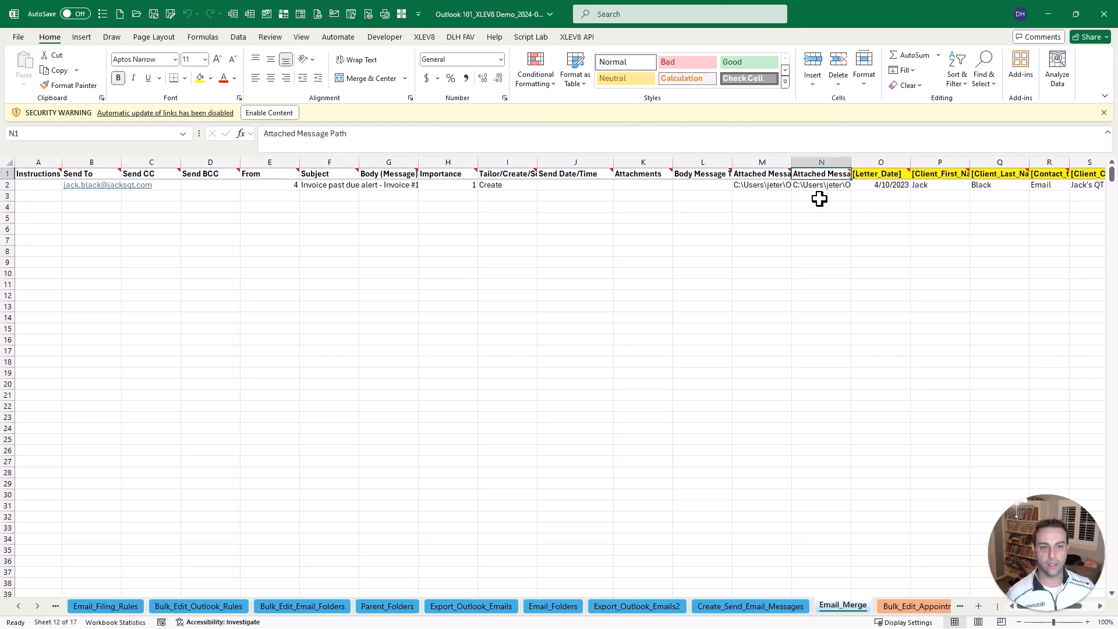
{"action": "left_click", "coordinate": [820, 195]}
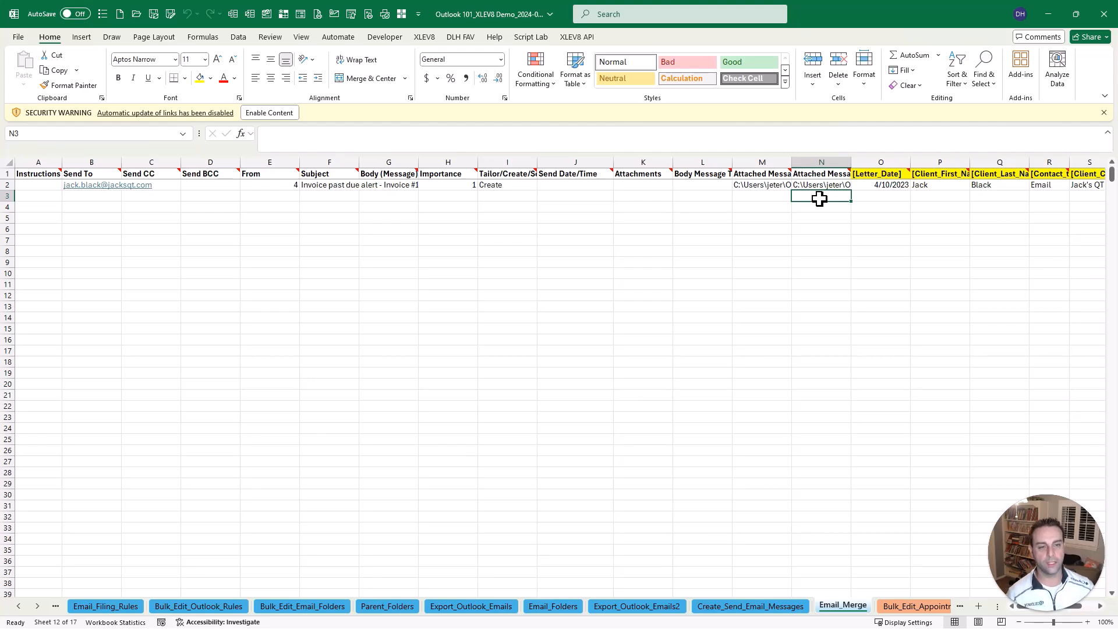
{"action": "scroll", "scroll_direction": "right", "scroll_amount": 3}
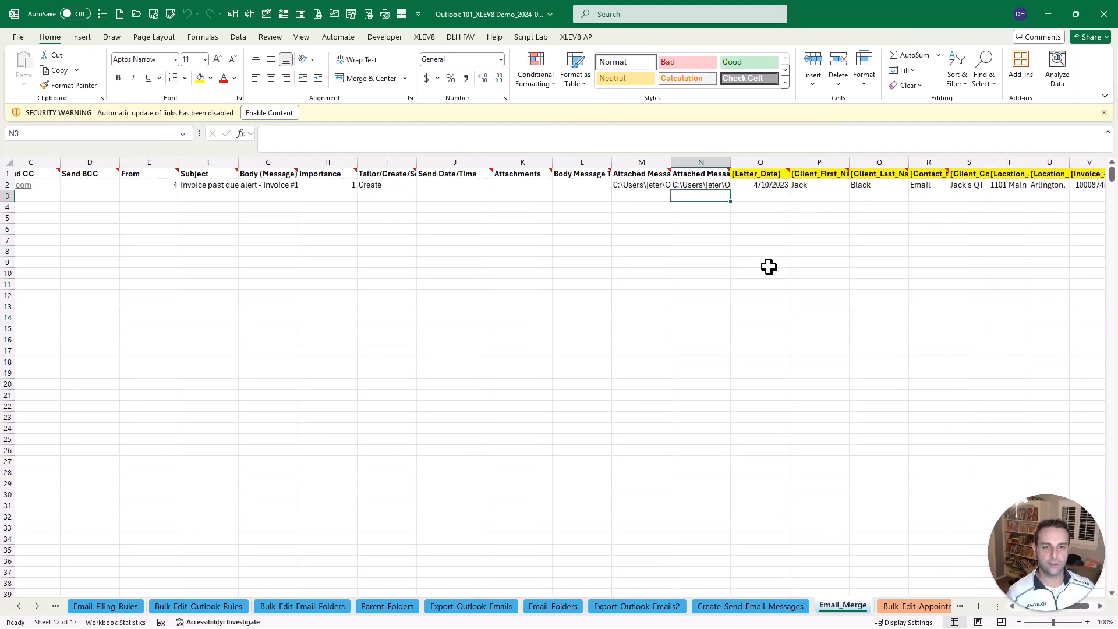
{"action": "scroll", "scroll_direction": "right", "scroll_amount": 3}
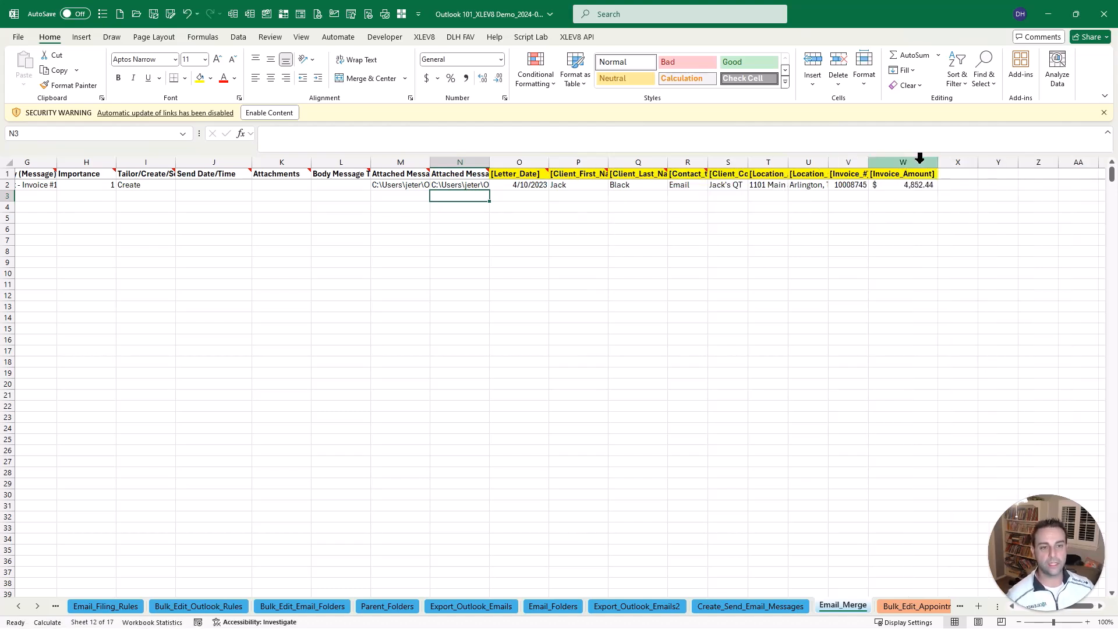
{"action": "left_click", "coordinate": [519, 173]}
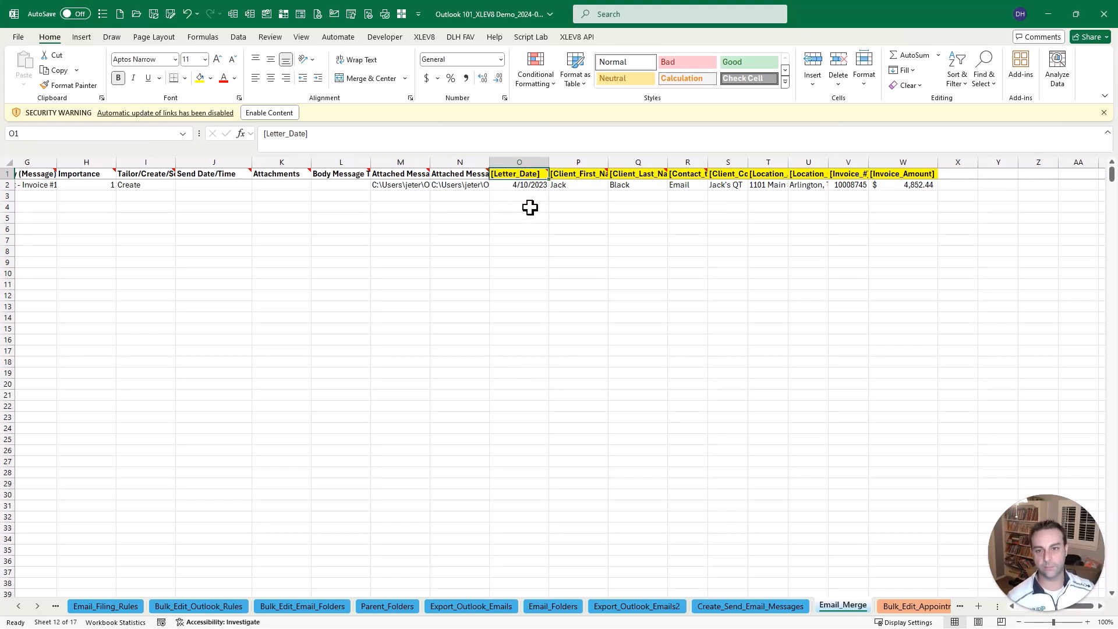
{"action": "left_click", "coordinate": [518, 184]}
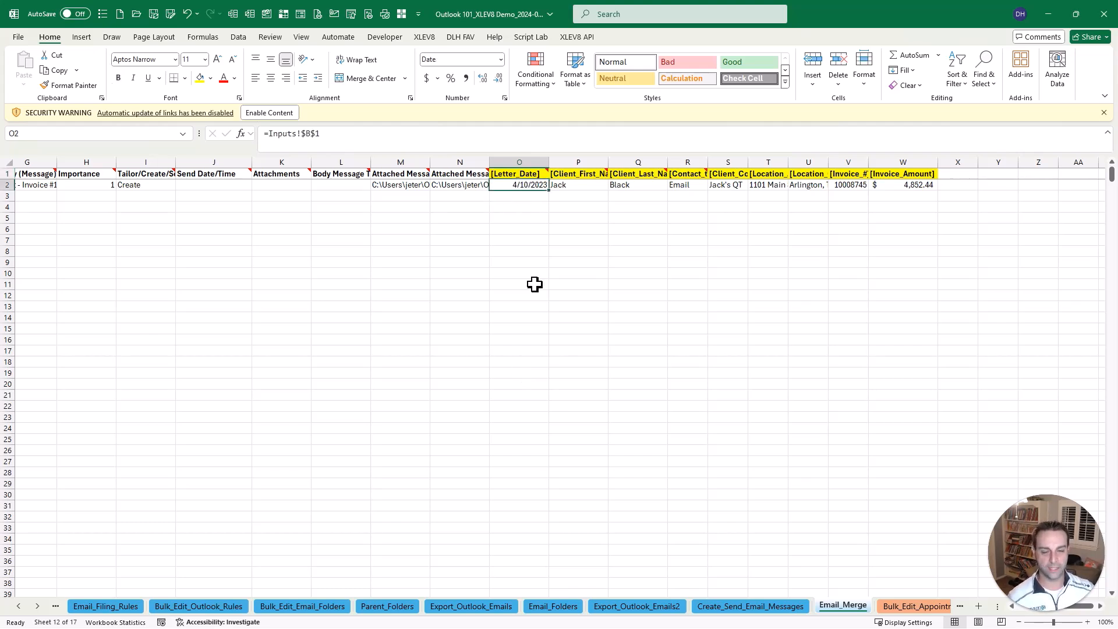
{"action": "mouse_move", "coordinate": [542, 360]}
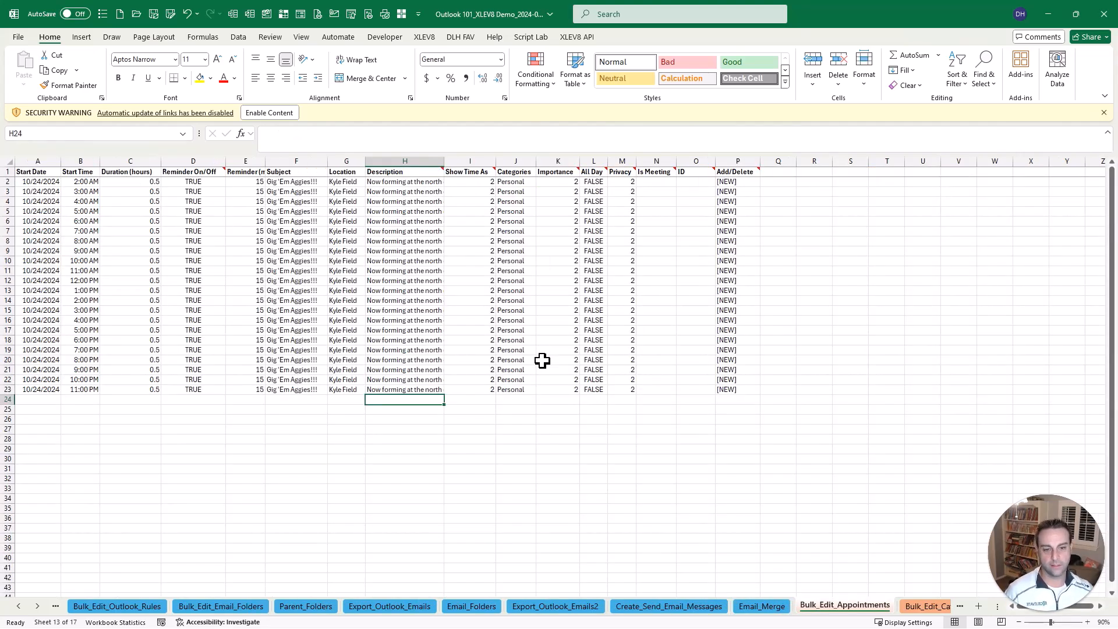
{"action": "mouse_move", "coordinate": [638, 425]}
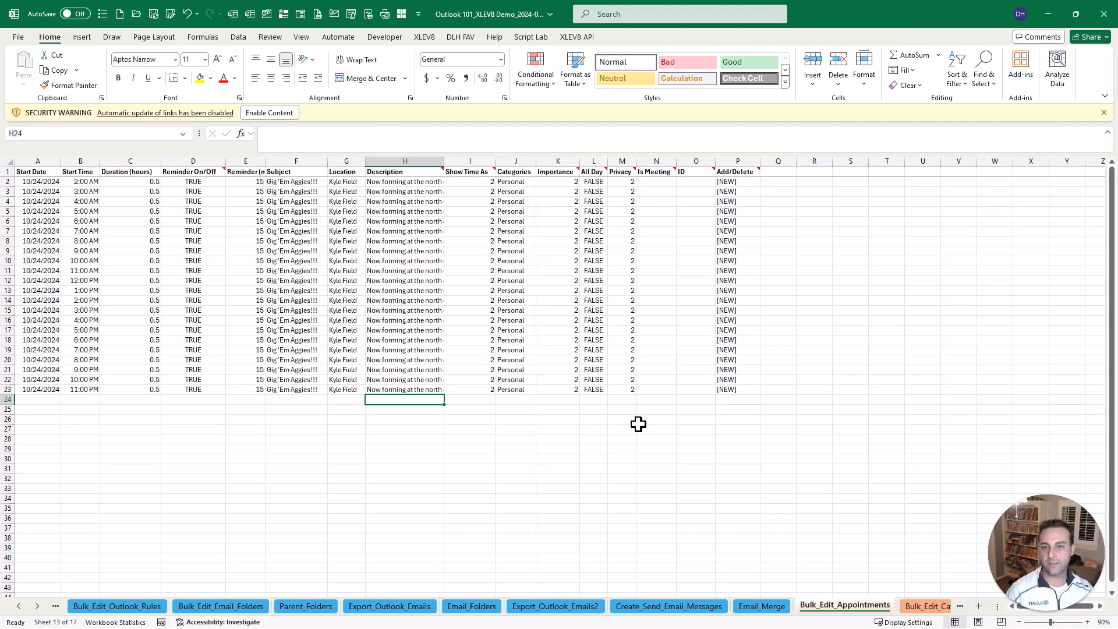
{"action": "left_click", "coordinate": [404, 389]}
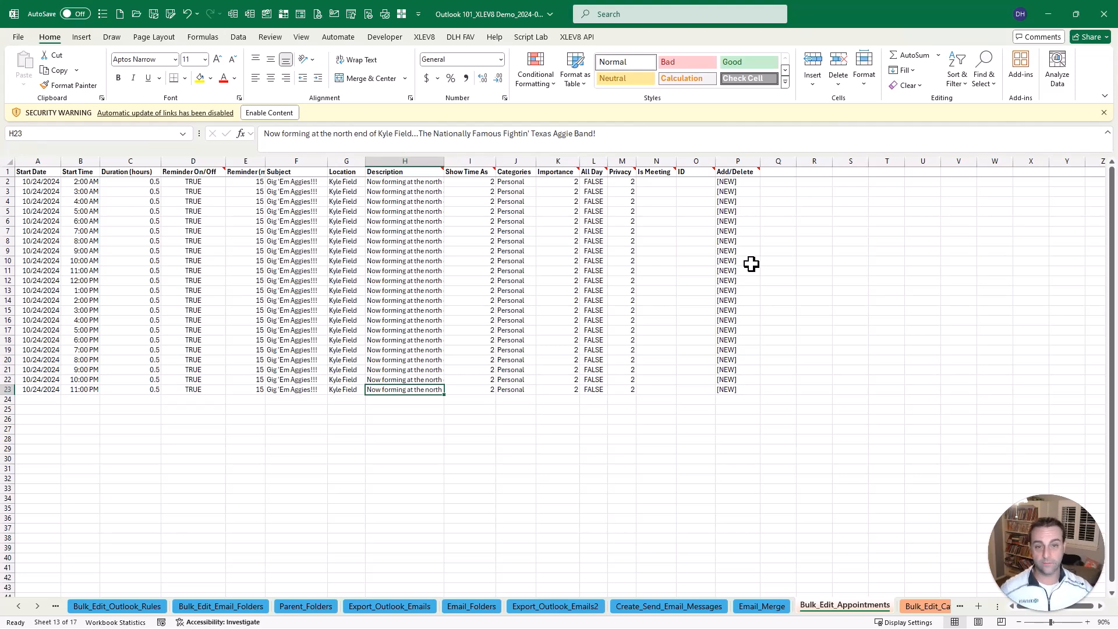
{"action": "mouse_move", "coordinate": [316, 287]}
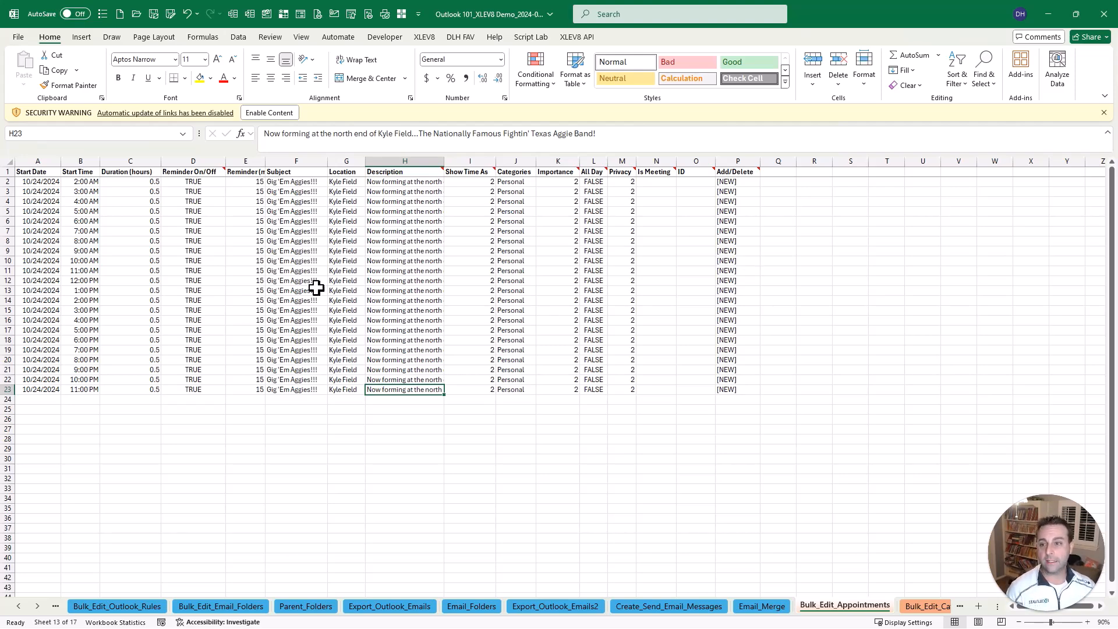
{"action": "mouse_move", "coordinate": [74, 193]}
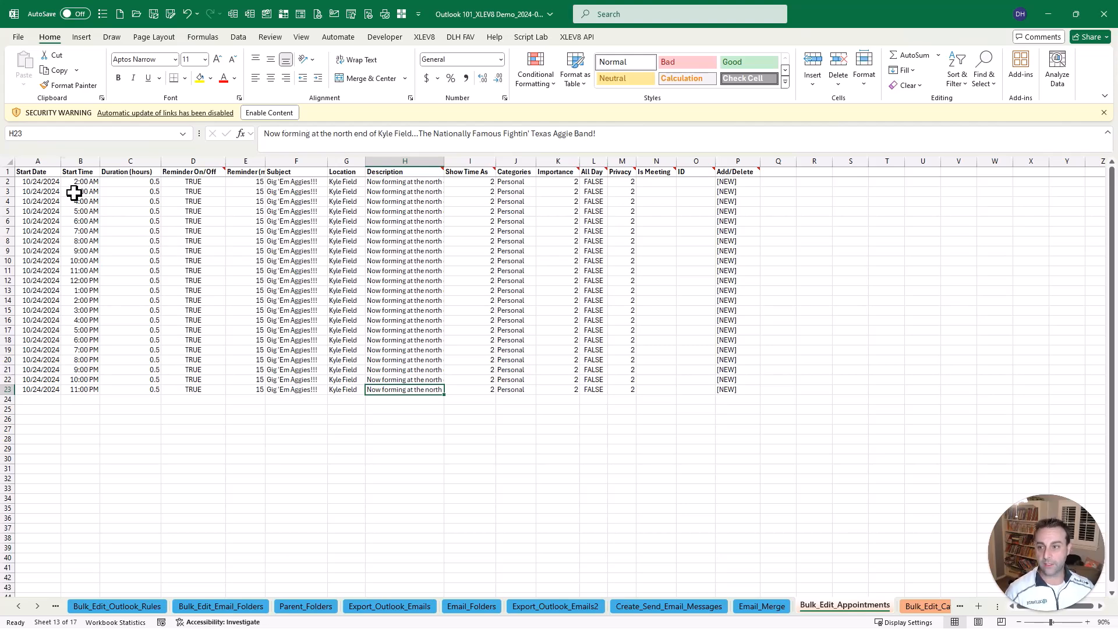
{"action": "left_click", "coordinate": [81, 191]}
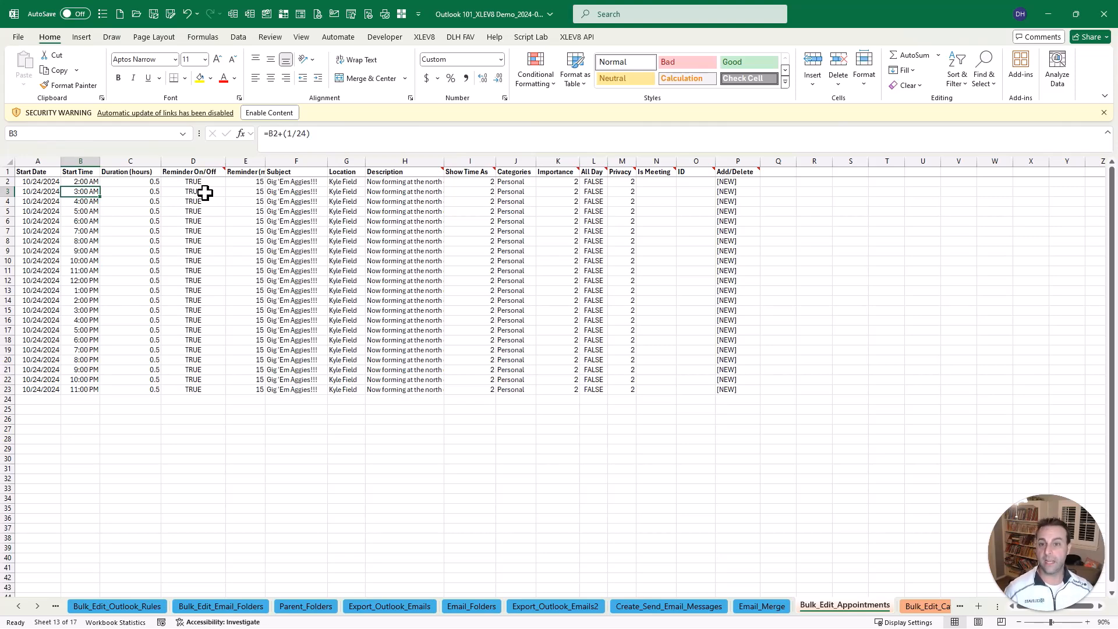
{"action": "mouse_move", "coordinate": [228, 240]}
{"action": "type", "text": "appoin"}
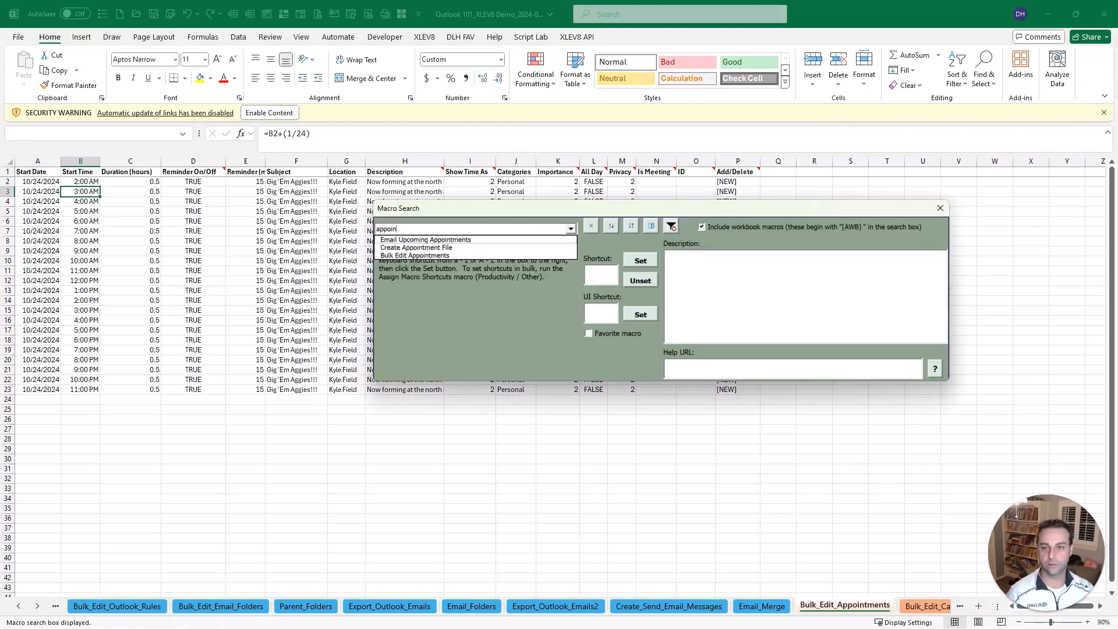
Run Bulk Edit Appointments and import all 22 Kyle Field appointments into Outlook.
{"action": "left_click", "coordinate": [420, 247]}
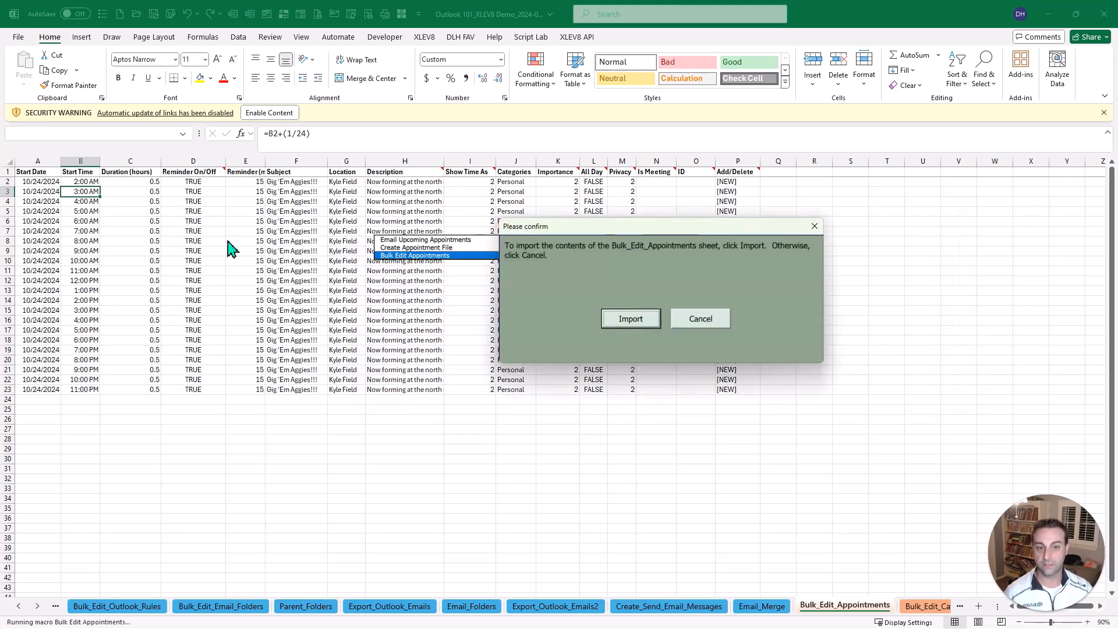
{"action": "left_click", "coordinate": [629, 318]}
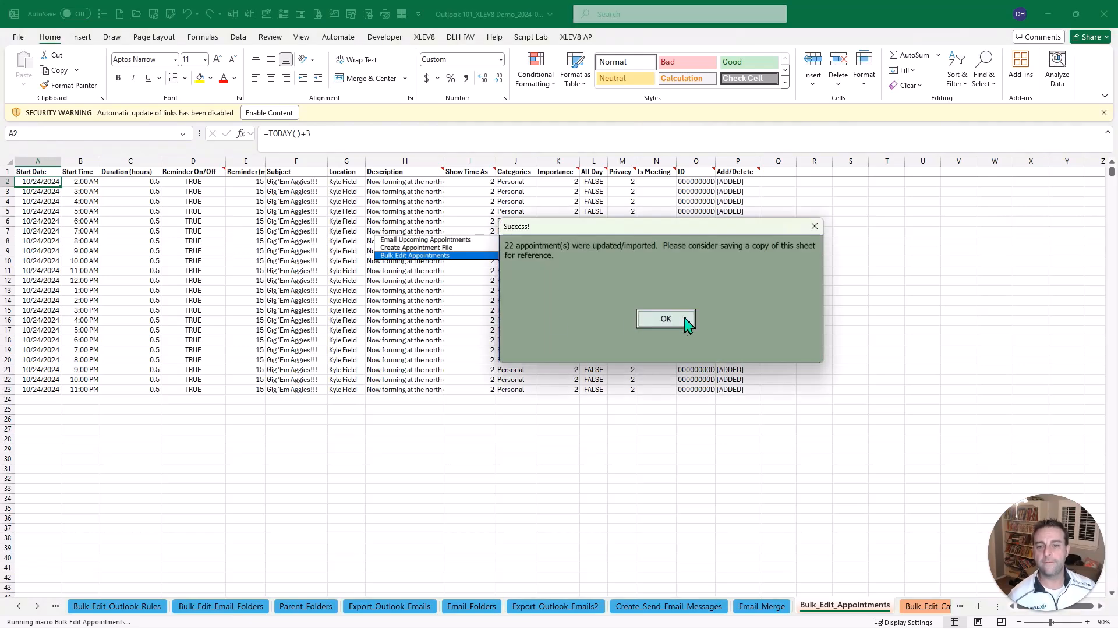
{"action": "left_click", "coordinate": [663, 318]}
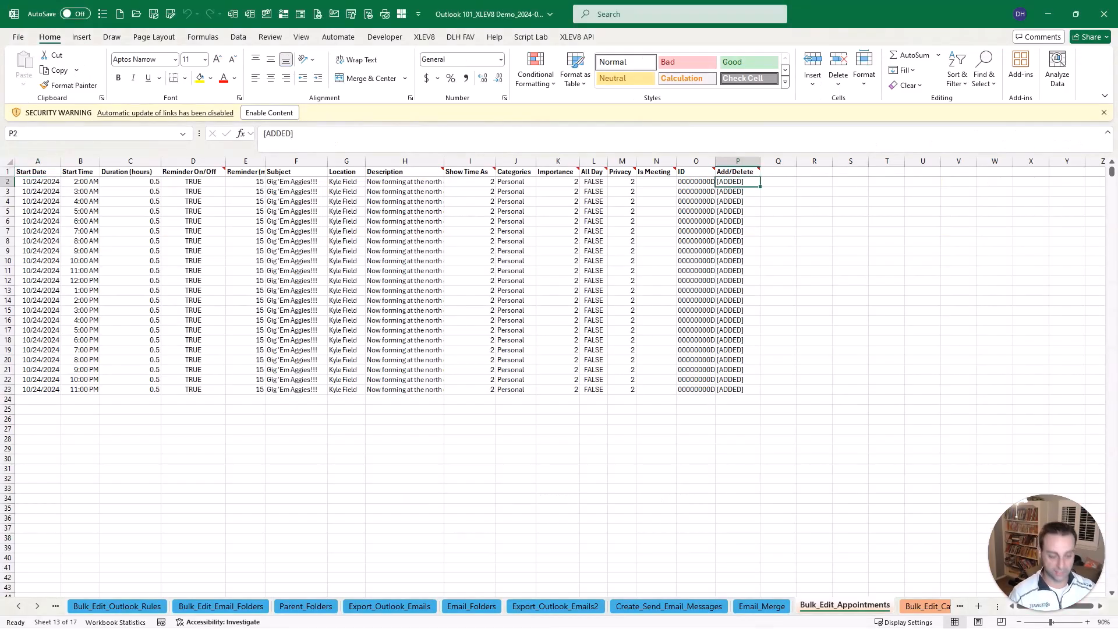
Fill [DELETE] down all 22 appointment rows, import the deletions, and open Bulk_Edit_Categories.
{"action": "type", "text": "[DELETE"}
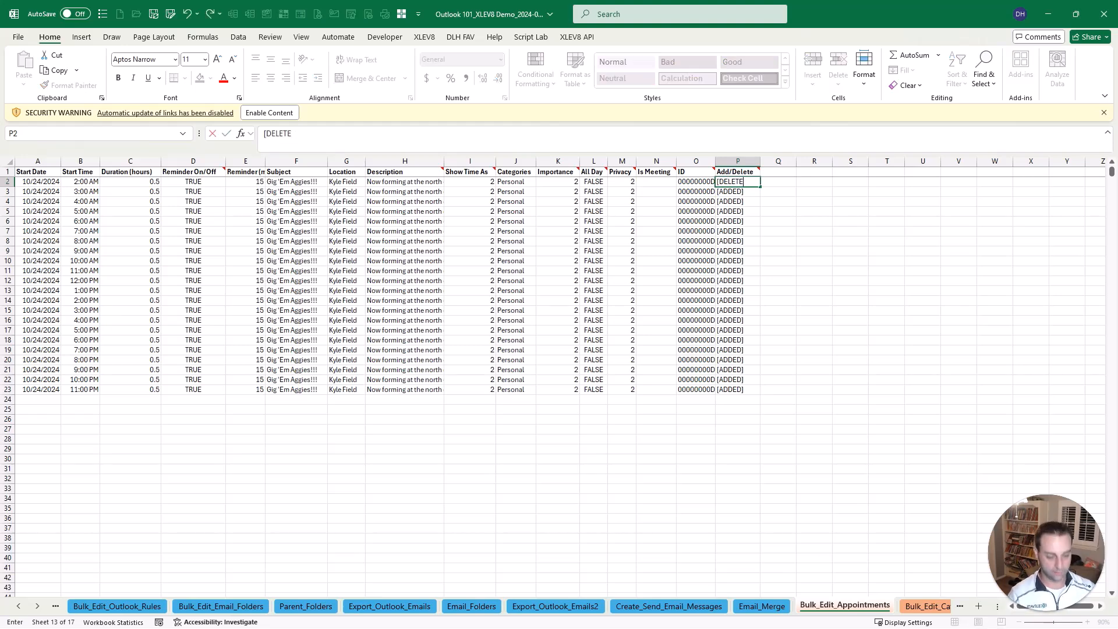
{"action": "left_click_drag", "start_coordinate": [738, 181], "coordinate": [737, 389]}
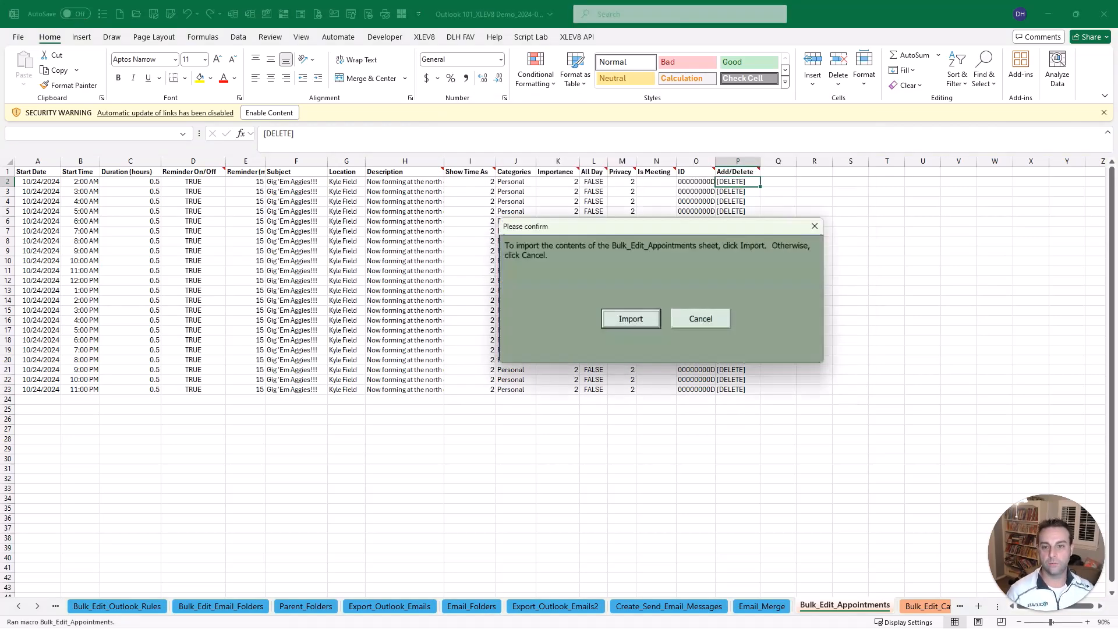
{"action": "left_click", "coordinate": [630, 318]}
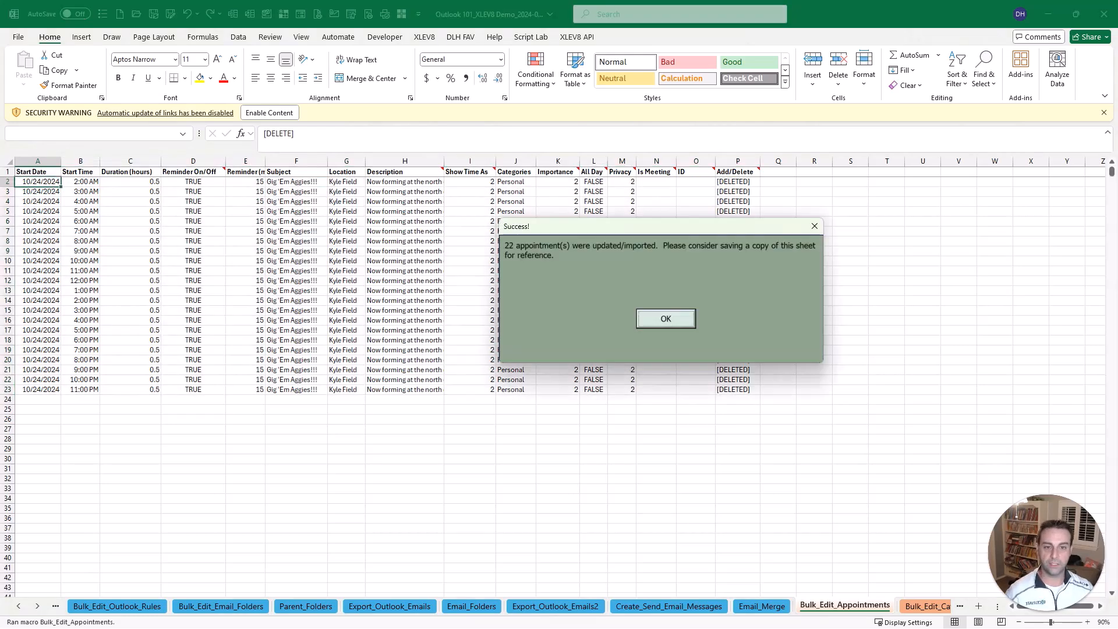
{"action": "left_click", "coordinate": [664, 318]}
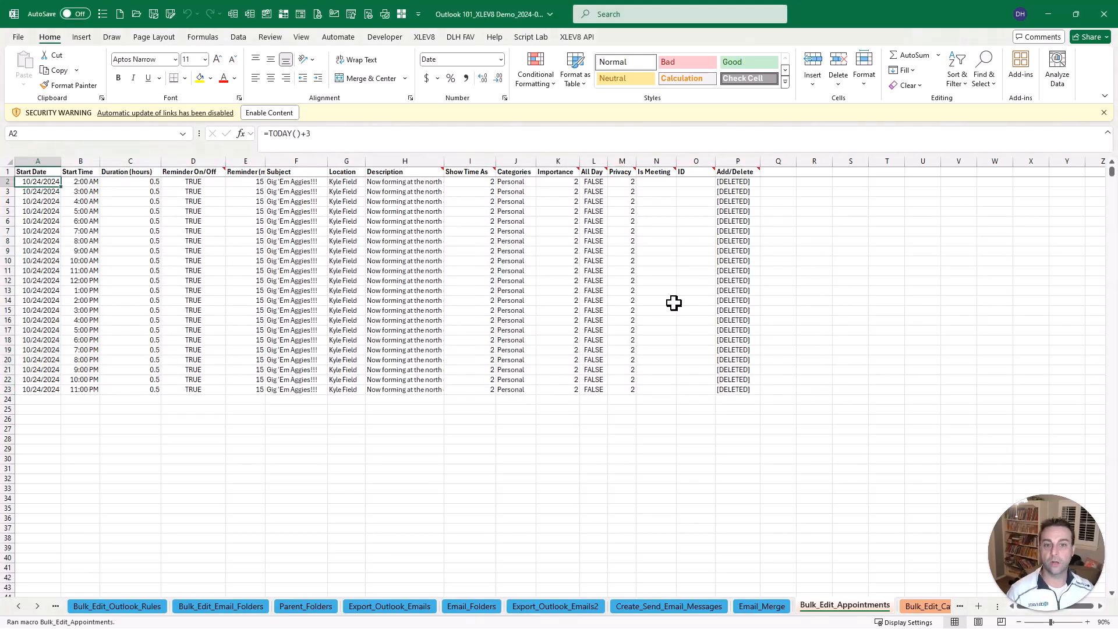
{"action": "mouse_move", "coordinate": [832, 445]}
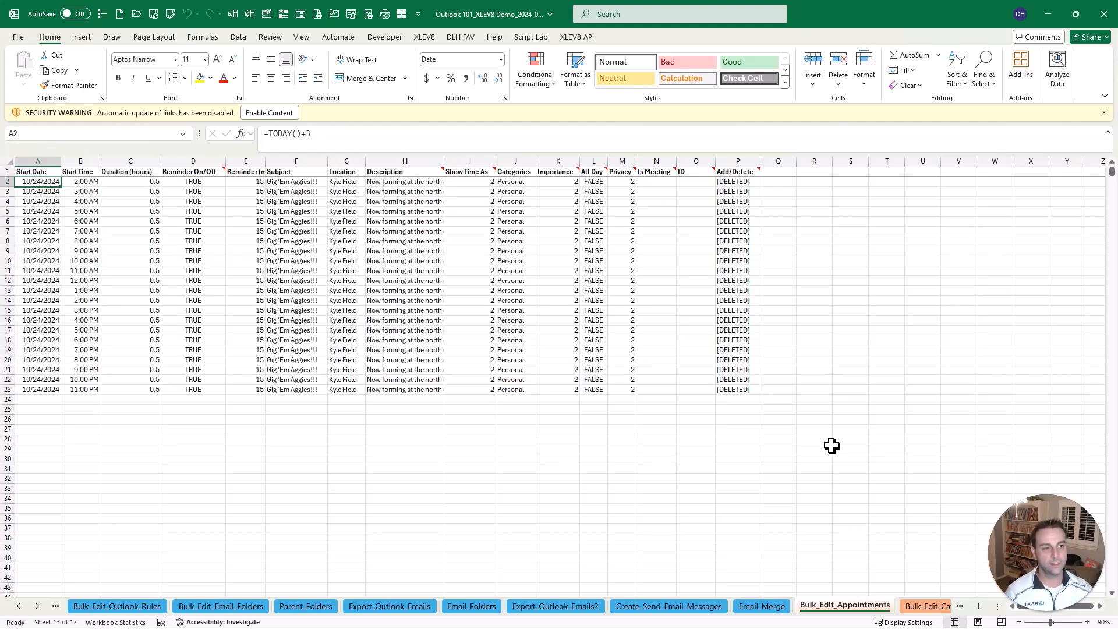
{"action": "mouse_move", "coordinate": [806, 493]}
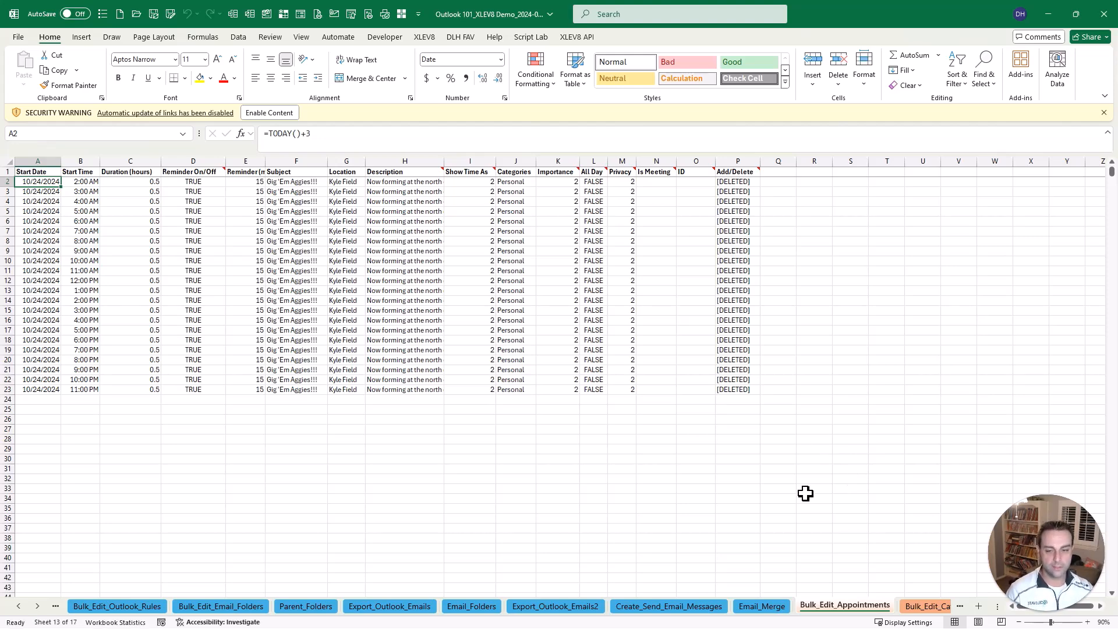
{"action": "mouse_move", "coordinate": [860, 540]}
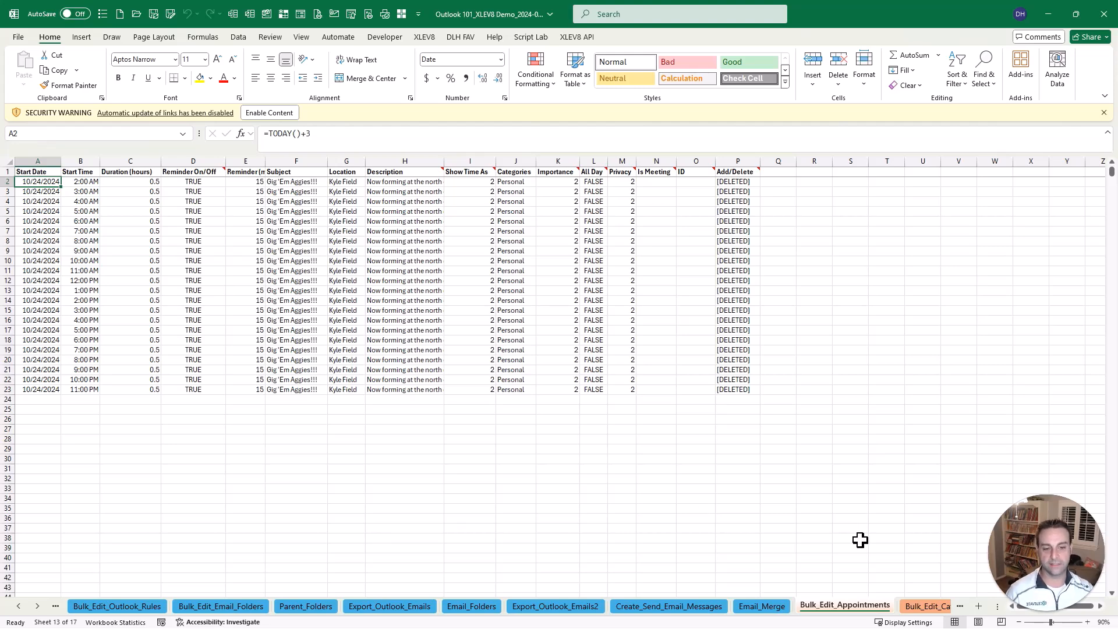
{"action": "left_click", "coordinate": [837, 606]}
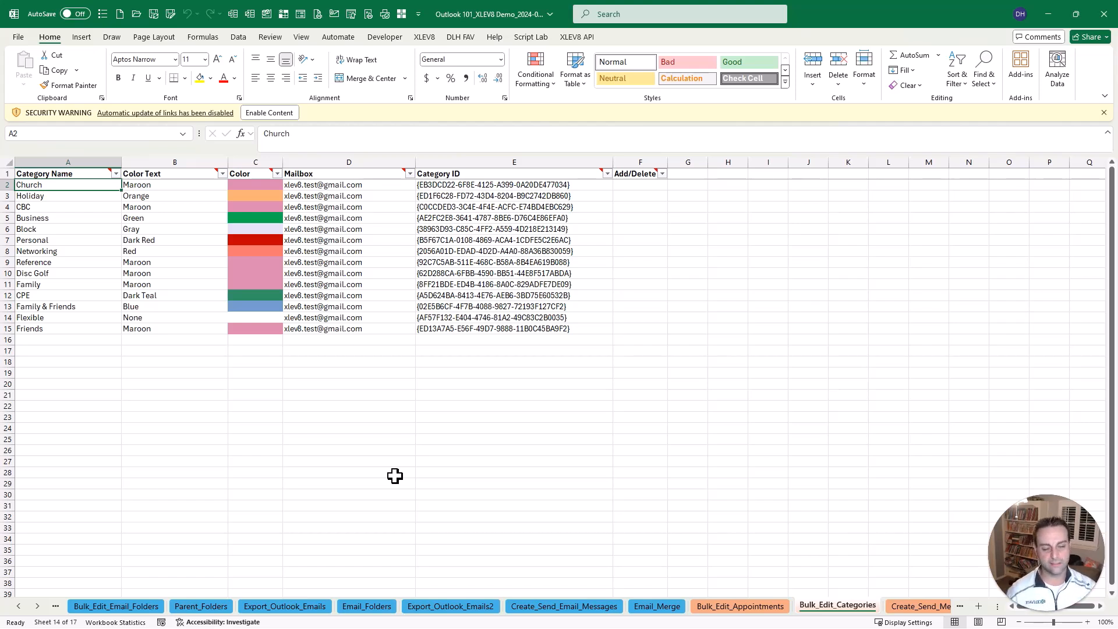
{"action": "mouse_move", "coordinate": [374, 459]}
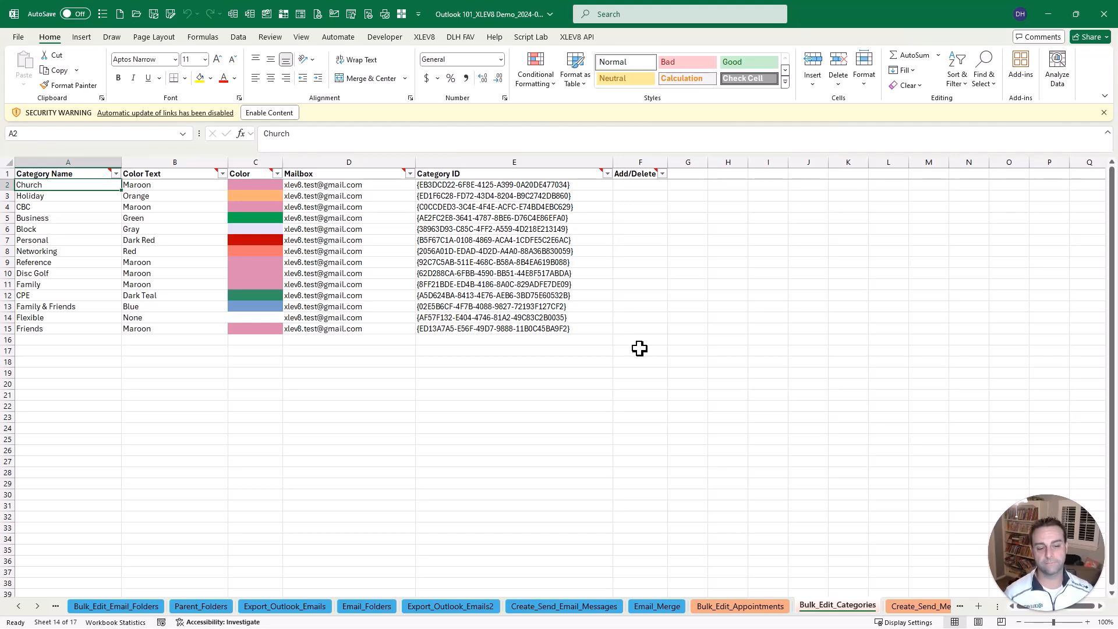
Open the Create_Send_Meeting_Requests sheet showing the marketing discussion and Bob's Plumbing requests.
{"action": "left_click", "coordinate": [846, 606]}
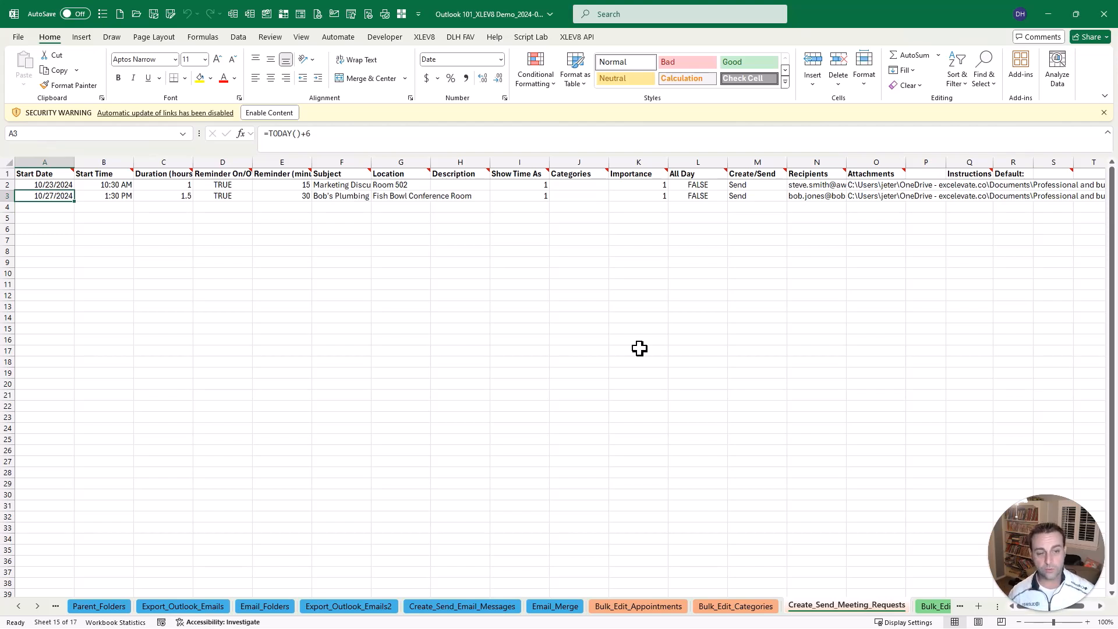
{"action": "mouse_move", "coordinate": [639, 302]}
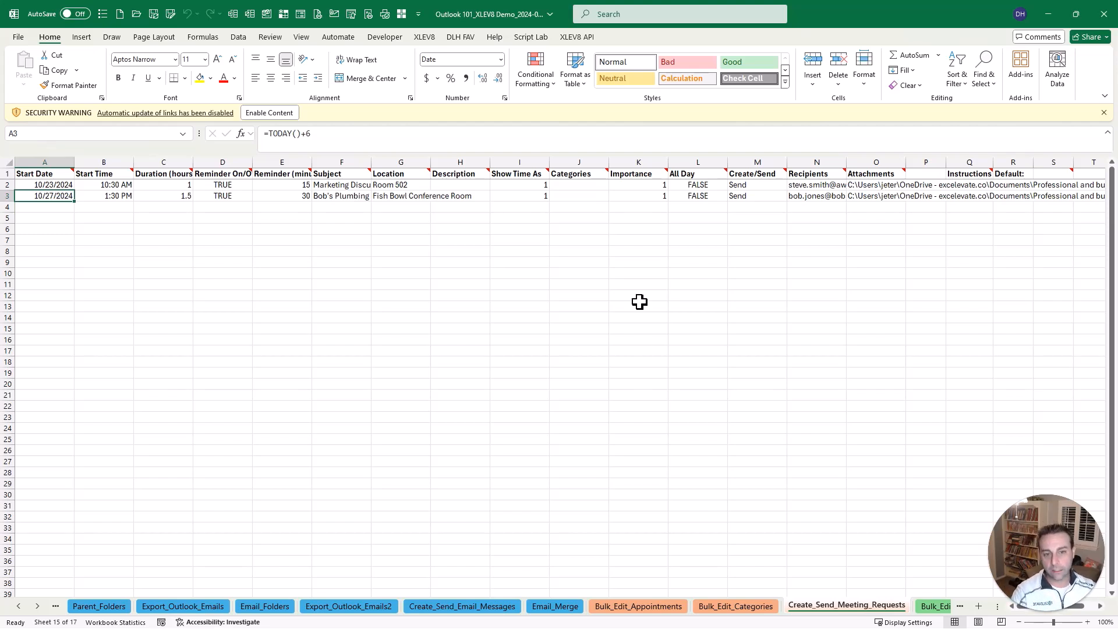
{"action": "mouse_move", "coordinate": [396, 220]}
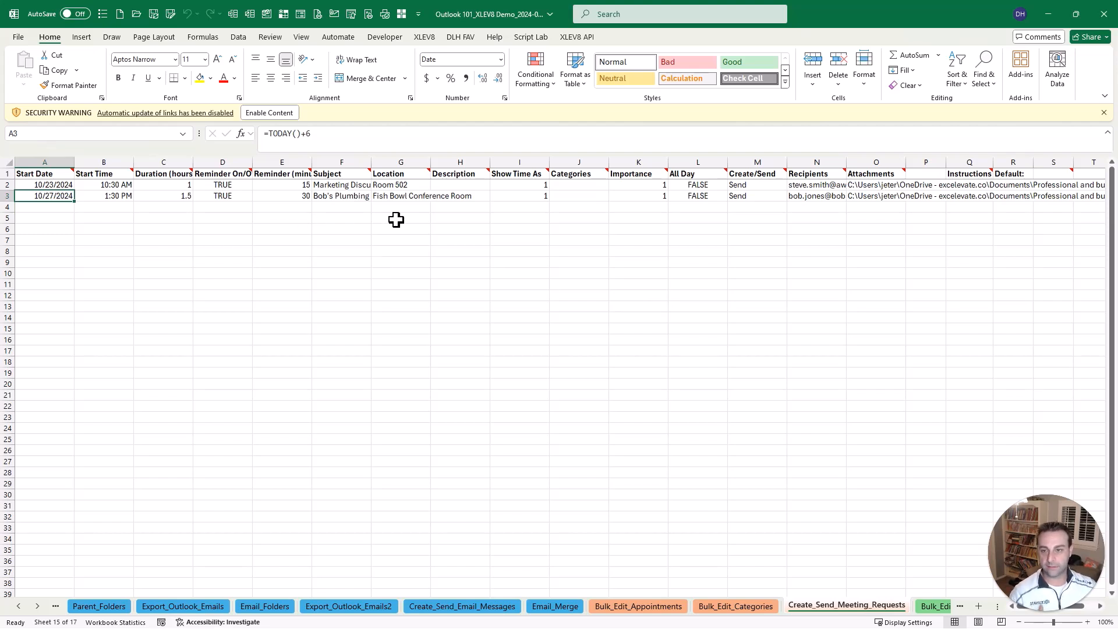
{"action": "mouse_move", "coordinate": [308, 211]}
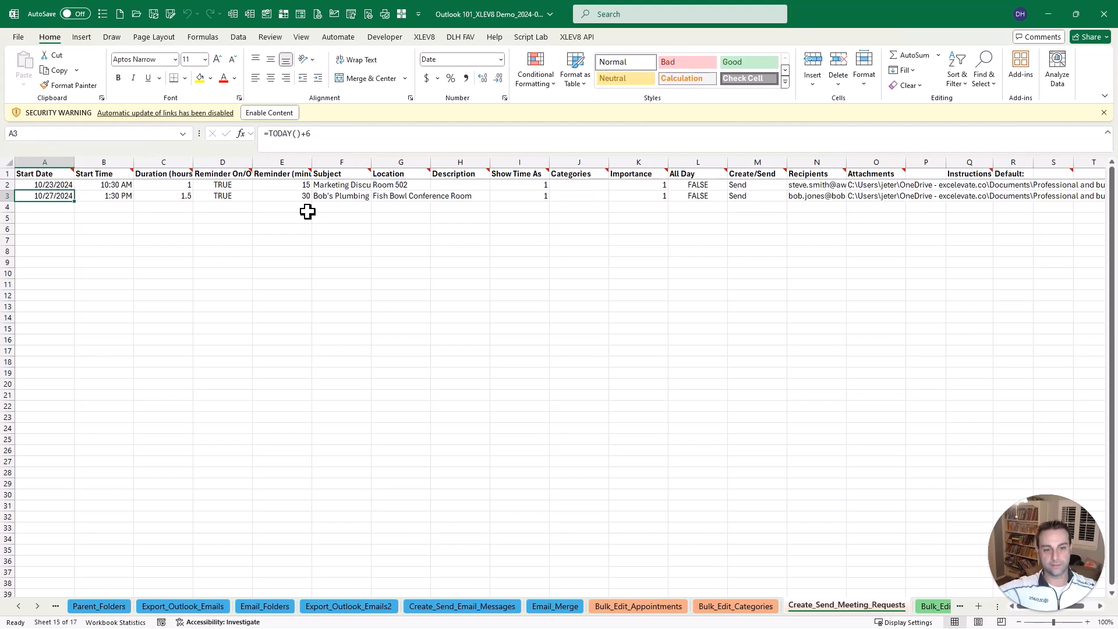
{"action": "mouse_move", "coordinate": [318, 209]}
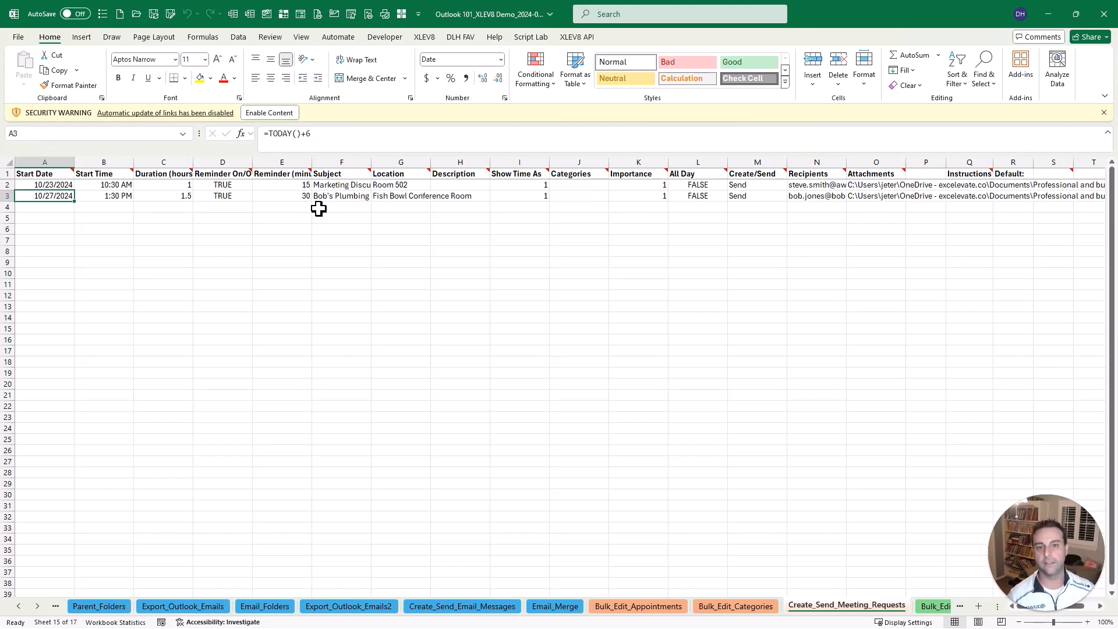
{"action": "mouse_move", "coordinate": [321, 276]}
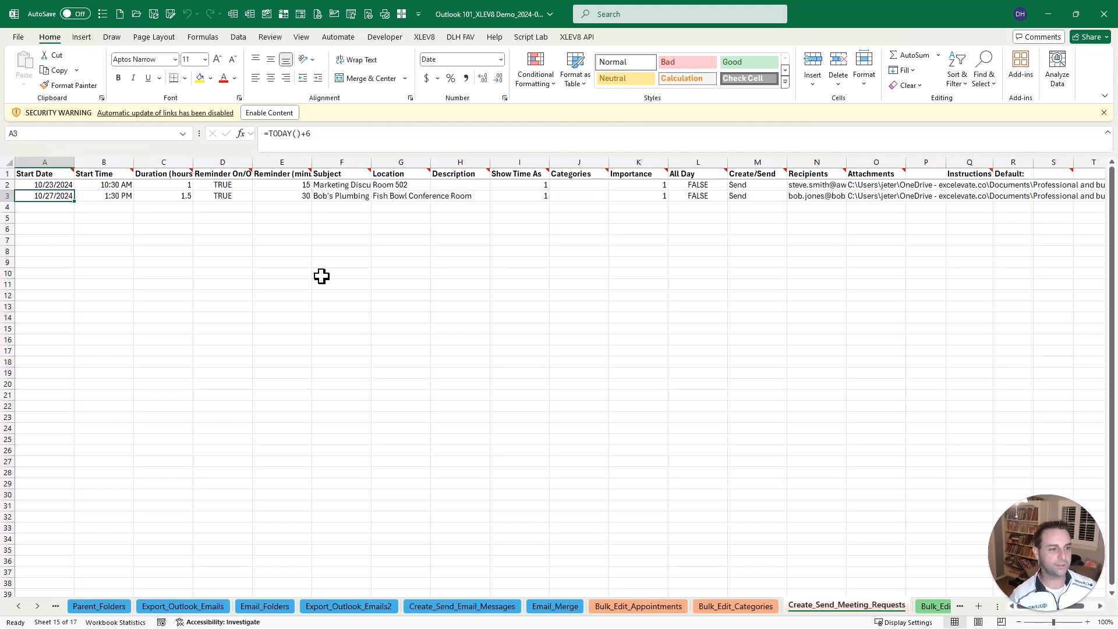
View Bulk_Edit_Contacts, then Bulk_Edit_Contact_Groups with five [NEW] Favorite Characters addresses.
{"action": "left_click", "coordinate": [885, 606]}
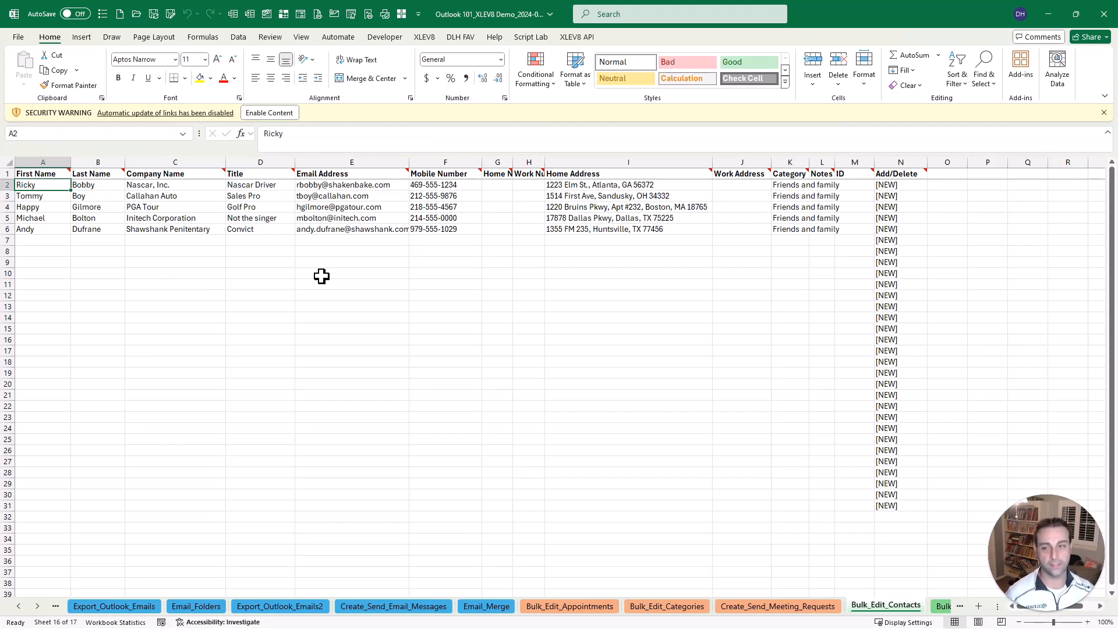
{"action": "left_click", "coordinate": [883, 606]}
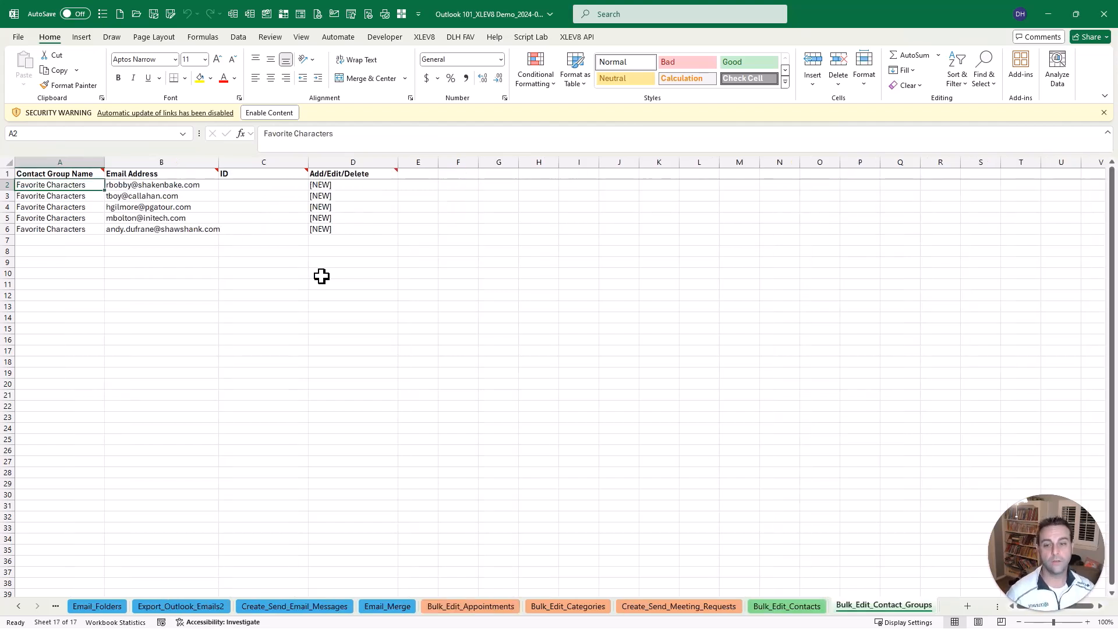